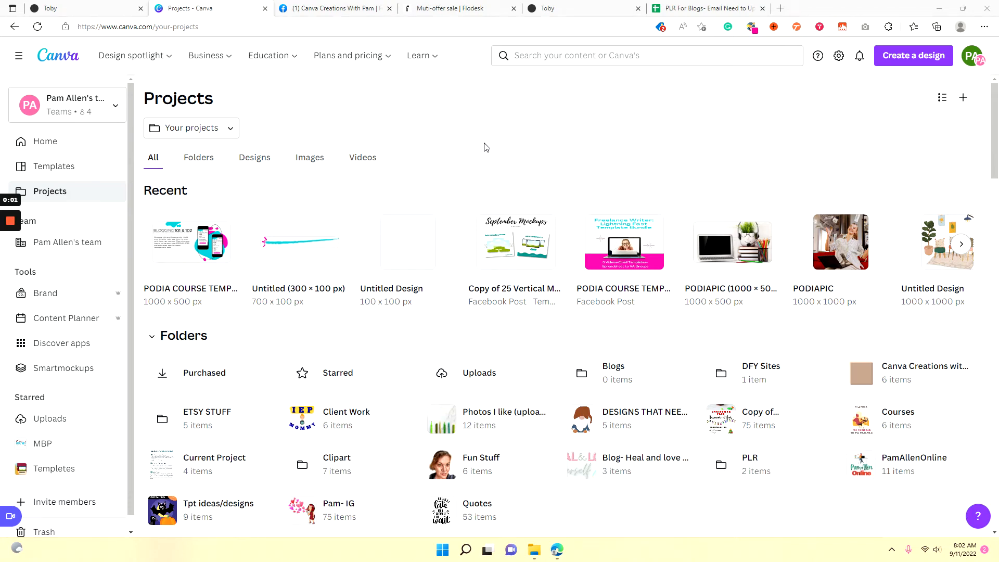
pyautogui.moveTo(658, 140)
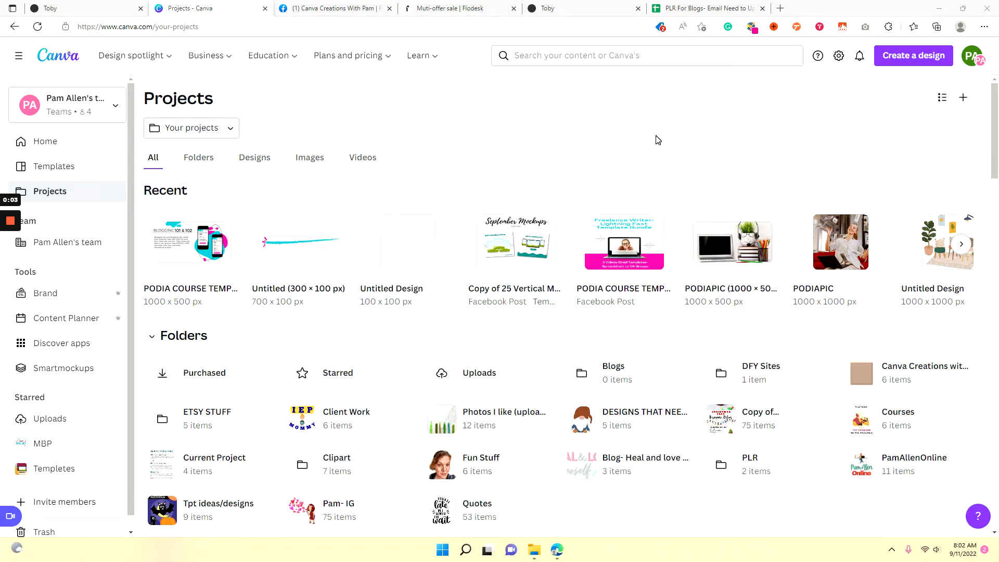
pyautogui.moveTo(492, 143)
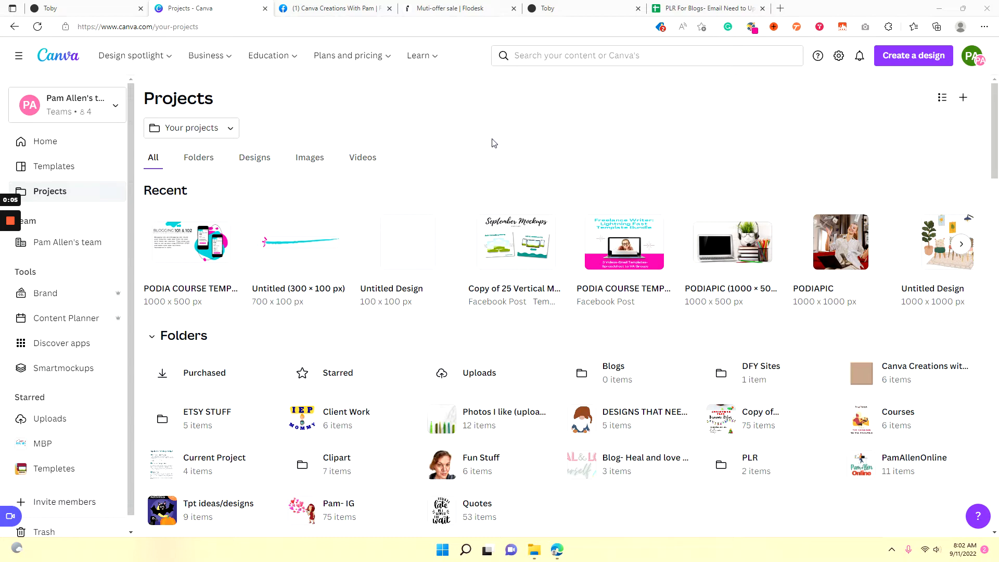
pyautogui.moveTo(913, 113)
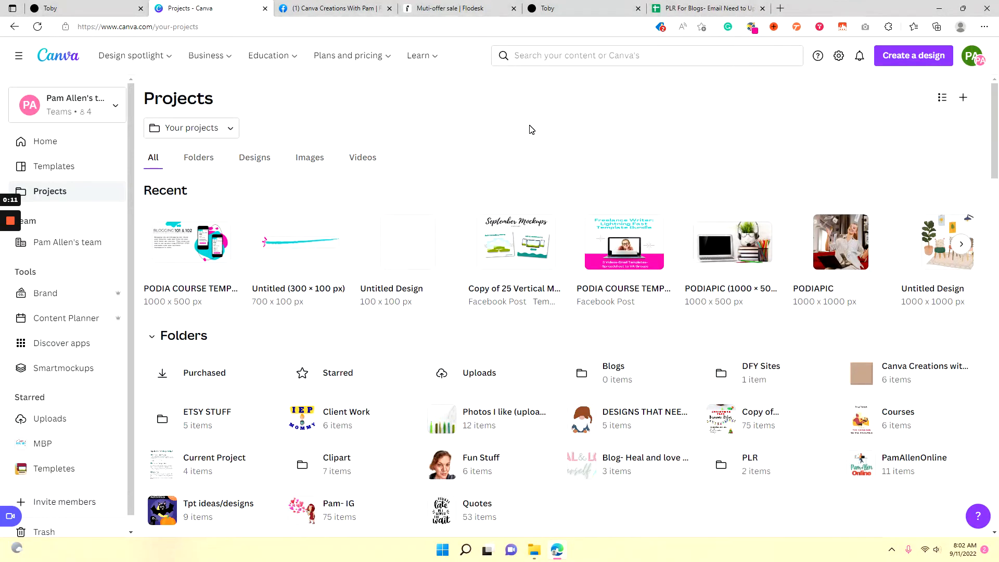
pyautogui.moveTo(516, 135)
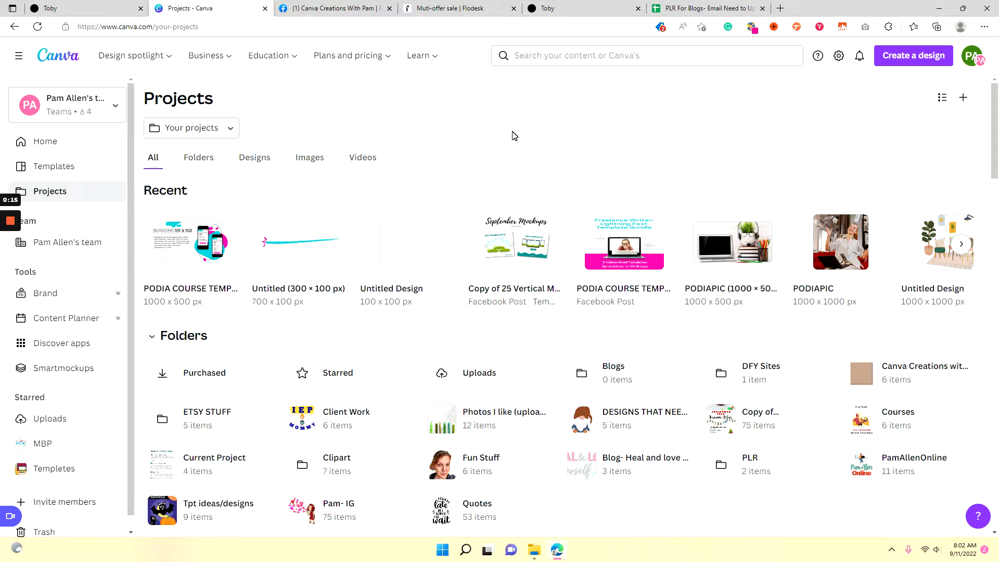
pyautogui.moveTo(600, 171)
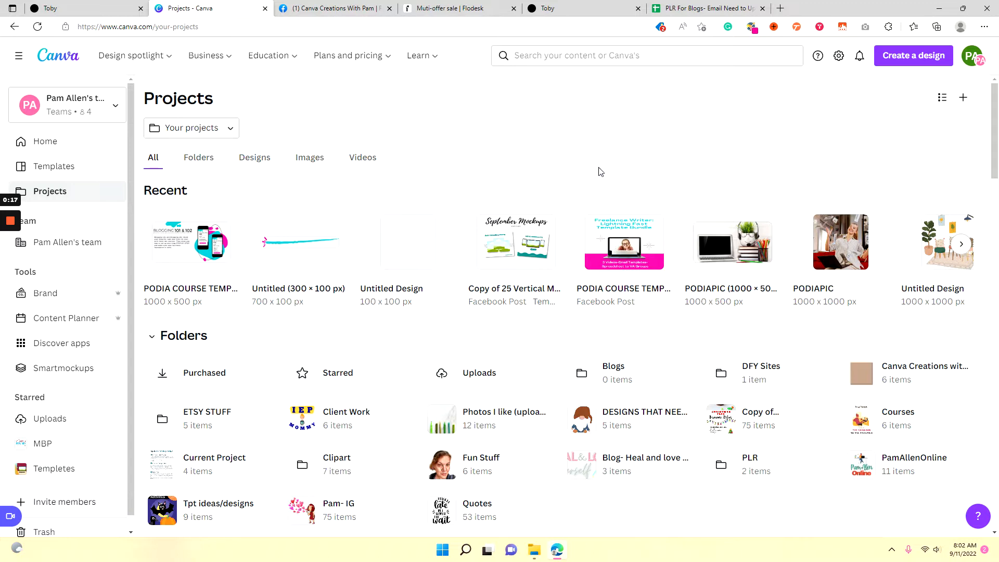
pyautogui.moveTo(591, 161)
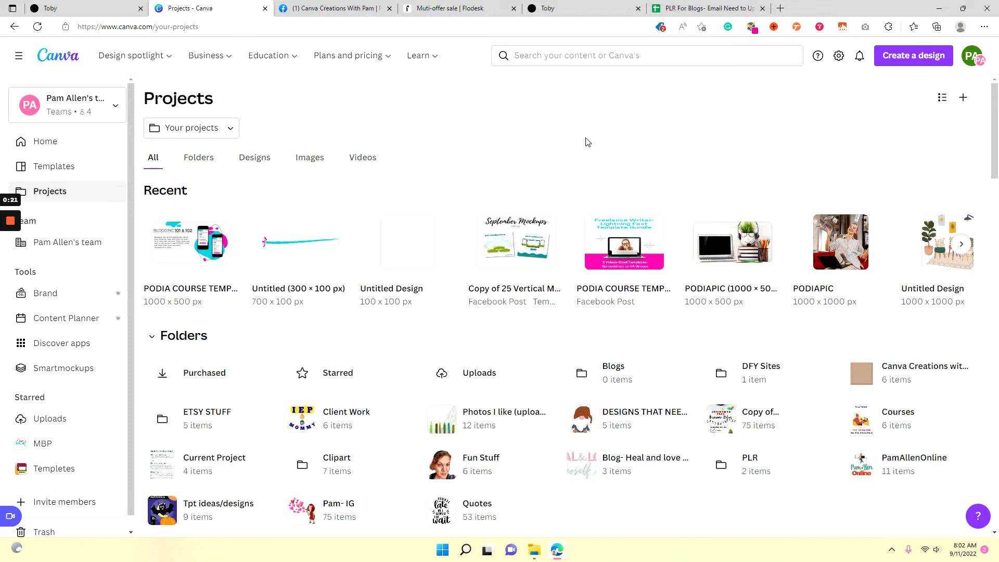
pyautogui.moveTo(505, 151)
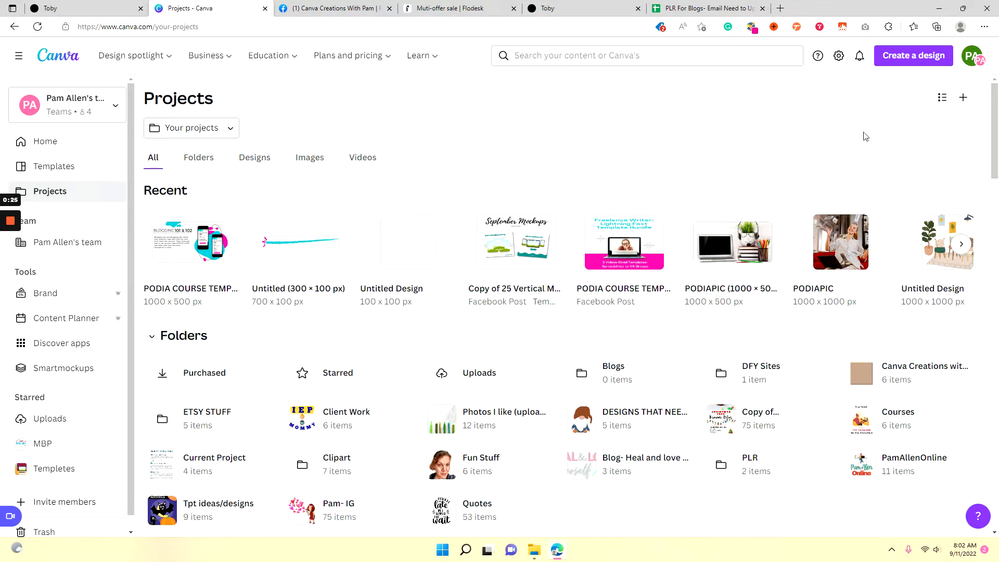
# Create a new folder named Templates from the Add new menu.
pyautogui.scroll(-3)
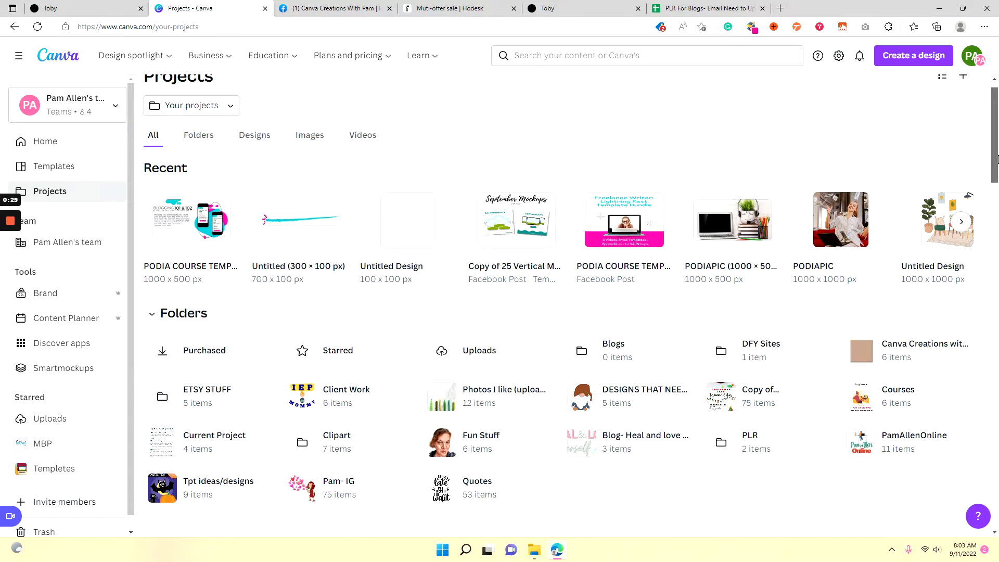
pyautogui.scroll(3)
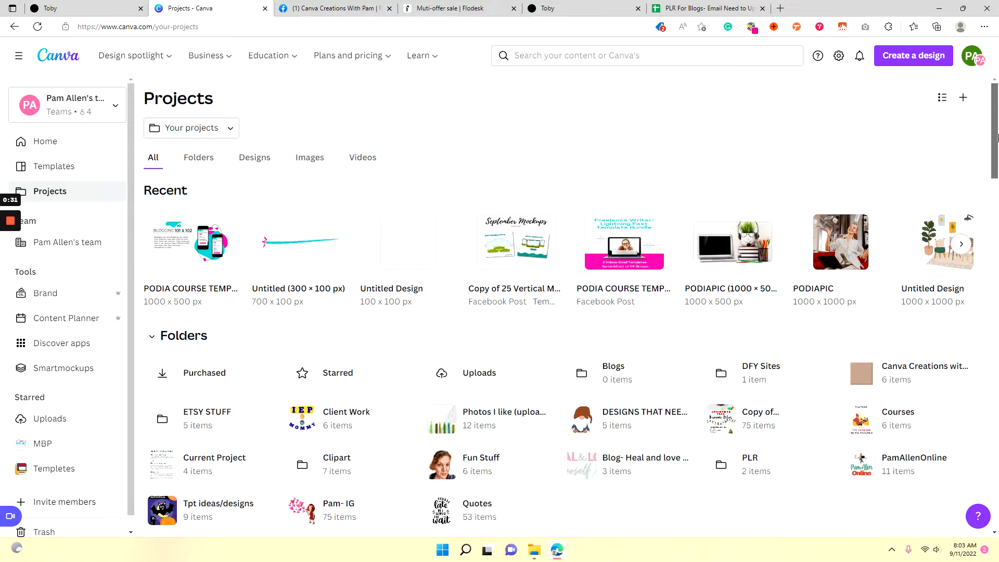
pyautogui.moveTo(964, 97)
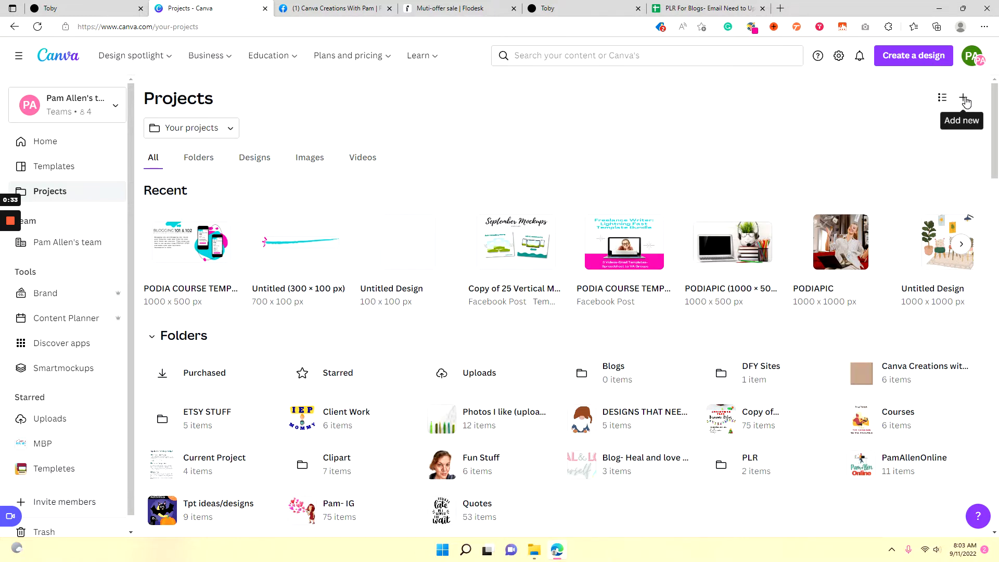
pyautogui.click(962, 97)
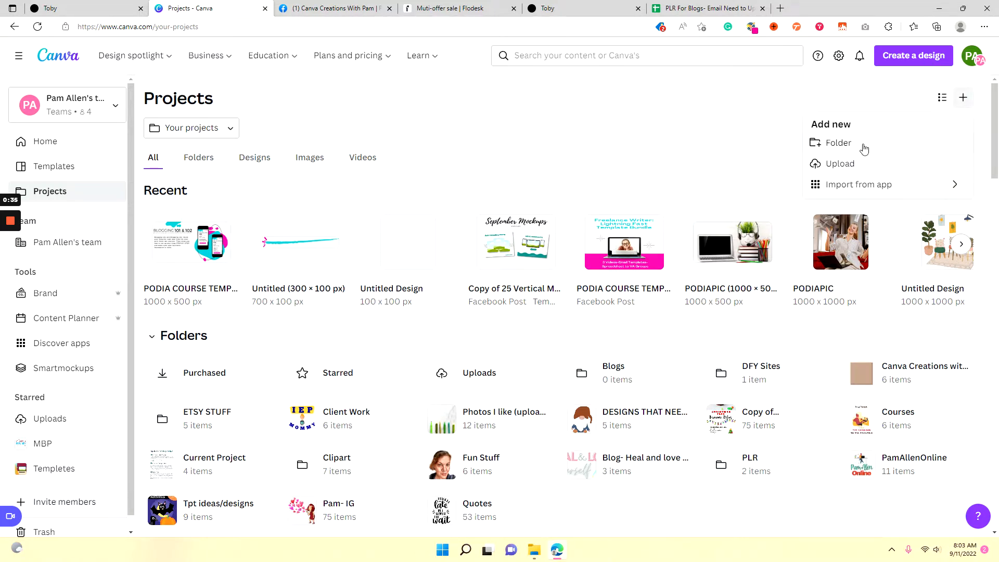
pyautogui.click(840, 142)
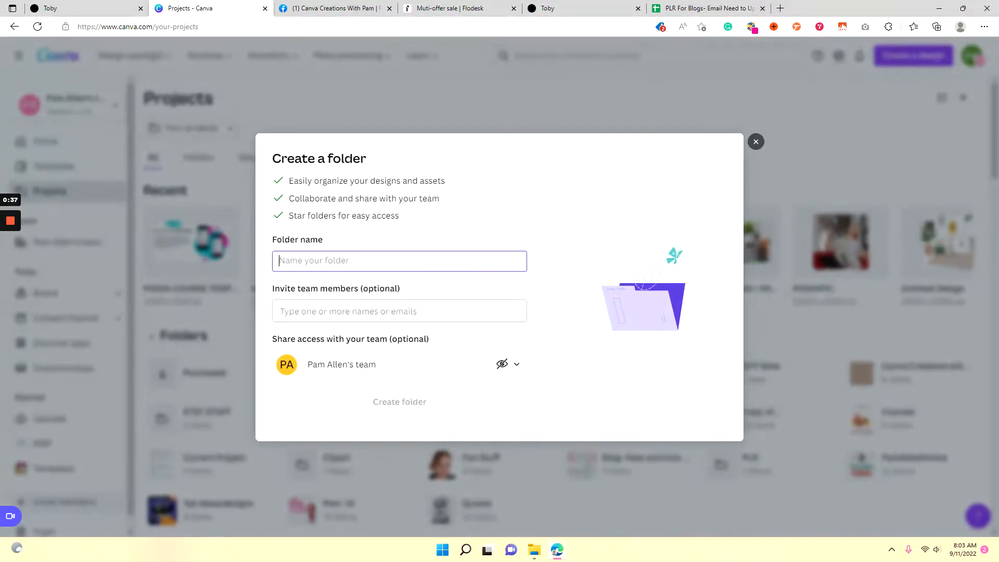
pyautogui.write('T')
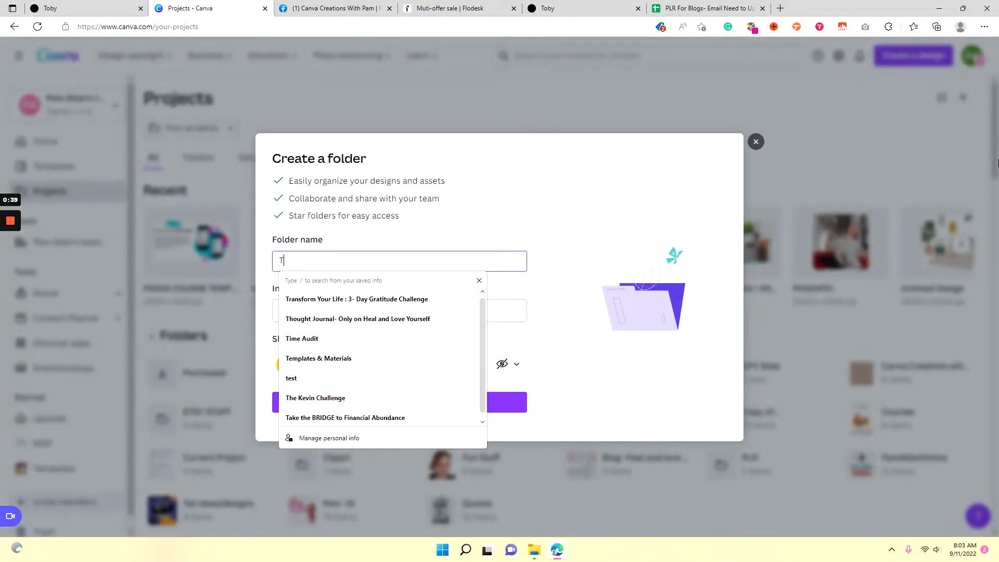
pyautogui.write('emplates')
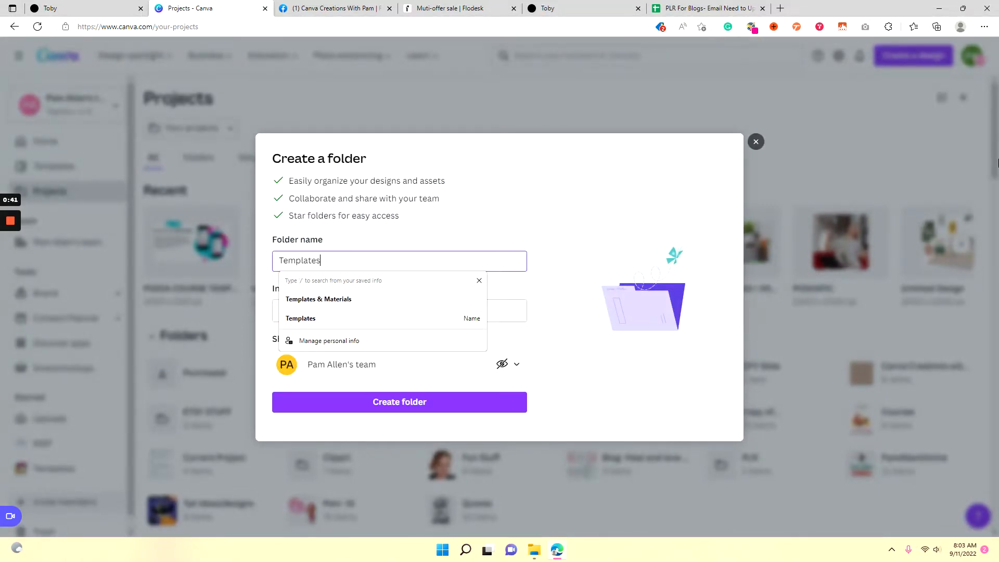
pyautogui.moveTo(399, 402)
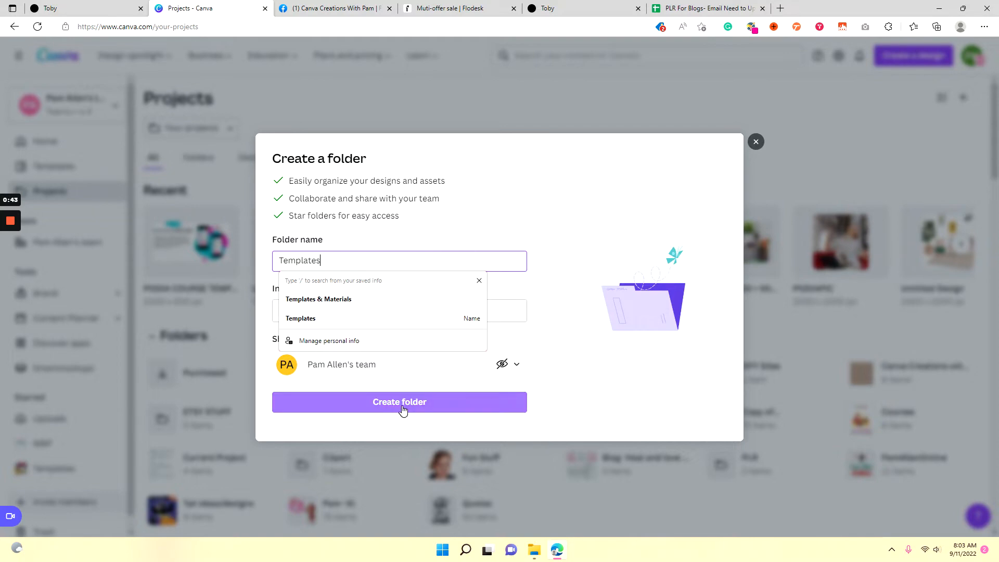
pyautogui.click(400, 401)
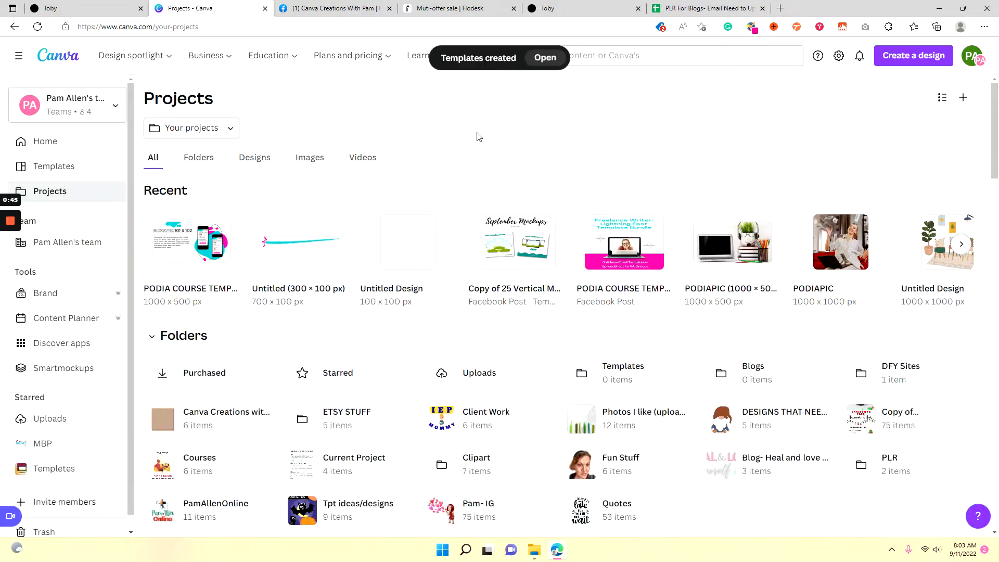
pyautogui.moveTo(571, 179)
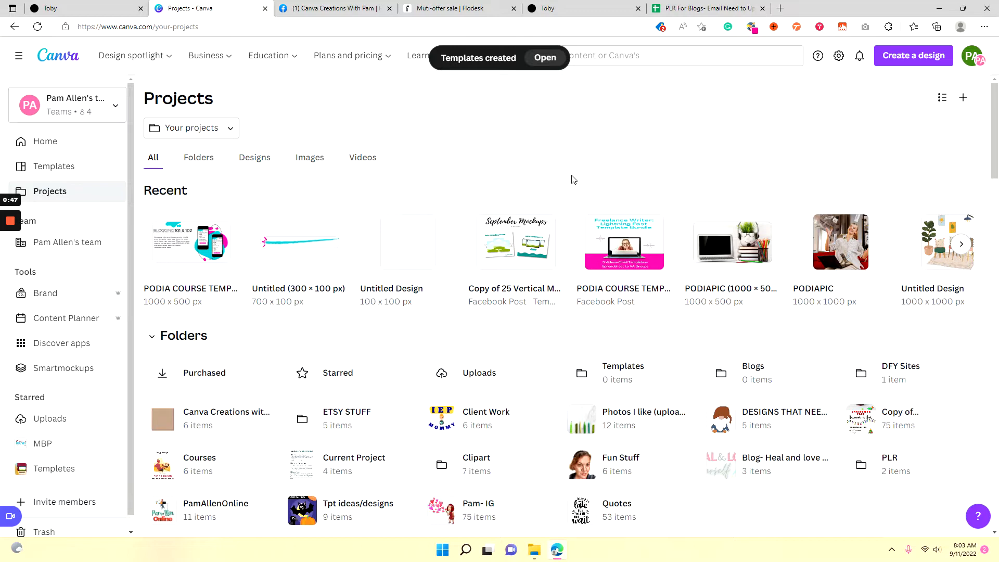
pyautogui.moveTo(537, 147)
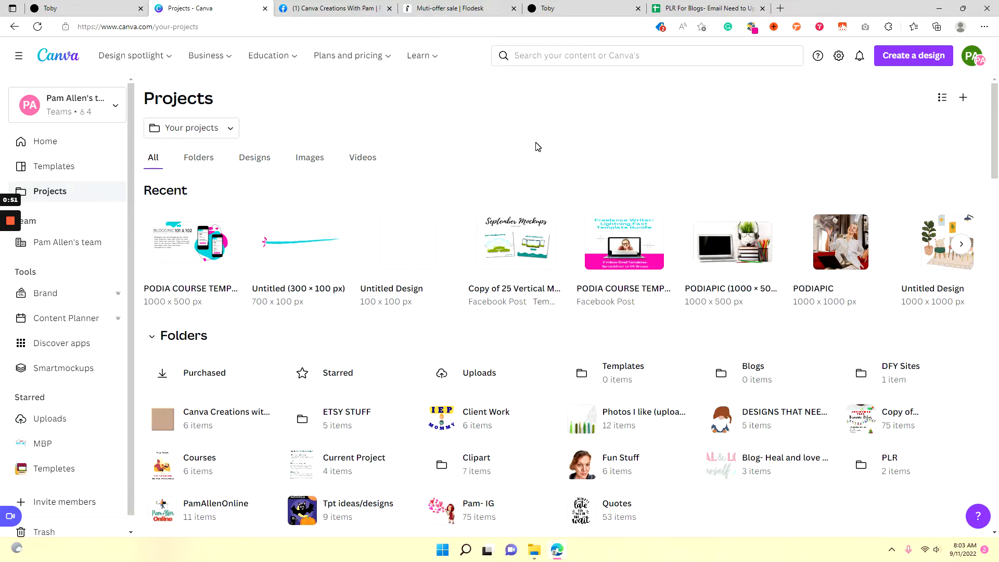
pyautogui.moveTo(763, 127)
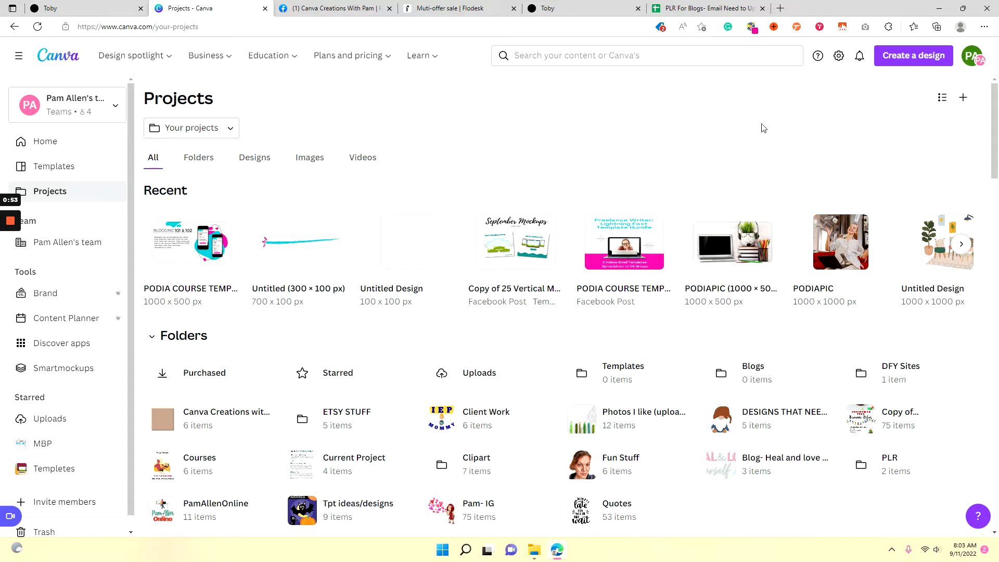
pyautogui.moveTo(909, 68)
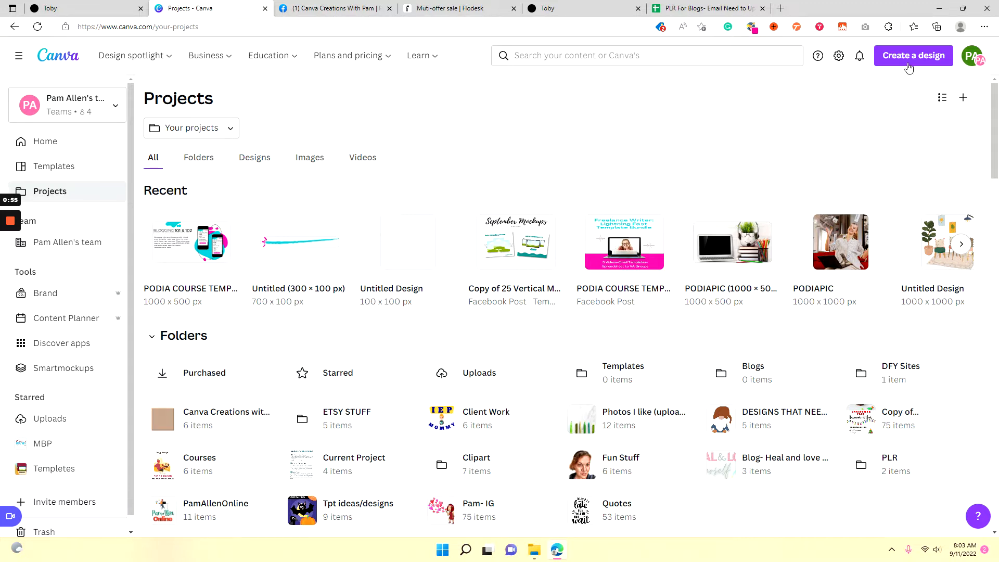
pyautogui.moveTo(964, 97)
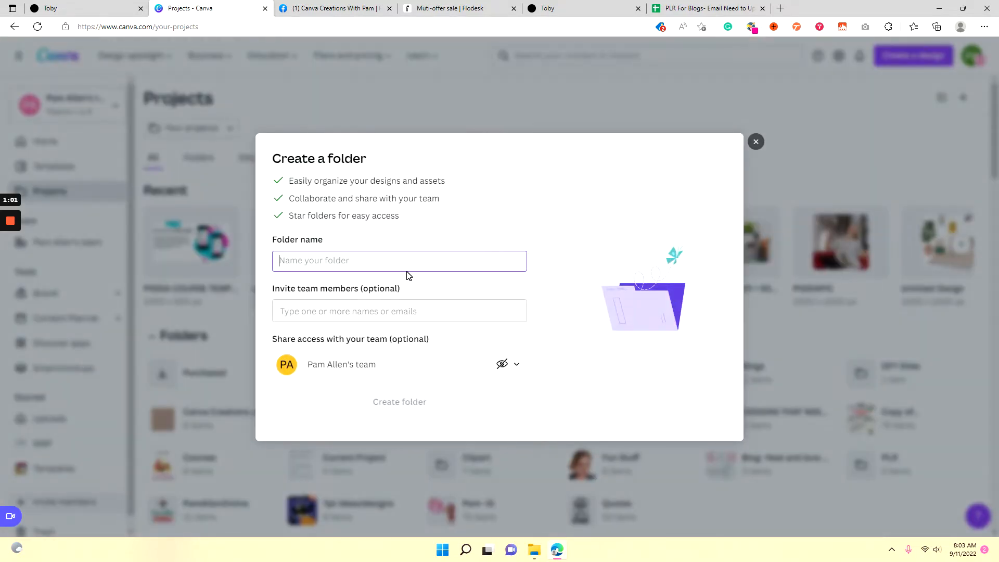
# Name the new folder Archive and create it.
pyautogui.write('Archive')
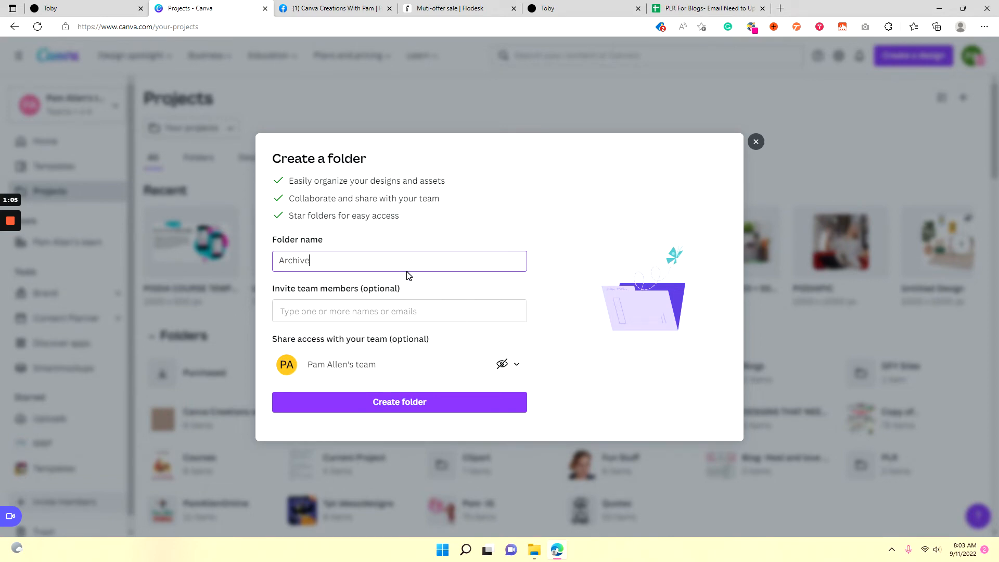
pyautogui.moveTo(373, 424)
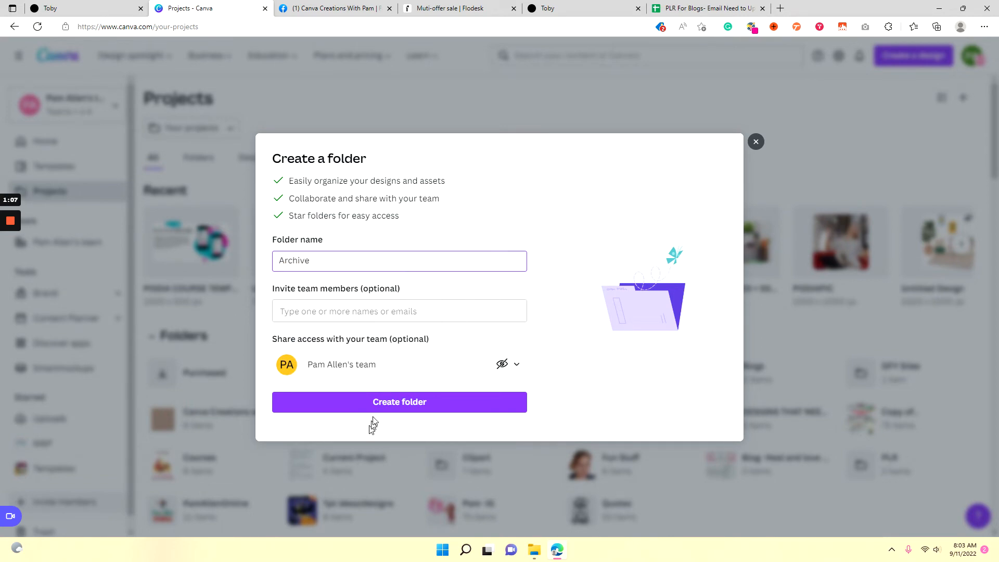
pyautogui.click(399, 401)
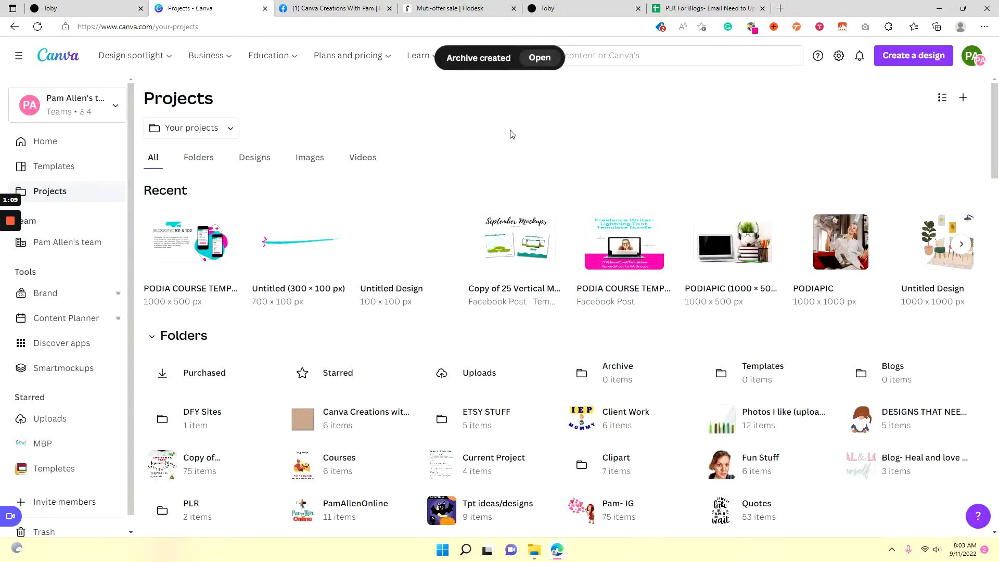
pyautogui.moveTo(774, 152)
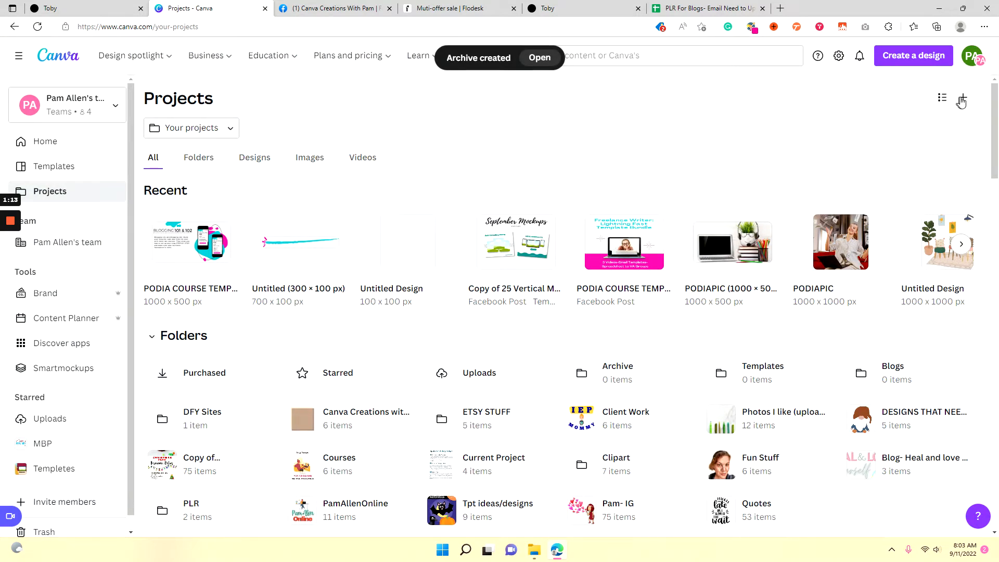
# Create a new folder named Photos.
pyautogui.click(963, 98)
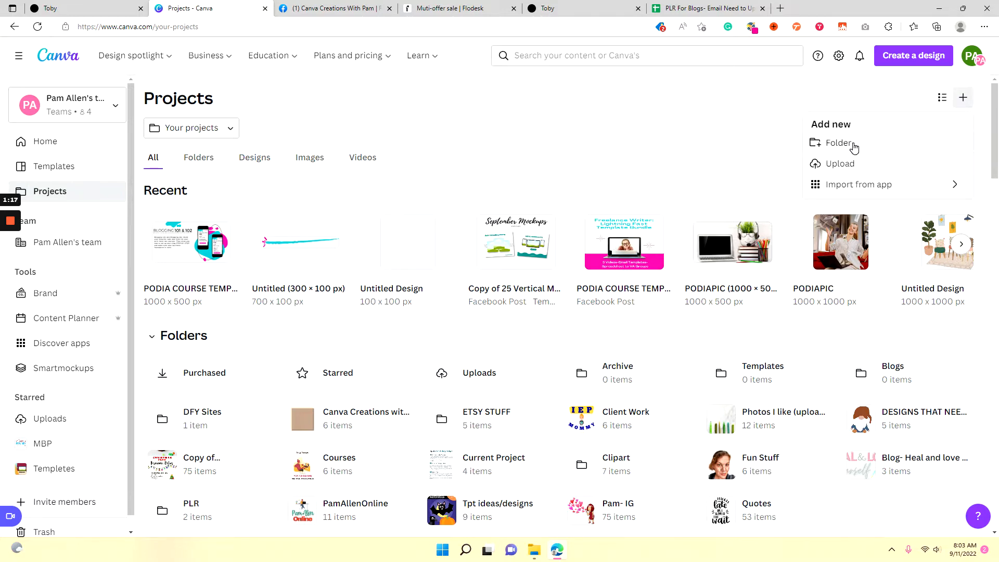
pyautogui.click(839, 142)
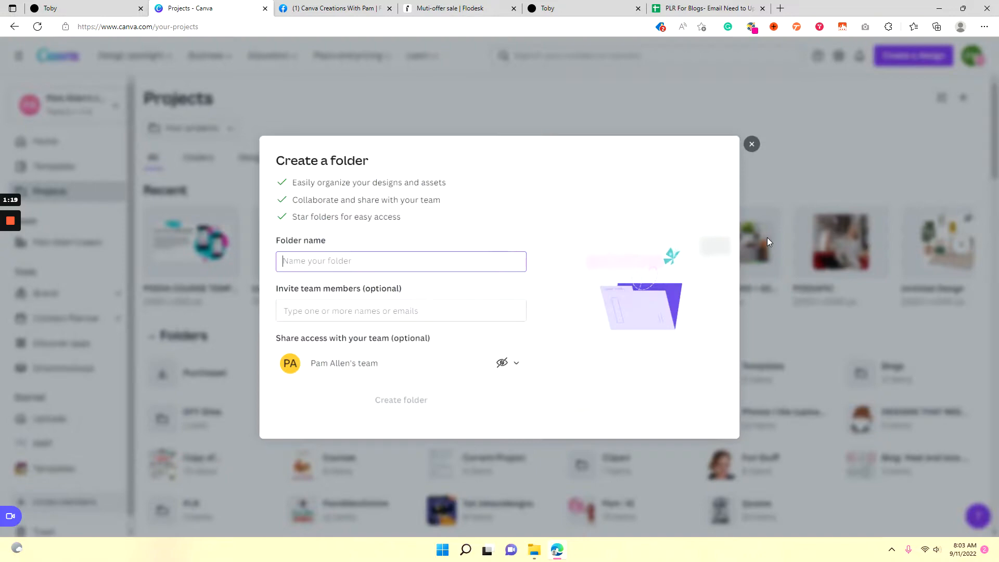
pyautogui.write('P')
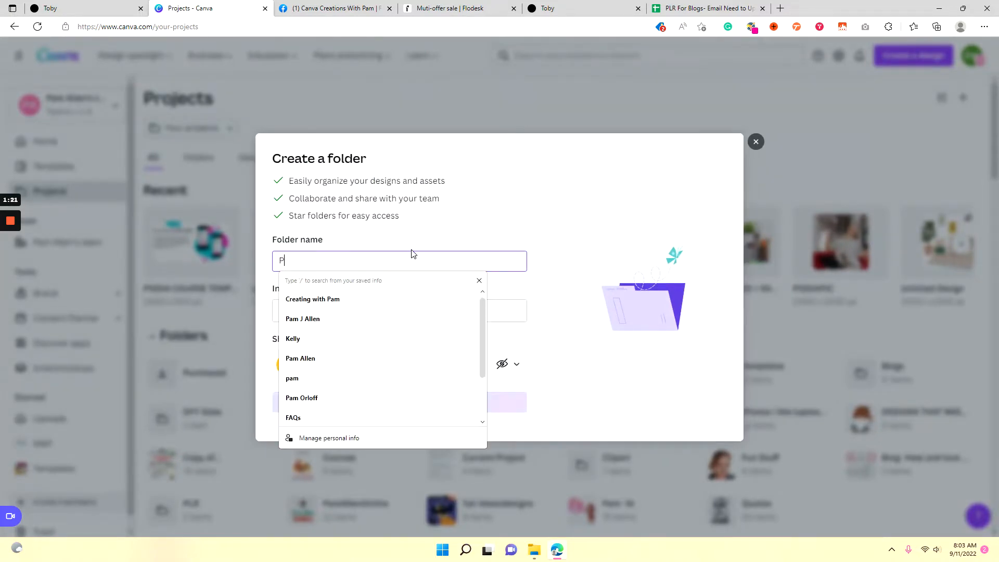
pyautogui.write('hotos')
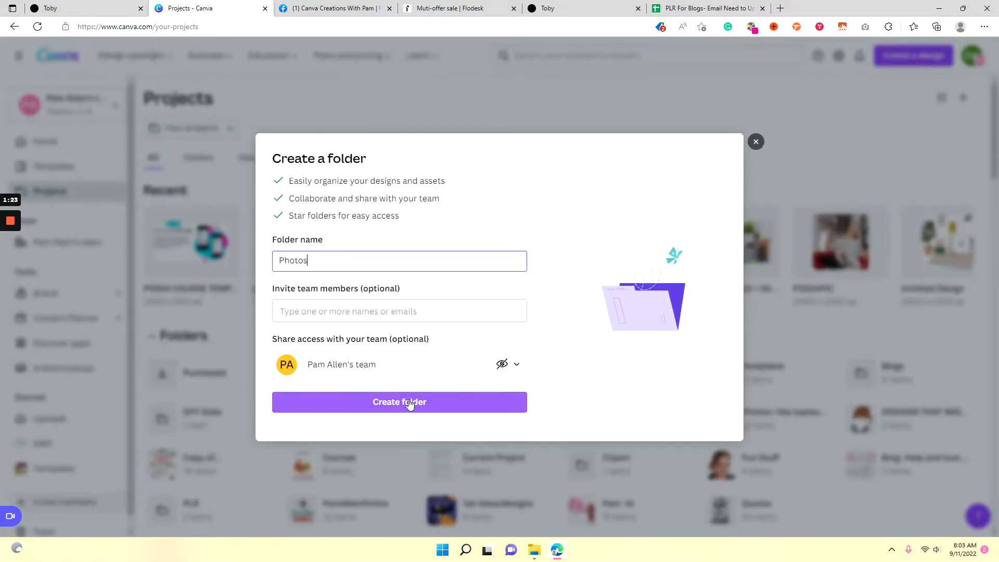
pyautogui.click(400, 401)
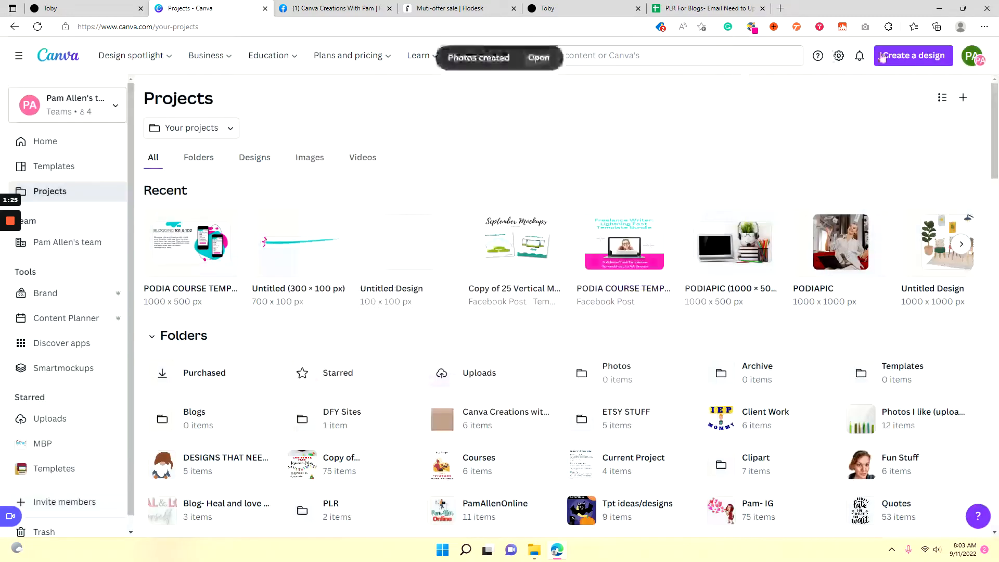
# Create a folder named Personals, then bring up its options to rename it.
pyautogui.click(963, 97)
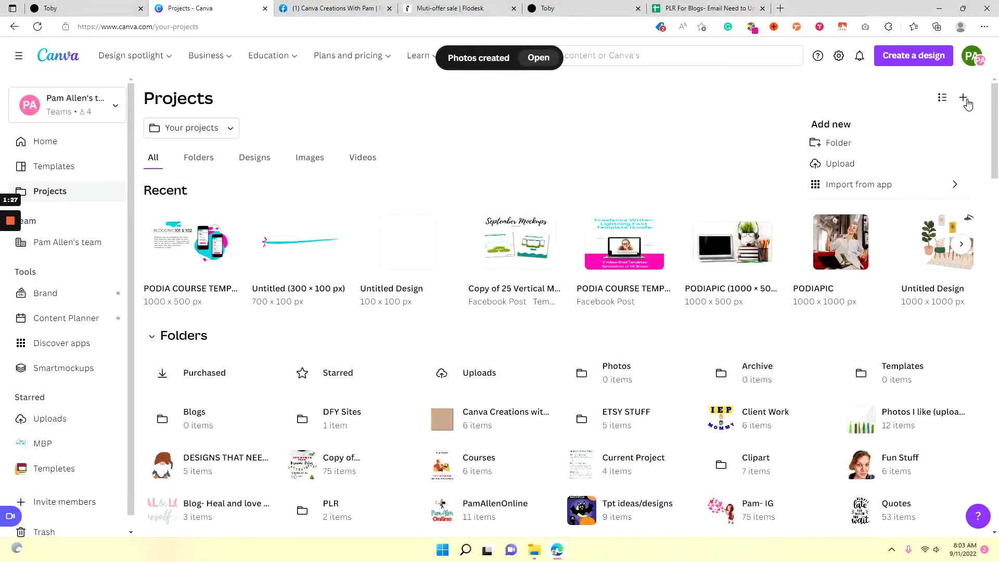
pyautogui.click(838, 143)
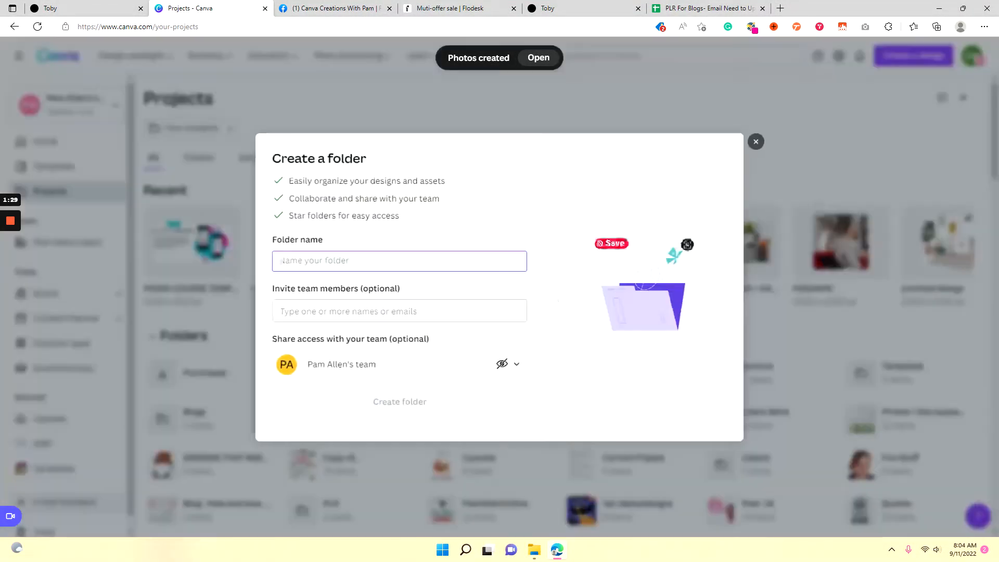
pyautogui.click(400, 261)
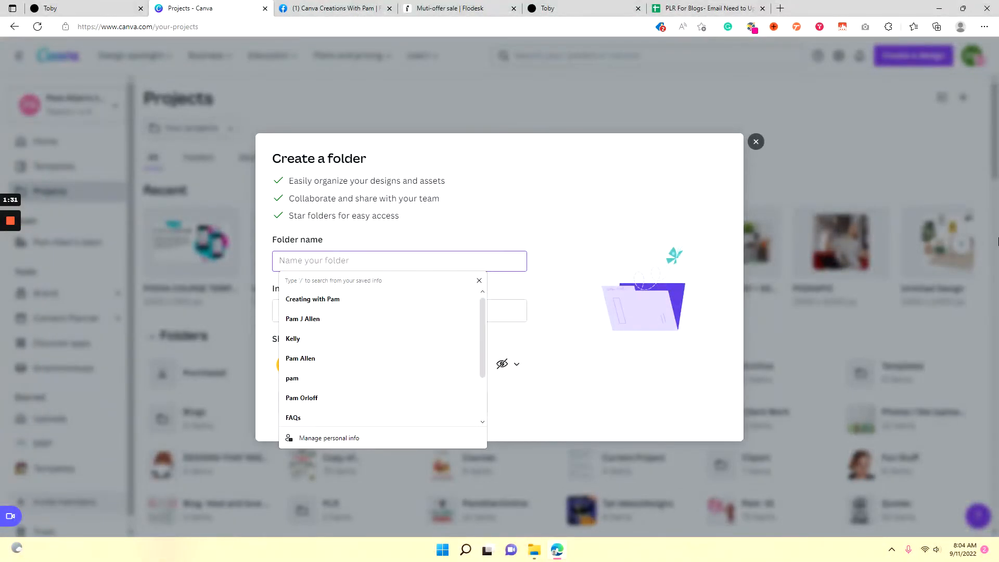
pyautogui.write('Pers')
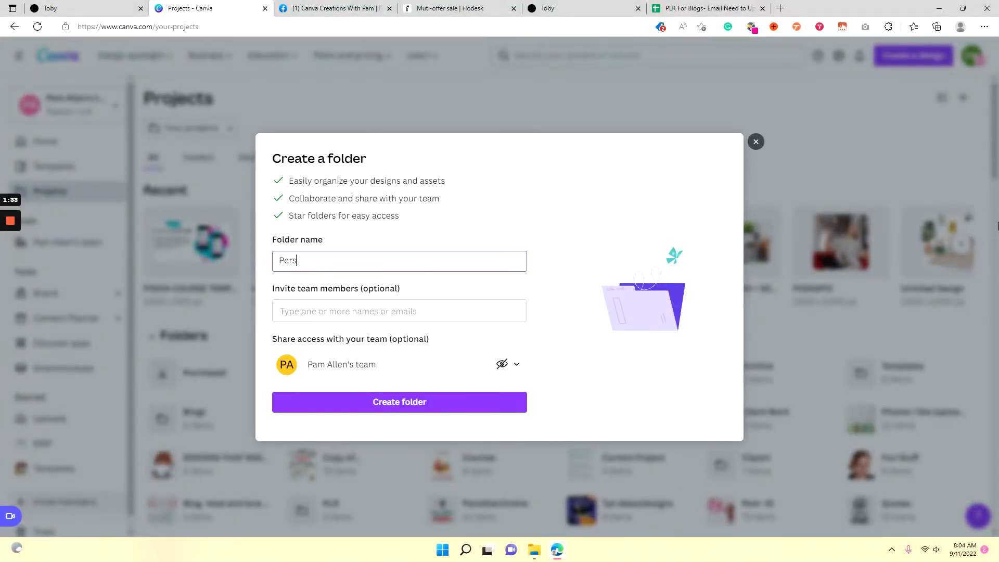
pyautogui.write('onals')
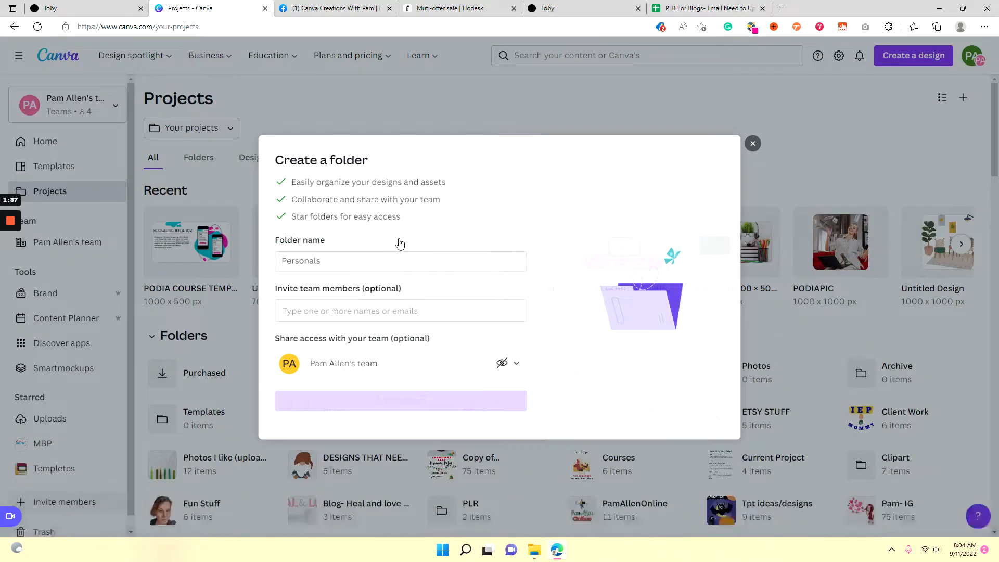
pyautogui.click(400, 400)
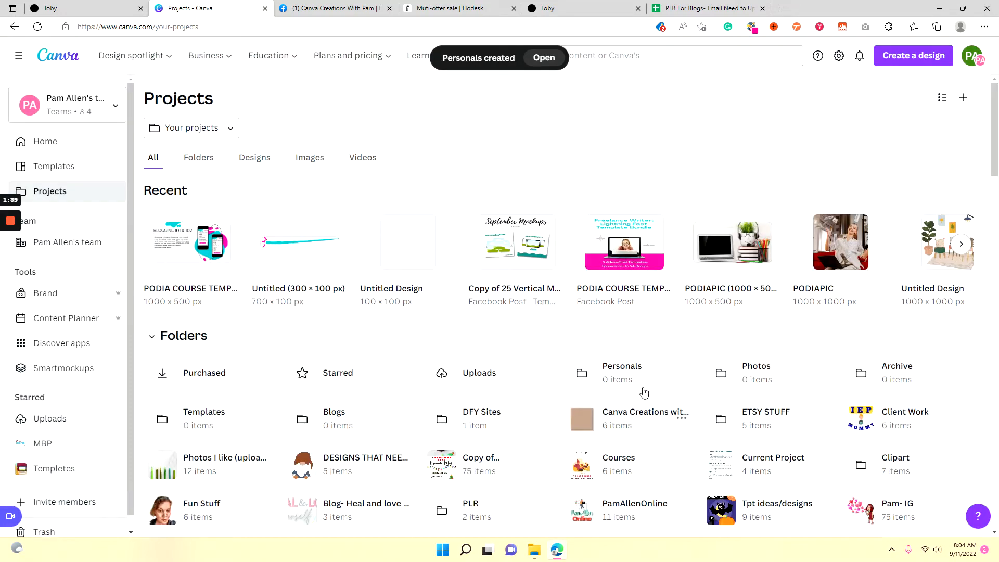
pyautogui.click(681, 372)
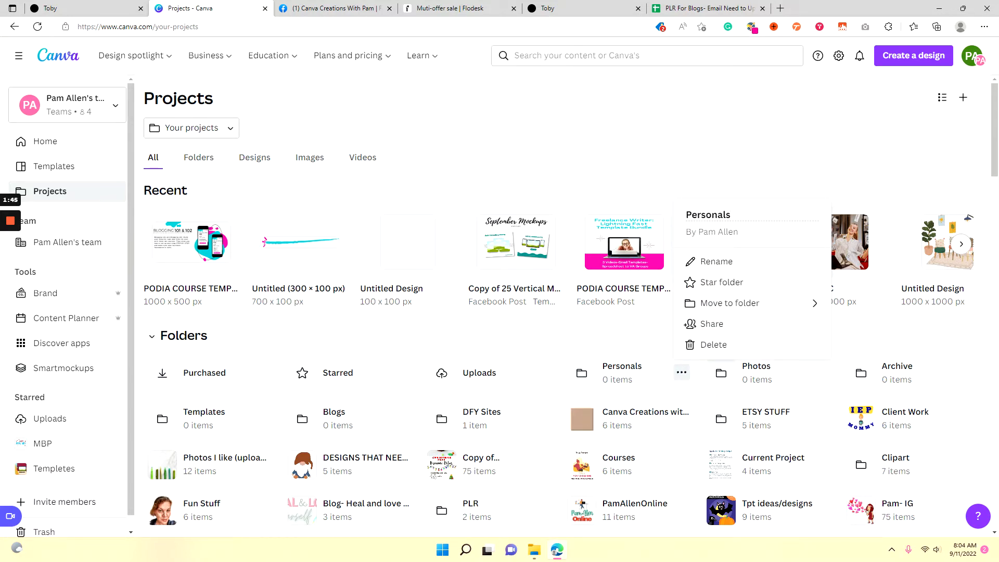
pyautogui.moveTo(749, 186)
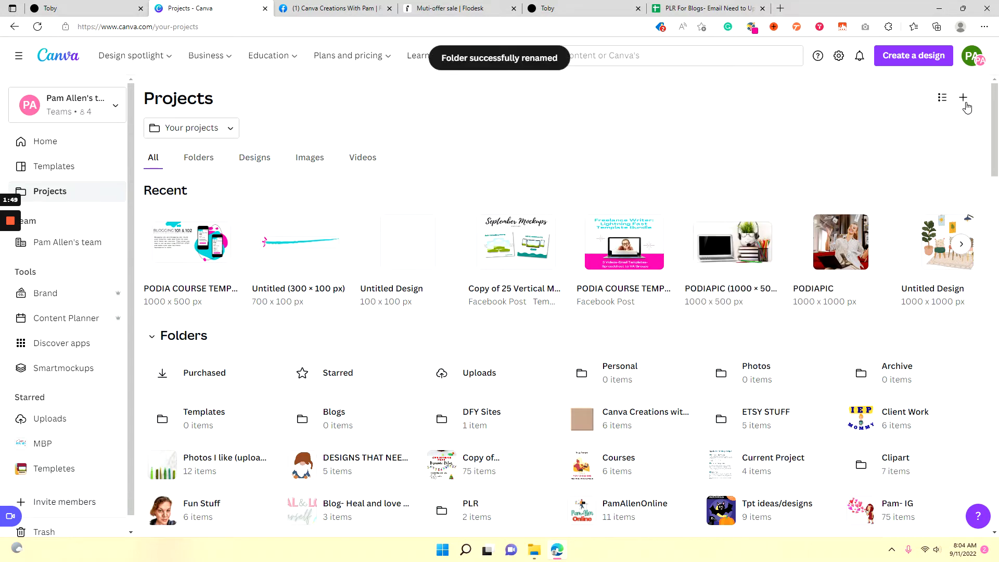
# Create a new folder named Social Media in Projects.
pyautogui.click(963, 97)
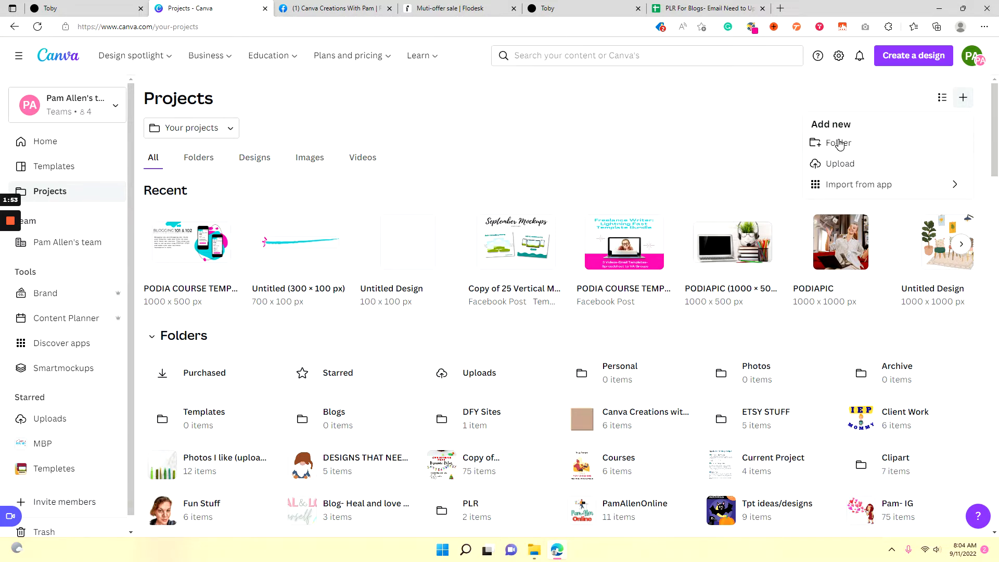
pyautogui.moveTo(844, 147)
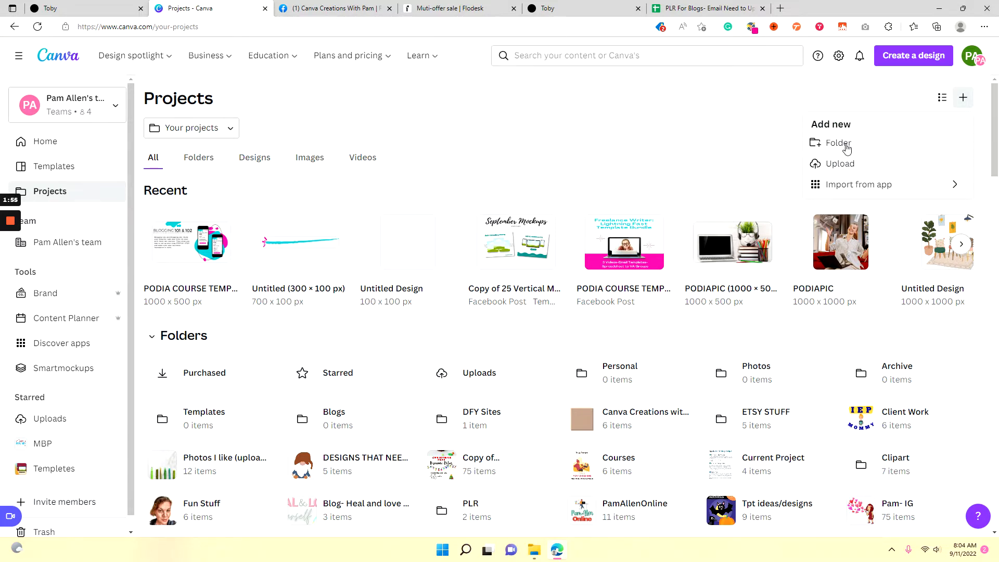
pyautogui.click(837, 143)
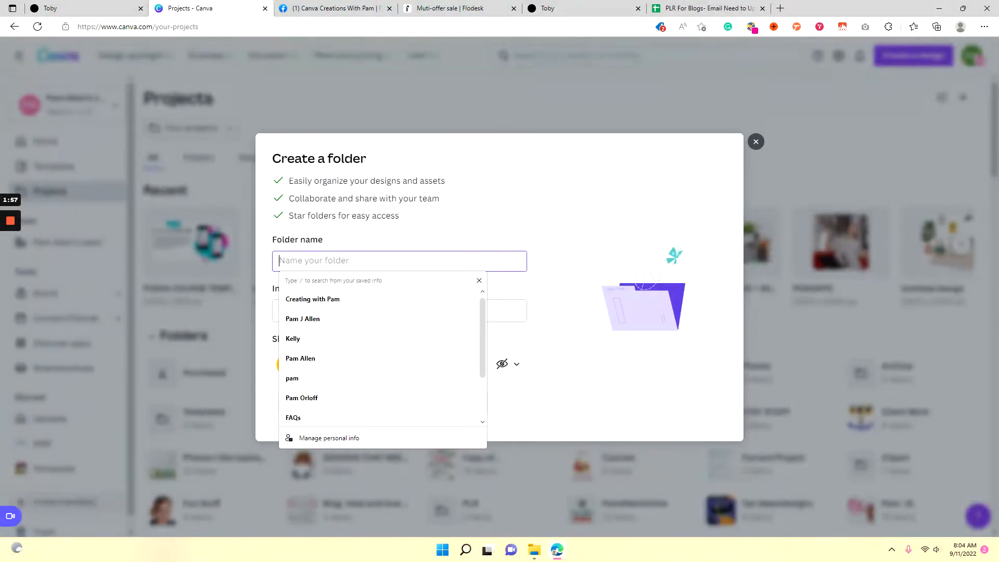
pyautogui.write('Social')
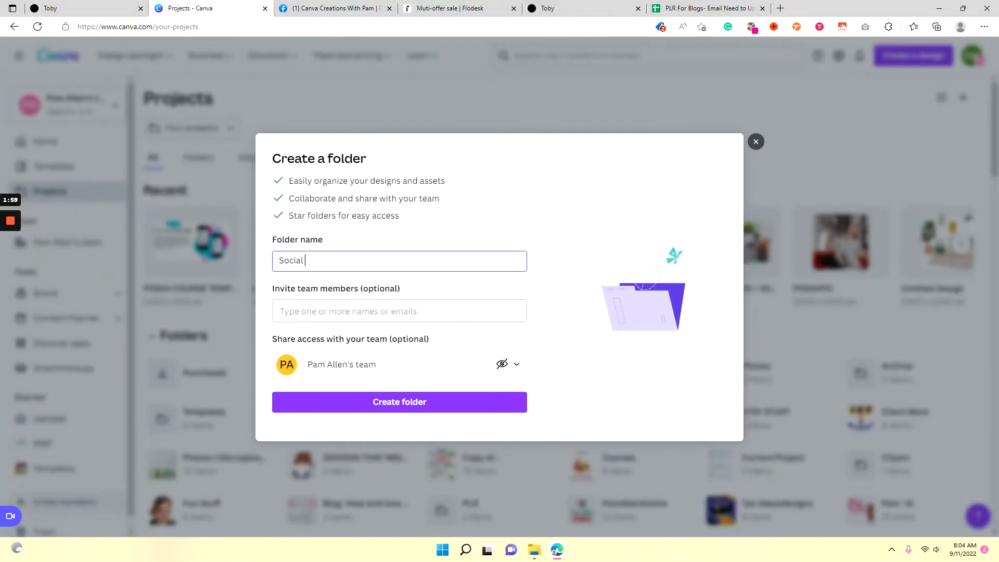
pyautogui.write('Media')
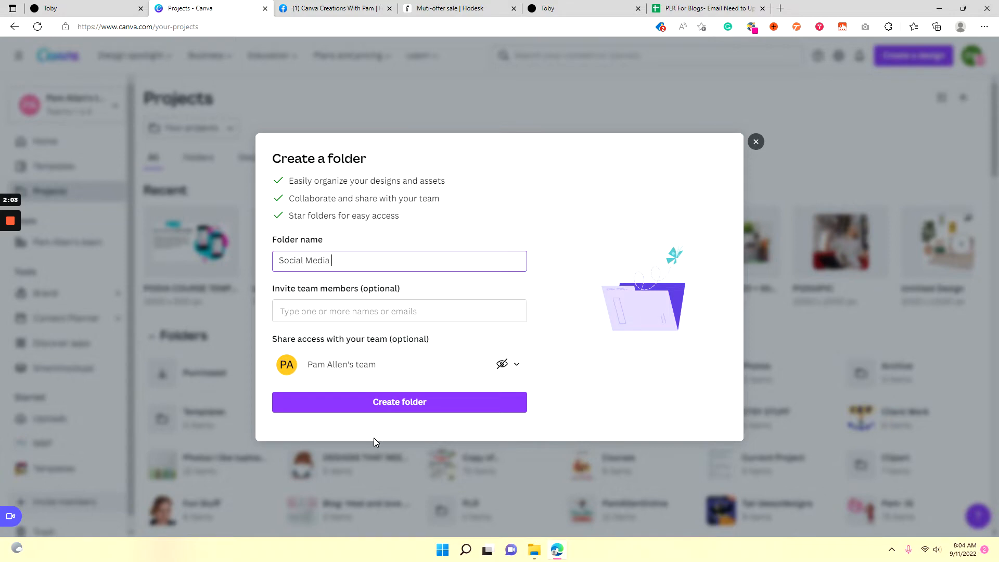
pyautogui.click(399, 401)
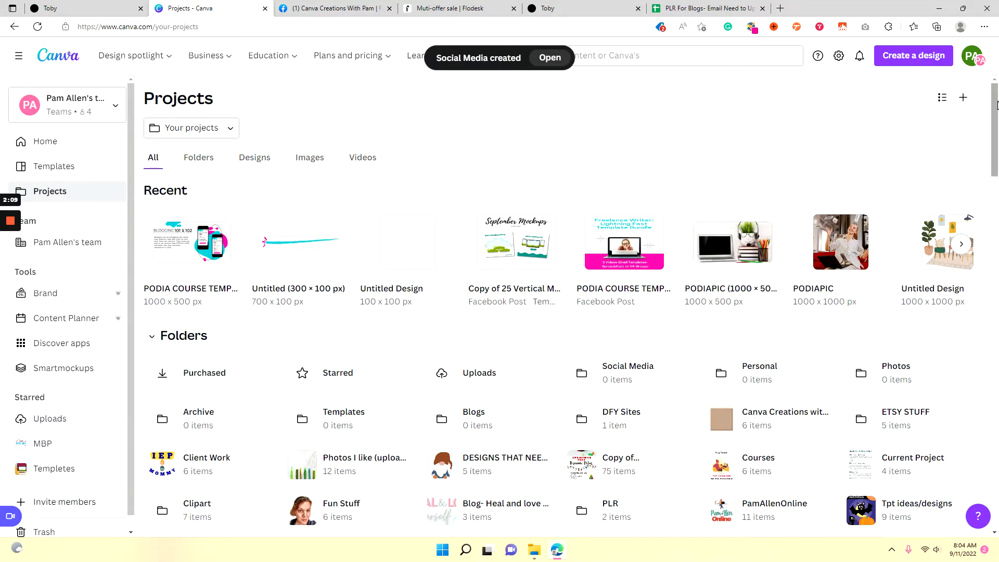
pyautogui.scroll(-3)
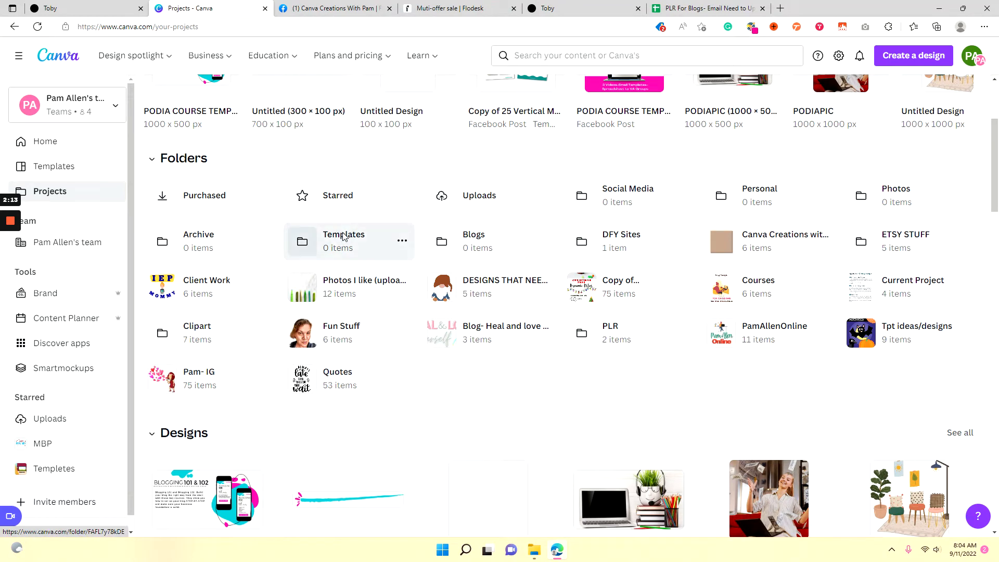
# Inside Templates, create a subfolder named Templates Bought/Free.
pyautogui.click(343, 241)
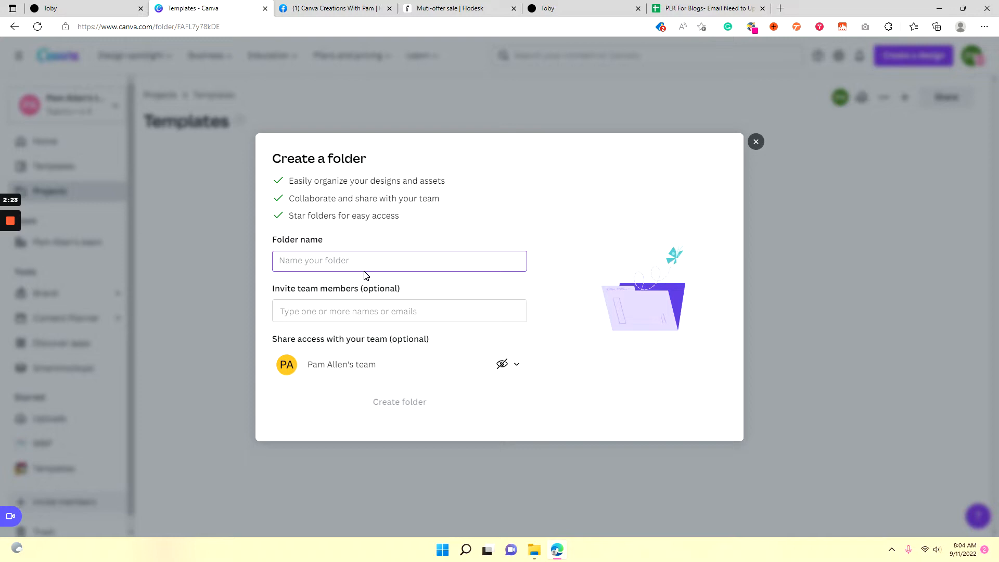
pyautogui.write('Templ')
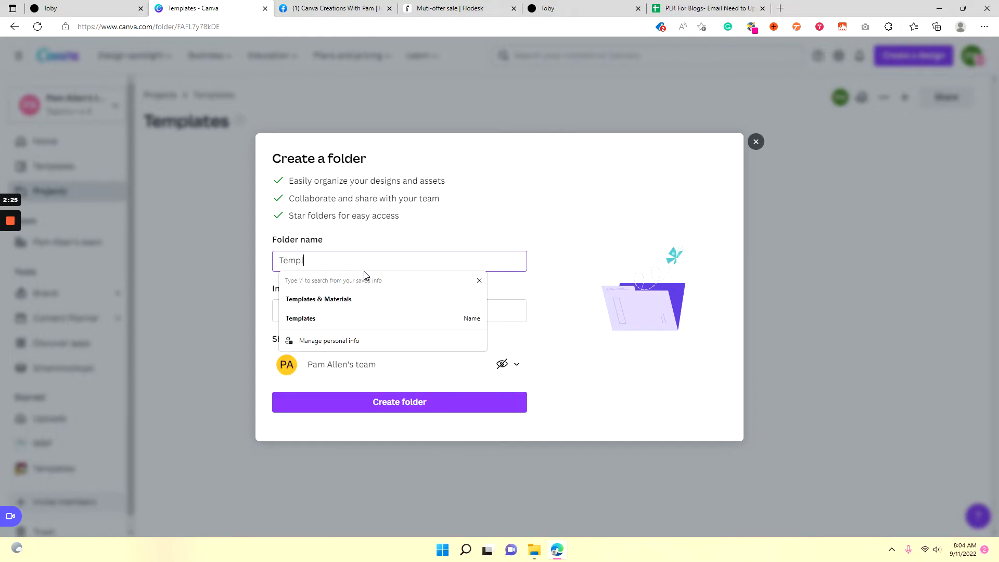
pyautogui.write('ates')
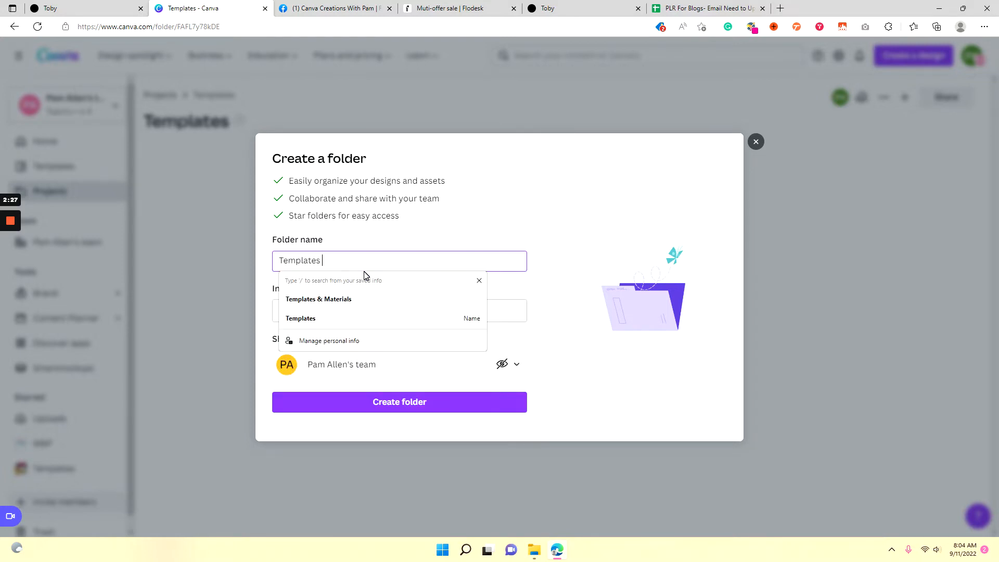
pyautogui.write('Bought')
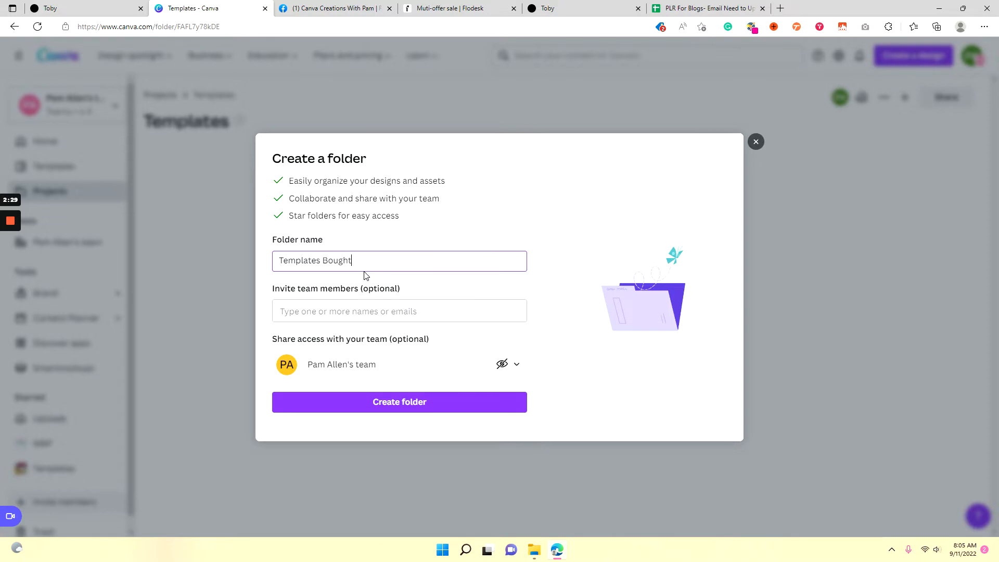
pyautogui.write('/Free')
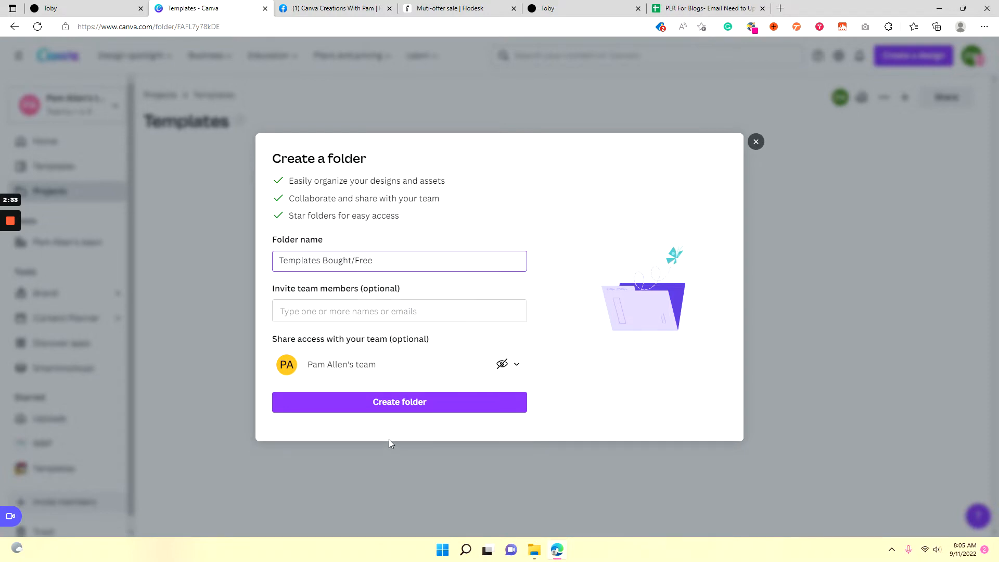
pyautogui.click(399, 401)
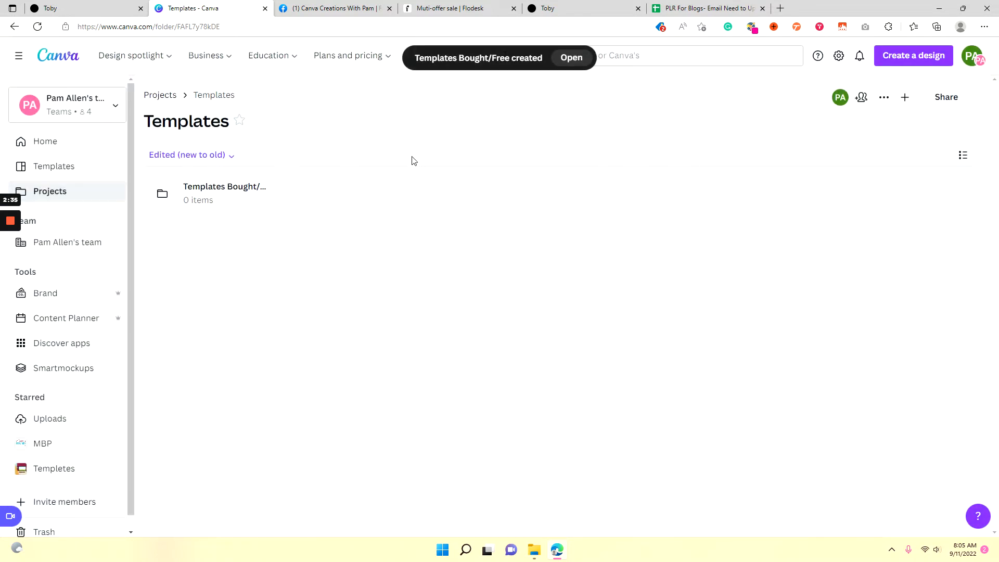
pyautogui.click(905, 97)
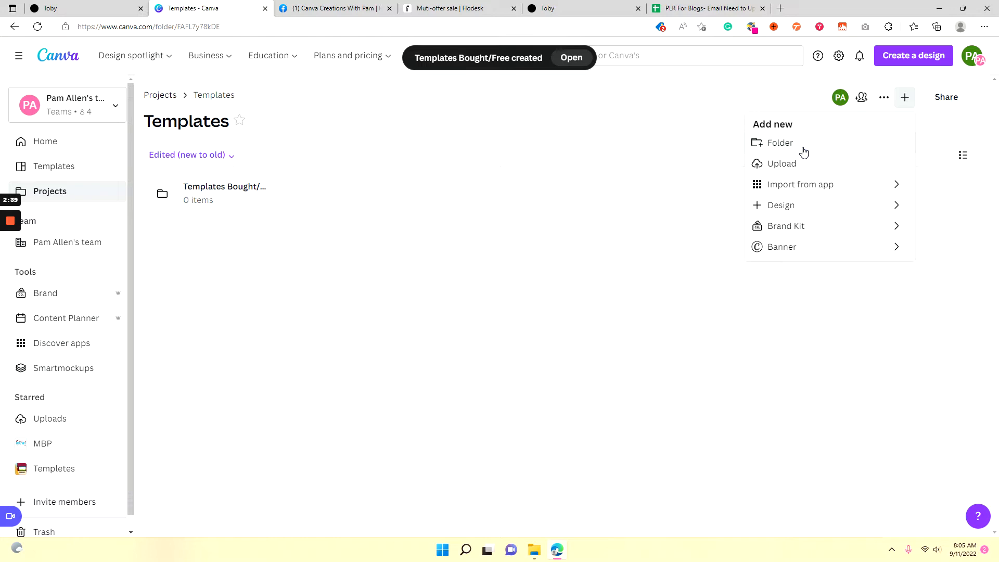
# Create a second Templates subfolder named Templates- SELL, retyping the name after mistakes.
pyautogui.click(780, 142)
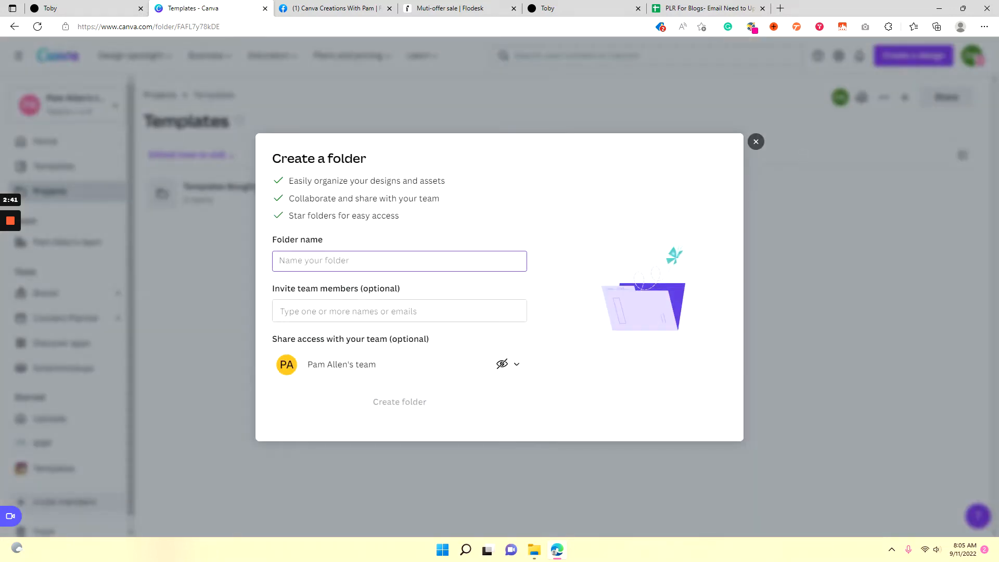
pyautogui.write('Sell')
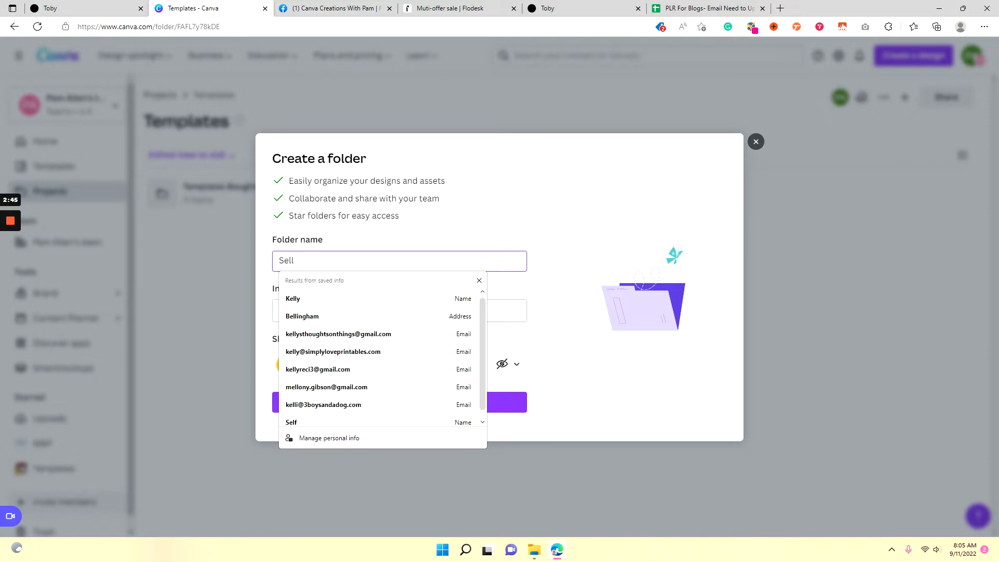
pyautogui.write('T')
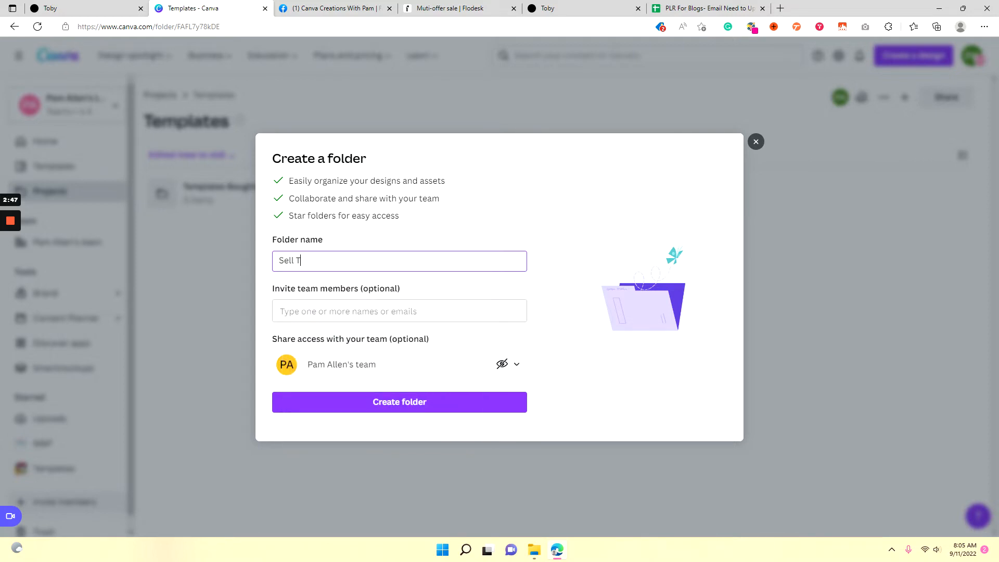
pyautogui.write('T')
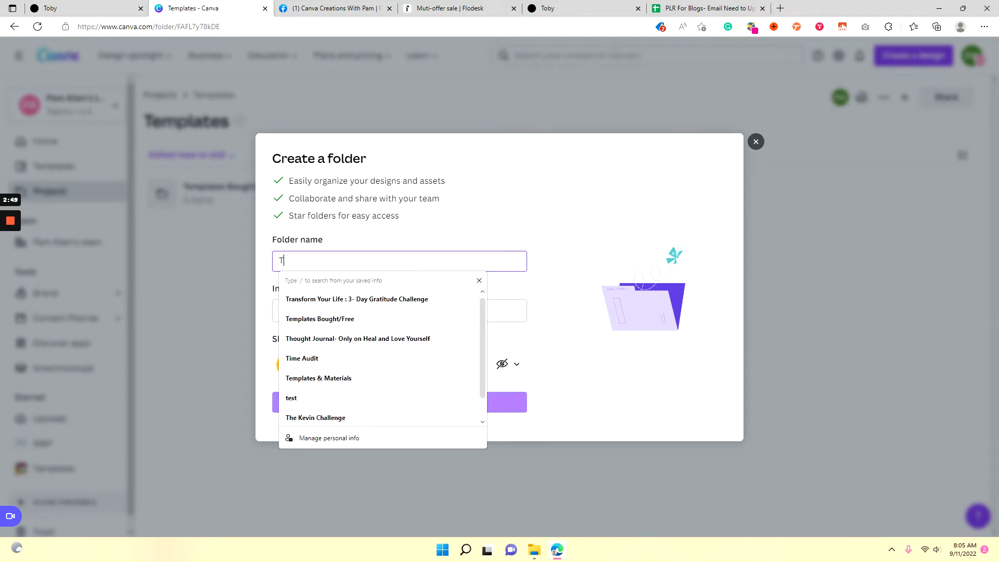
pyautogui.write('empalt')
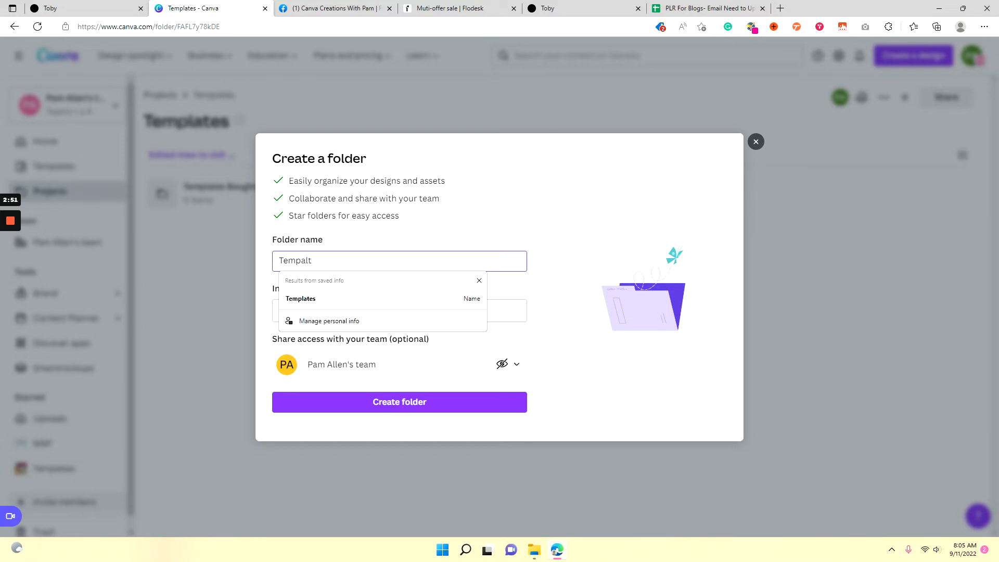
pyautogui.write('Templates')
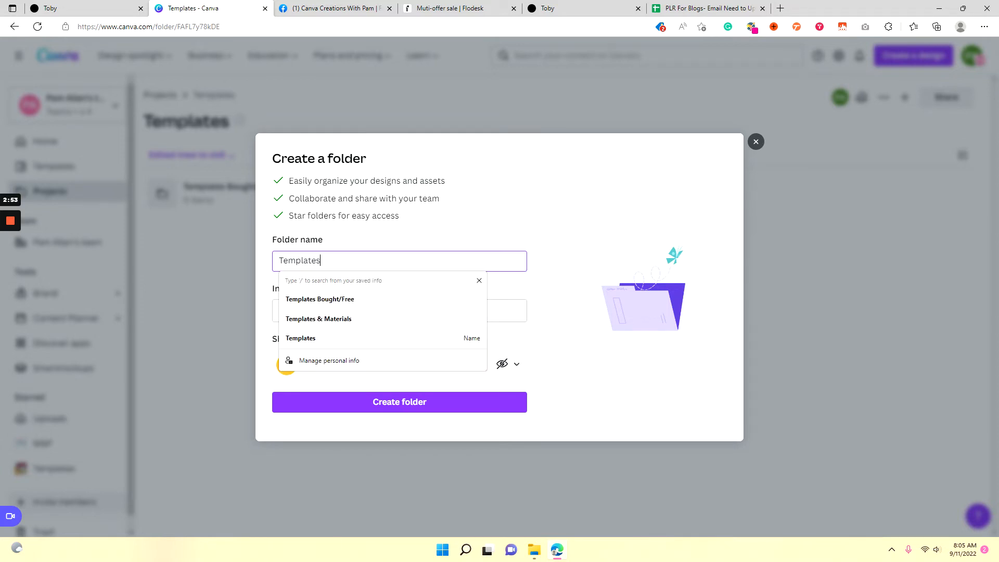
pyautogui.write('-')
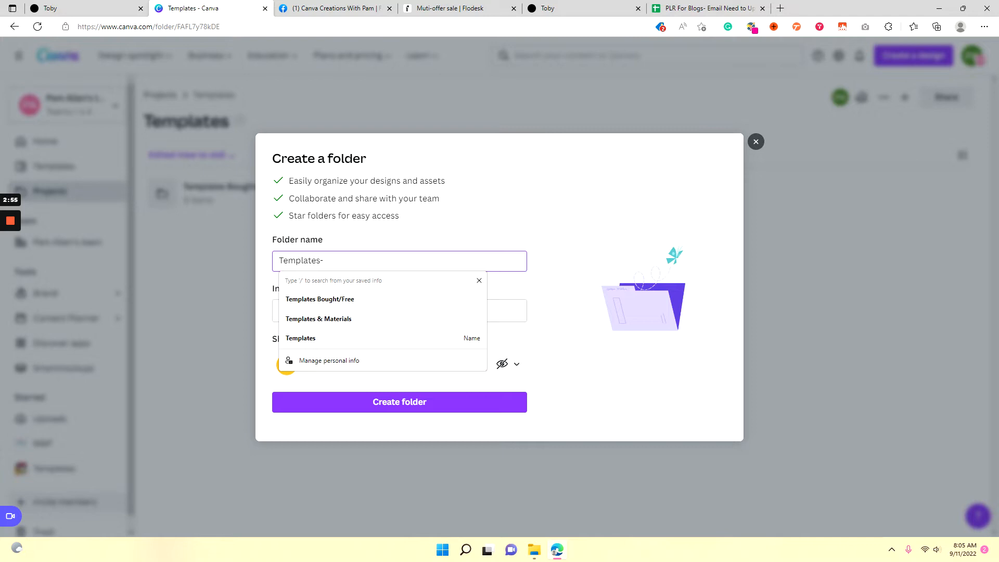
pyautogui.write('SELL')
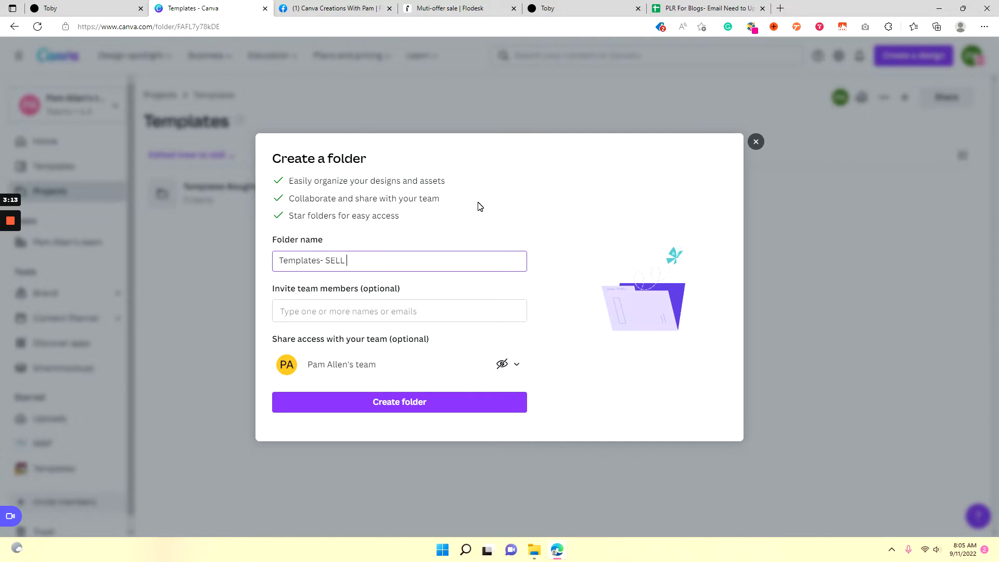
pyautogui.moveTo(399, 401)
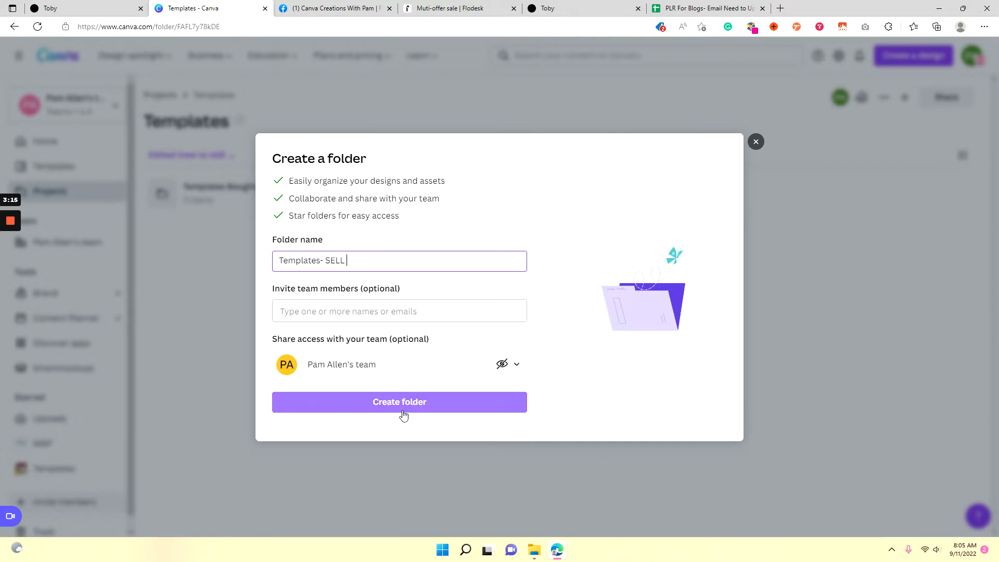
pyautogui.click(400, 401)
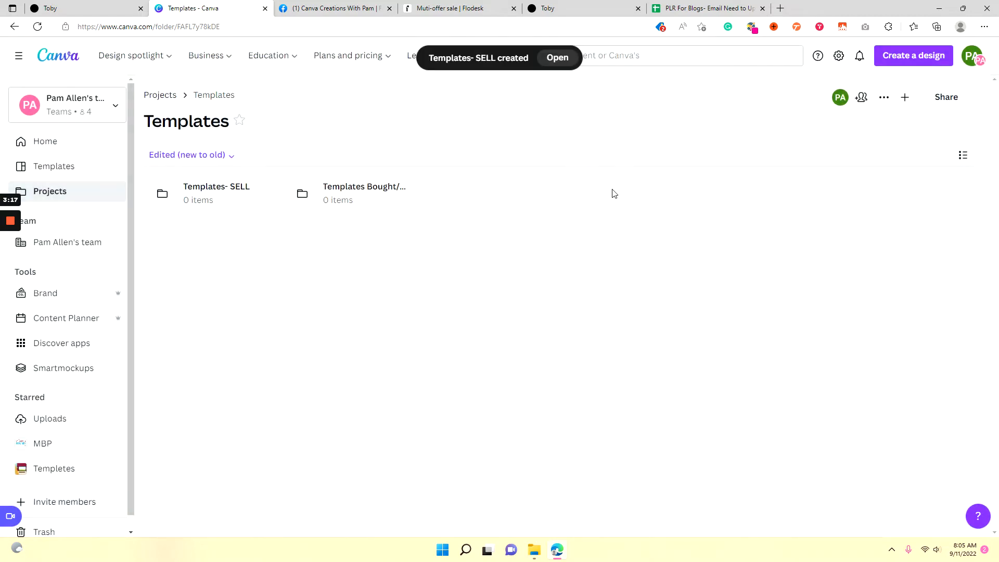
pyautogui.moveTo(160, 95)
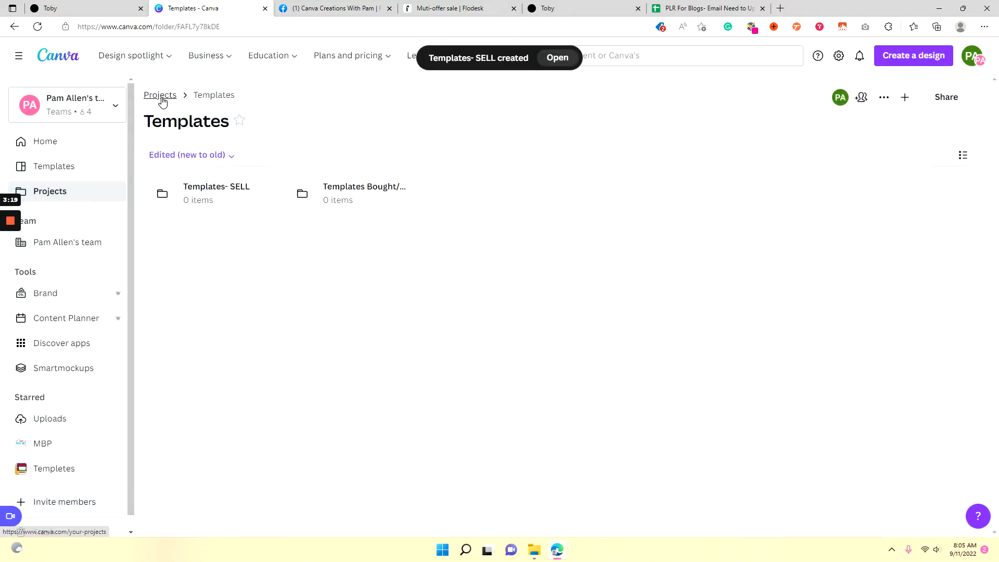
# Look inside the empty Archive folder and go back to the Projects overview.
pyautogui.click(160, 94)
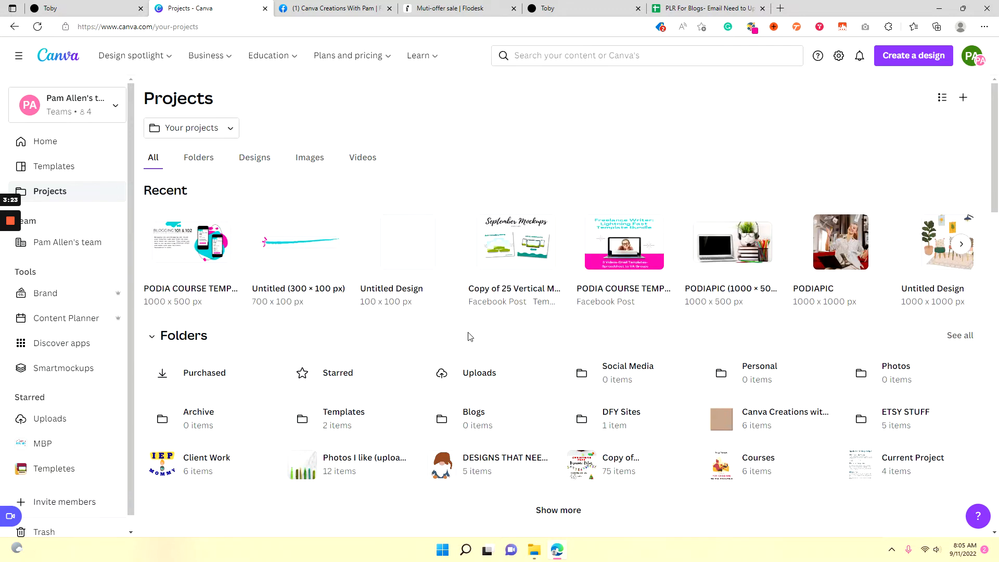
pyautogui.moveTo(210, 427)
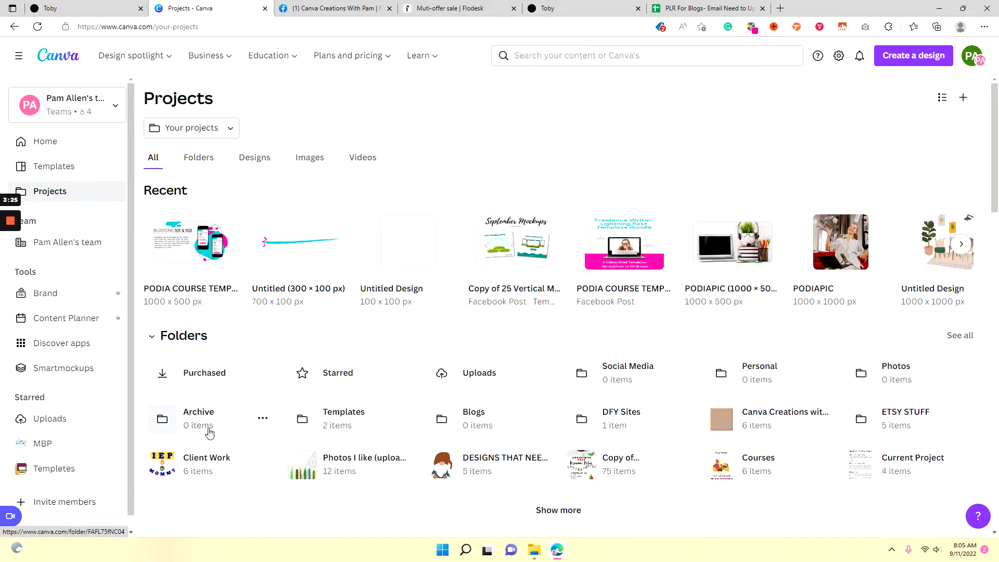
pyautogui.click(198, 418)
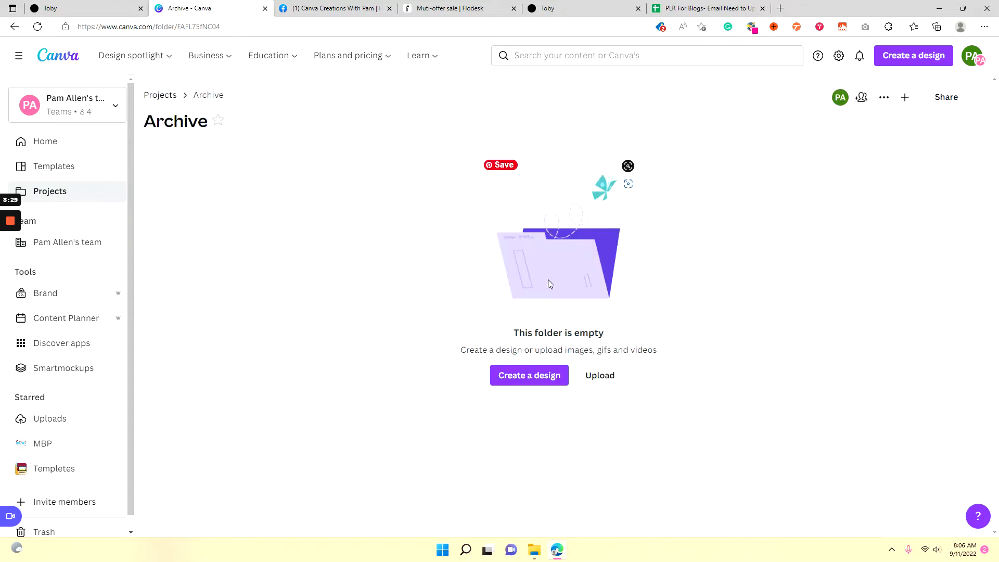
pyautogui.moveTo(321, 220)
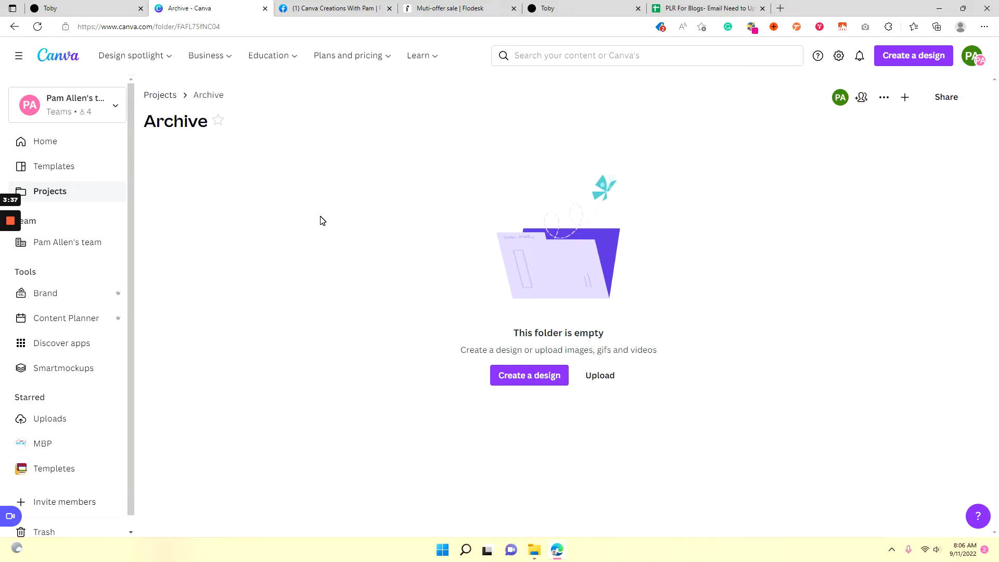
pyautogui.moveTo(357, 264)
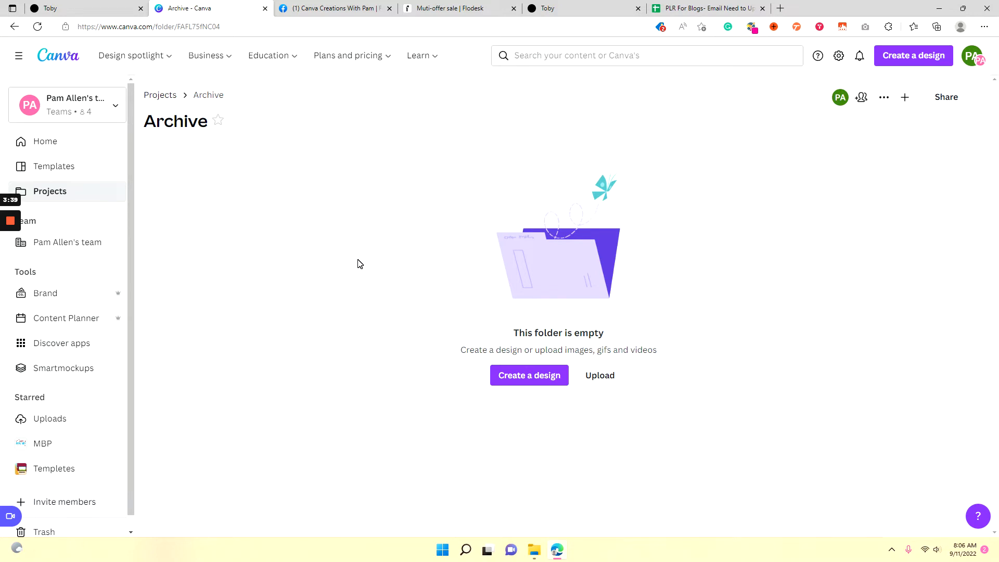
pyautogui.moveTo(345, 260)
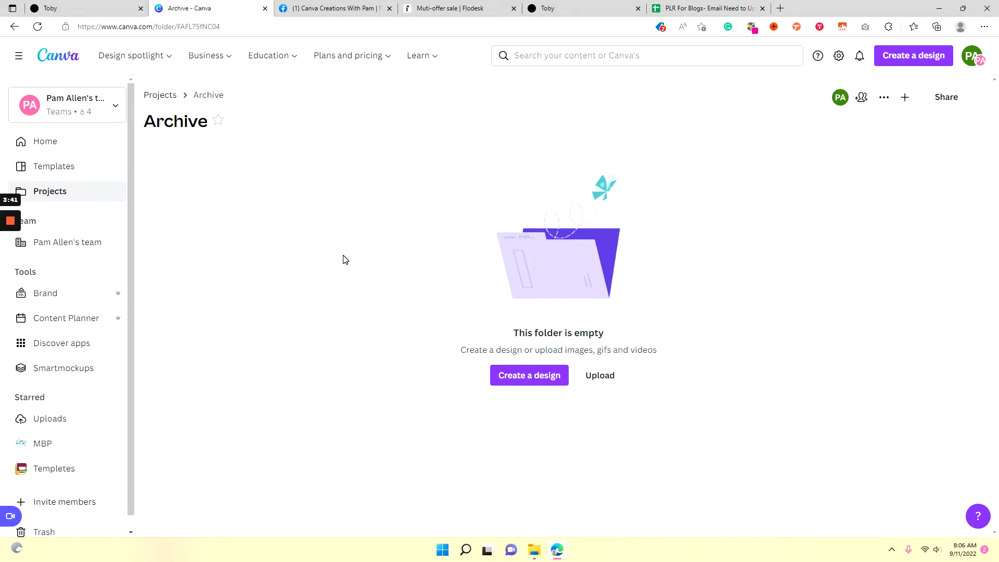
pyautogui.moveTo(905, 166)
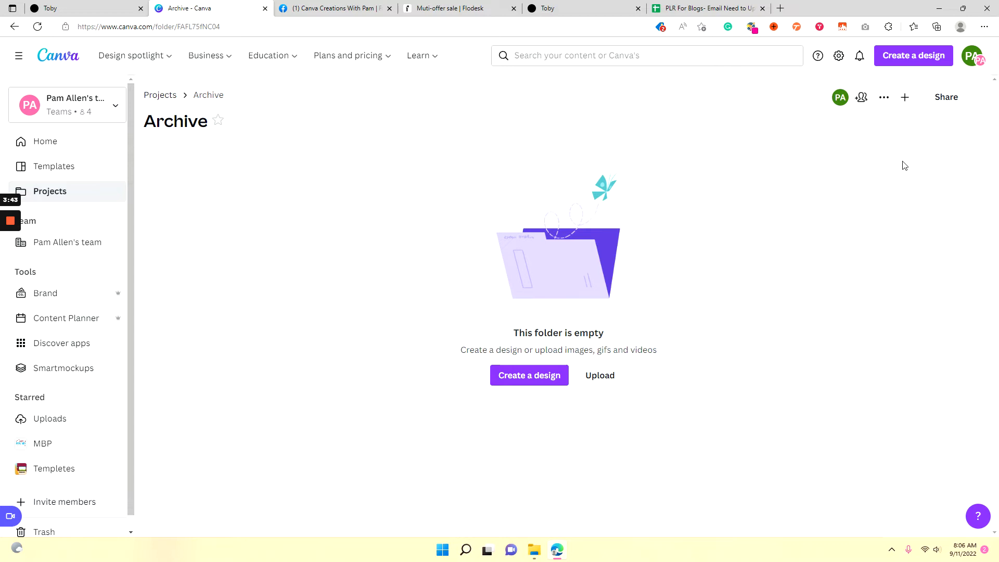
pyautogui.moveTo(160, 95)
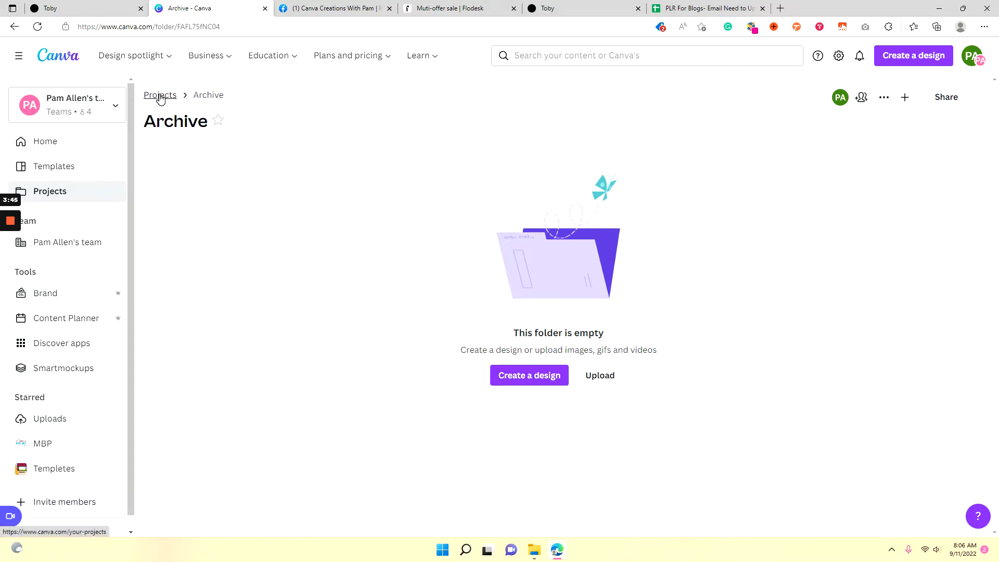
pyautogui.click(160, 95)
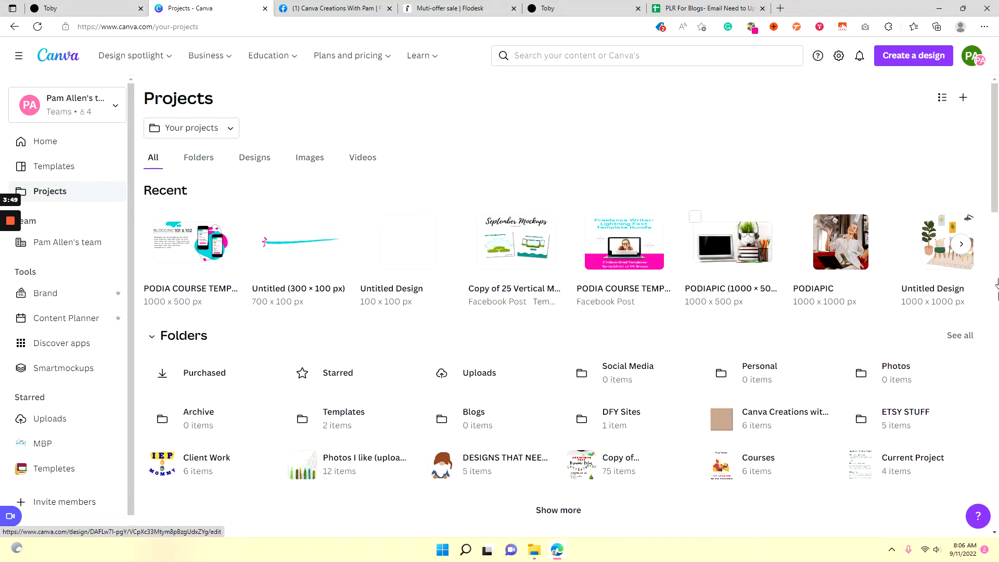
# Inside the Photos folder, create a subfolder named Personal.
pyautogui.click(896, 366)
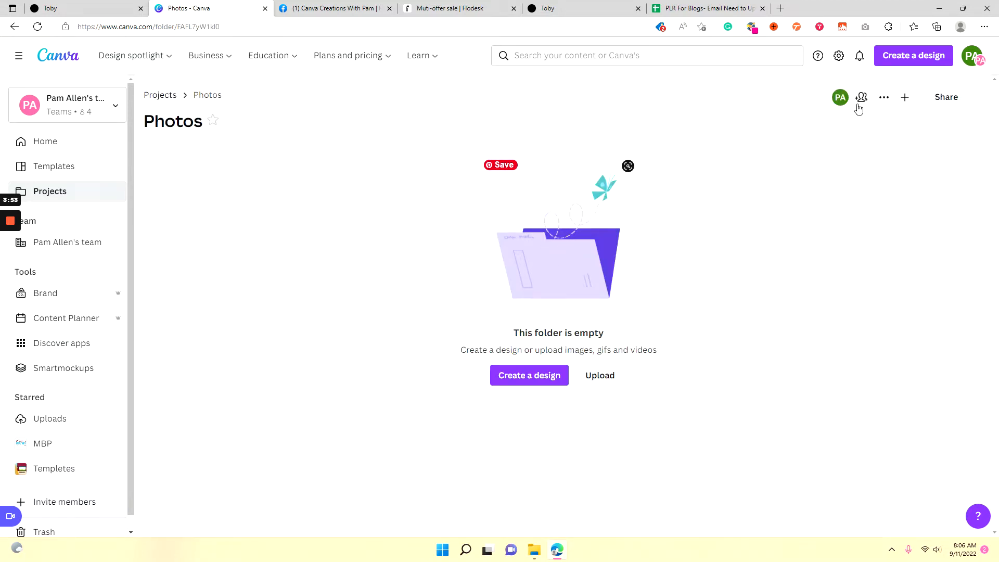
pyautogui.click(904, 97)
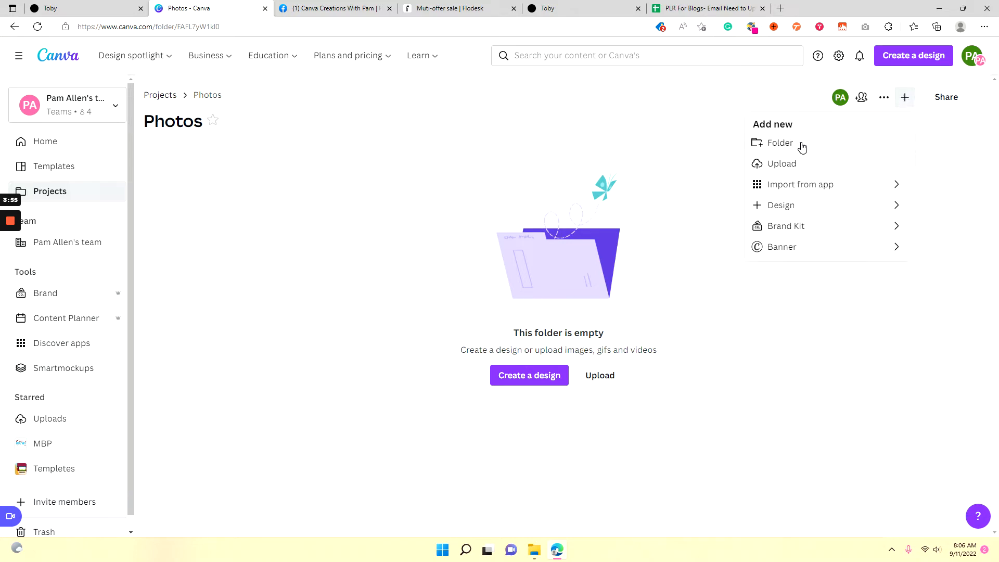
pyautogui.click(780, 142)
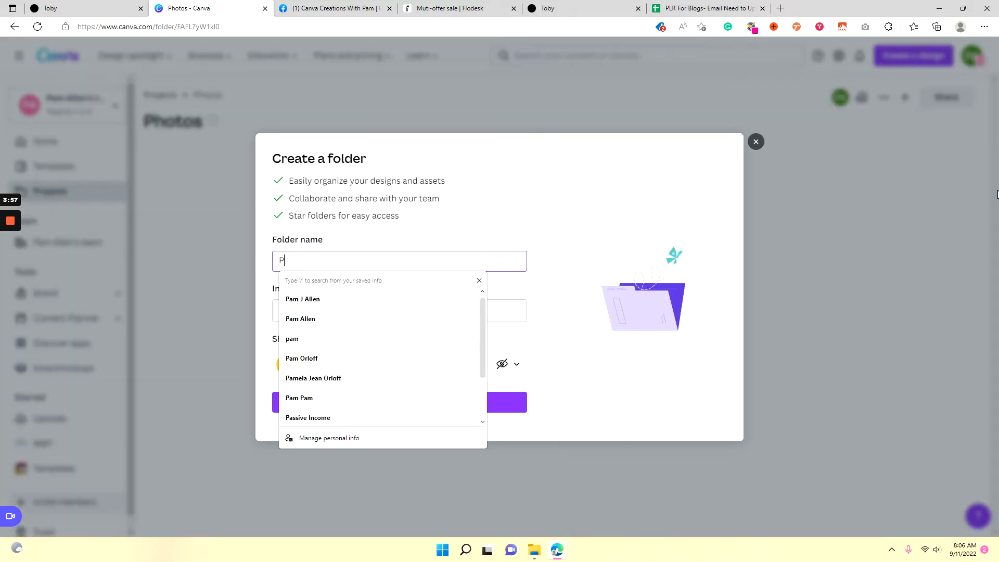
pyautogui.write('ersonal')
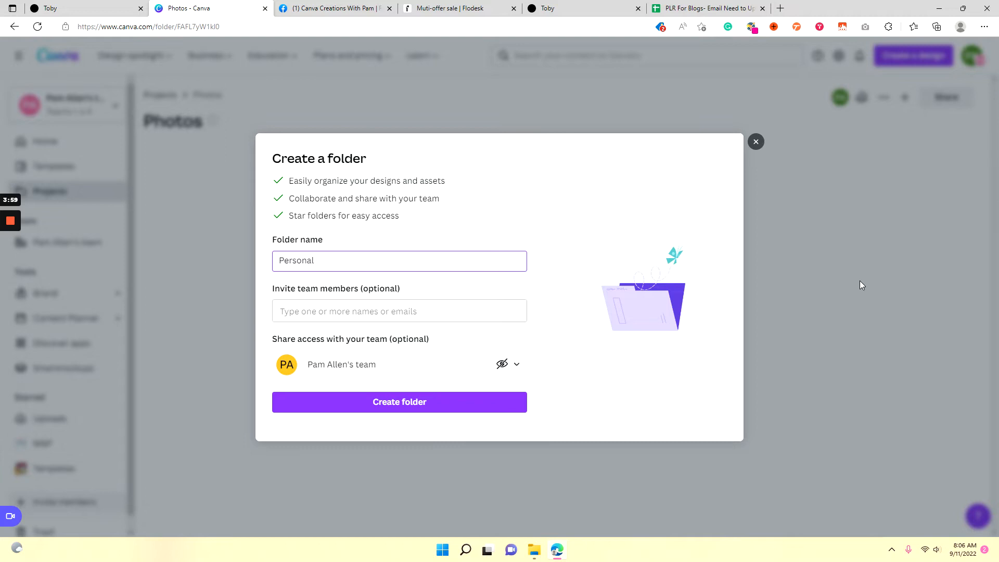
pyautogui.click(399, 401)
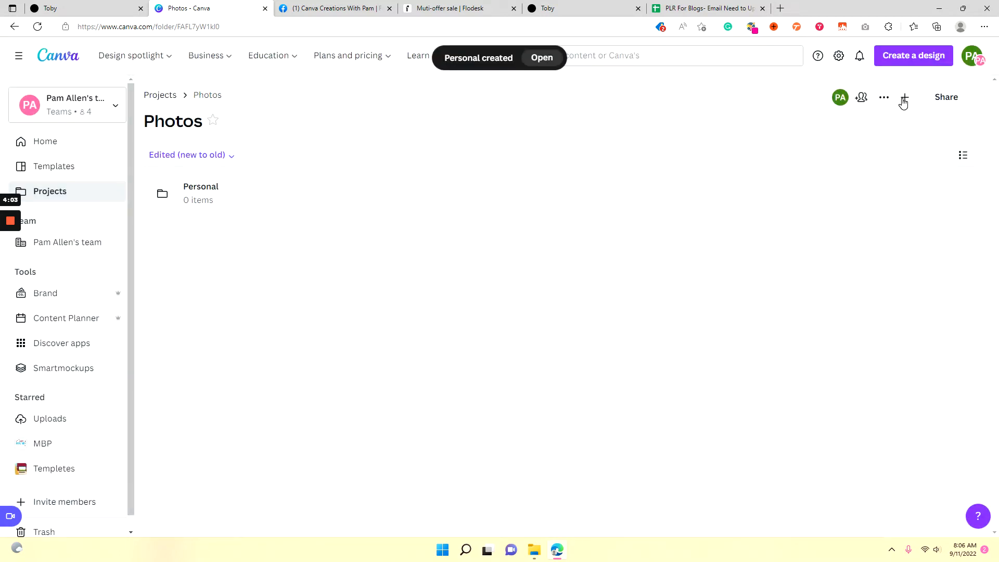
# Start a second Photos subfolder named Blog.
pyautogui.click(904, 97)
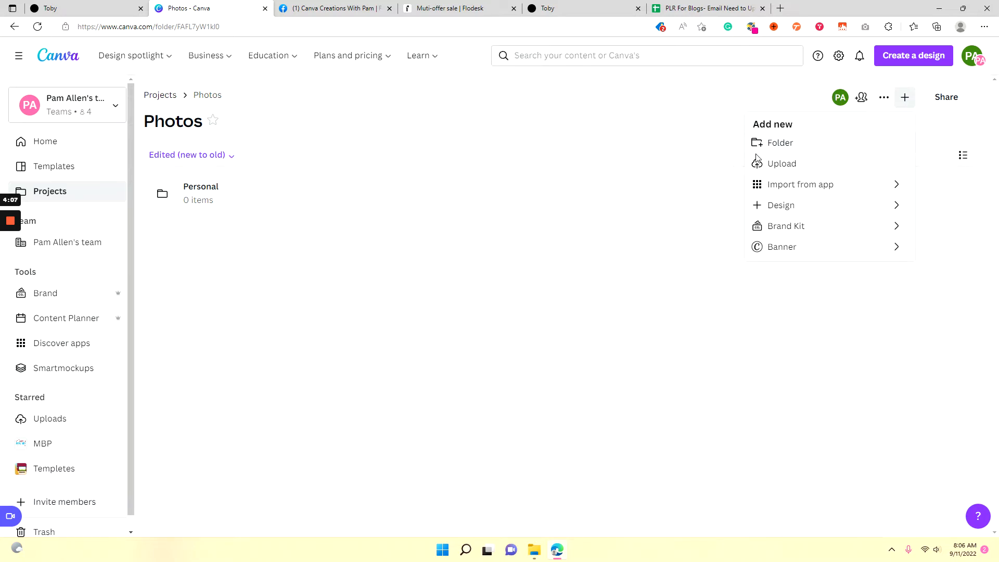
pyautogui.click(779, 142)
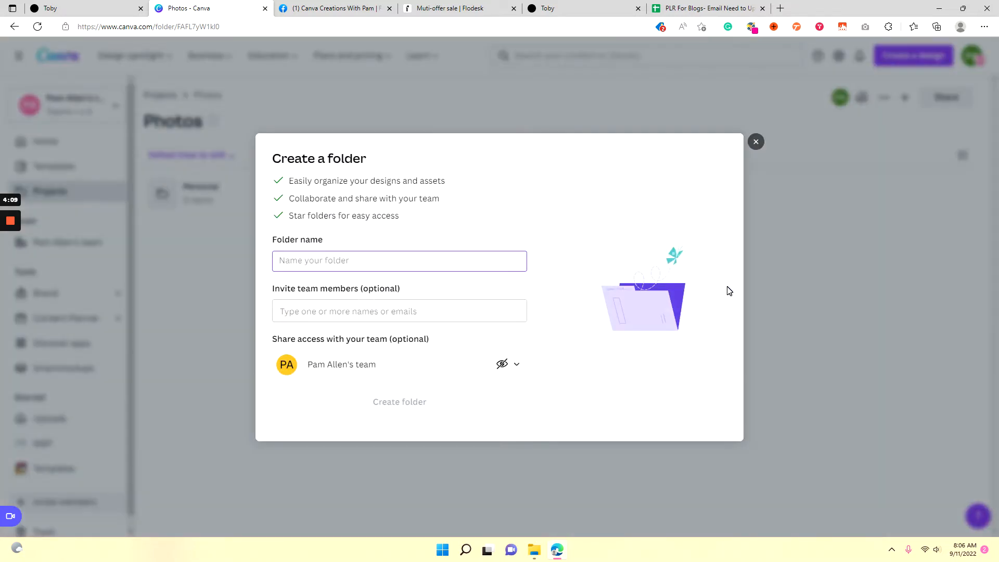
pyautogui.write('Blog')
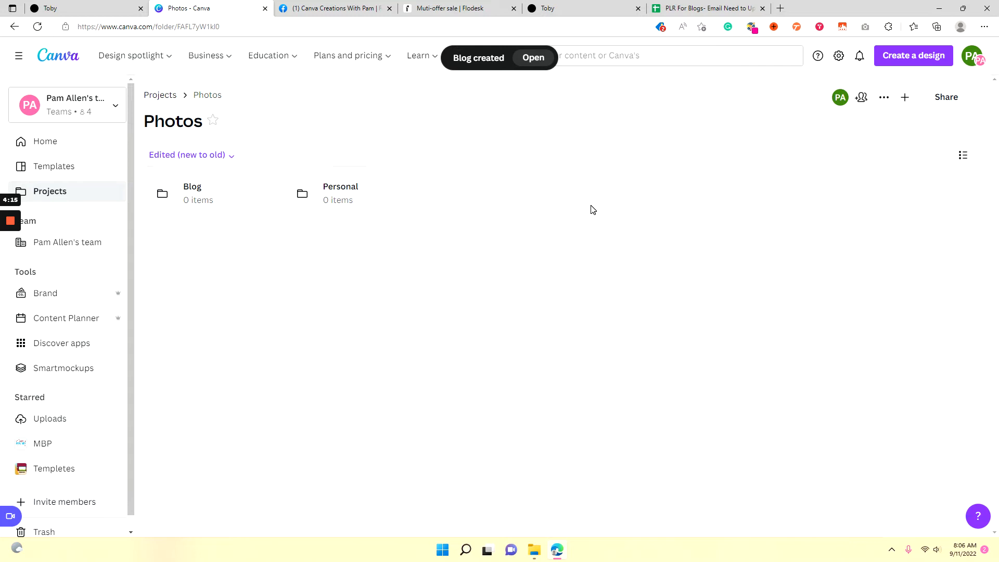
pyautogui.moveTo(196, 202)
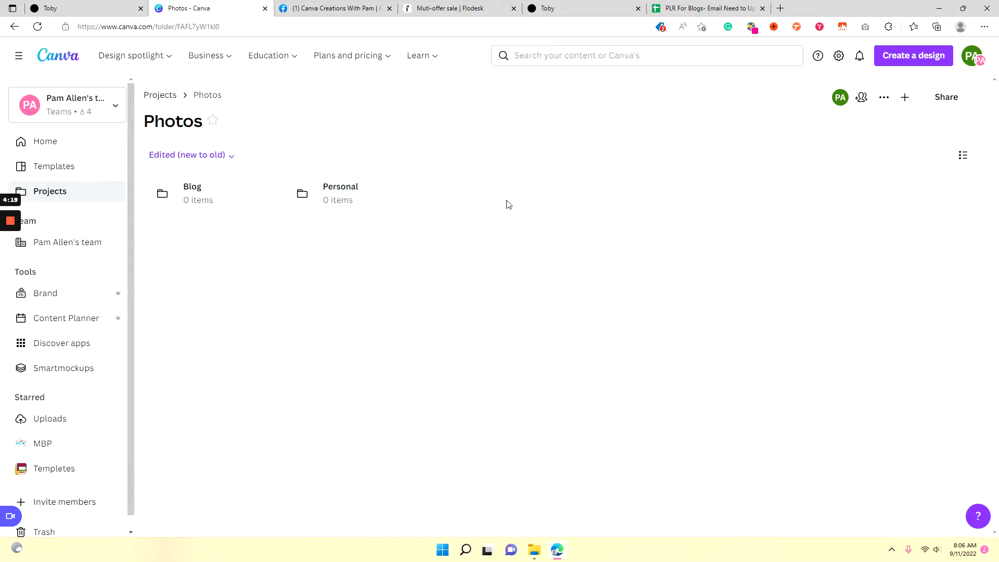
pyautogui.moveTo(552, 254)
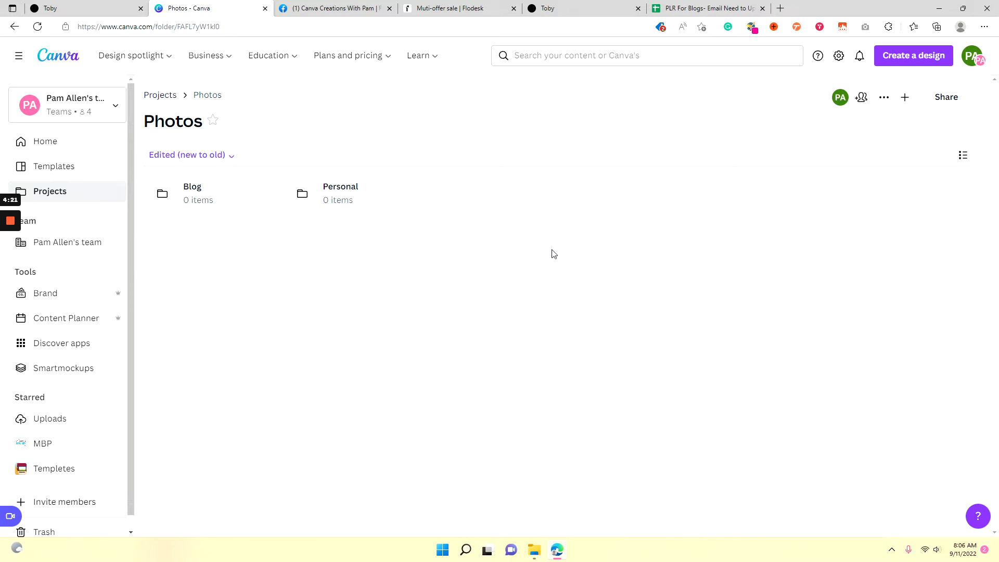
pyautogui.moveTo(162, 105)
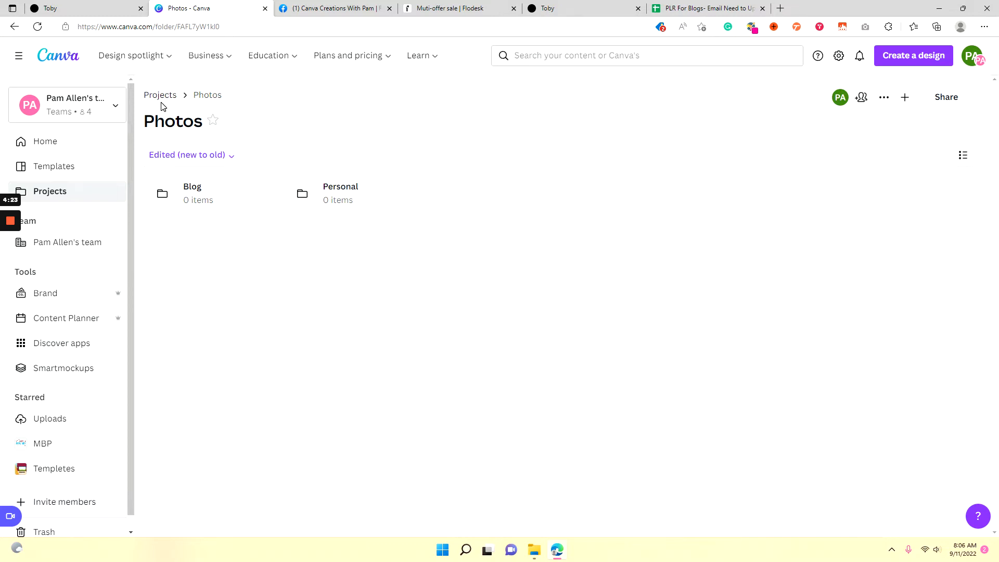
pyautogui.moveTo(192, 193)
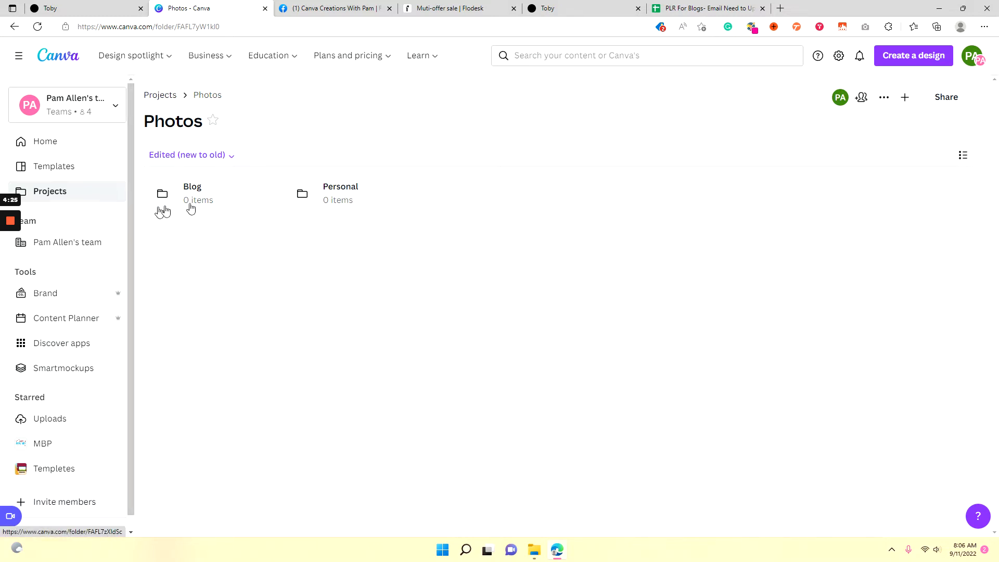
pyautogui.moveTo(159, 95)
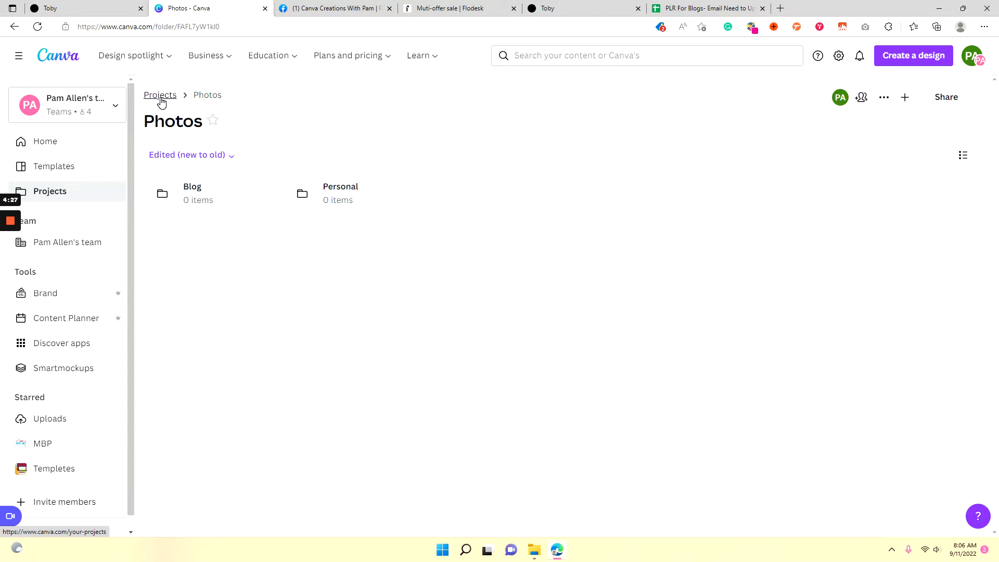
# Enter the Social Media folder and create a Facebook subfolder, fixing a typo.
pyautogui.click(160, 95)
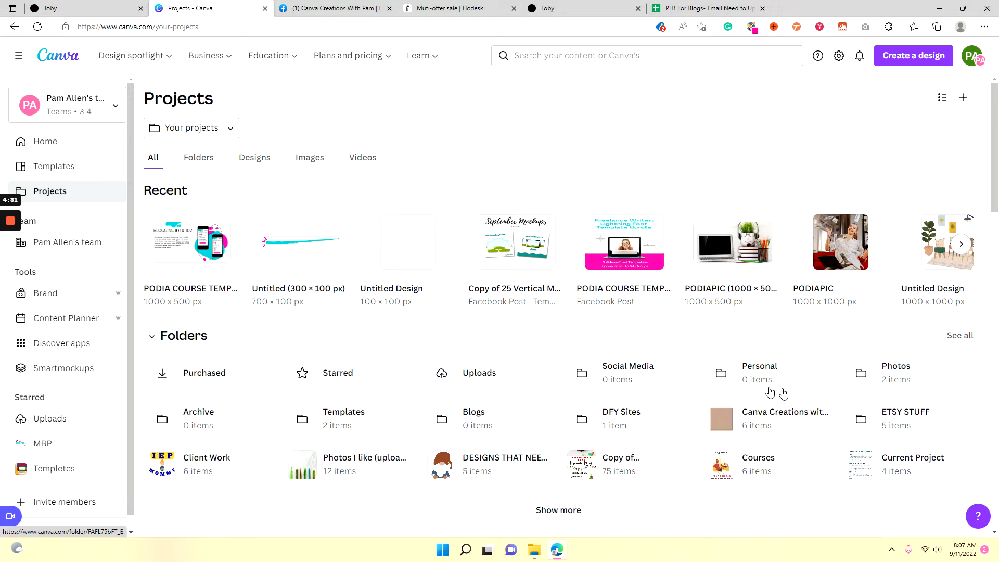
pyautogui.click(785, 411)
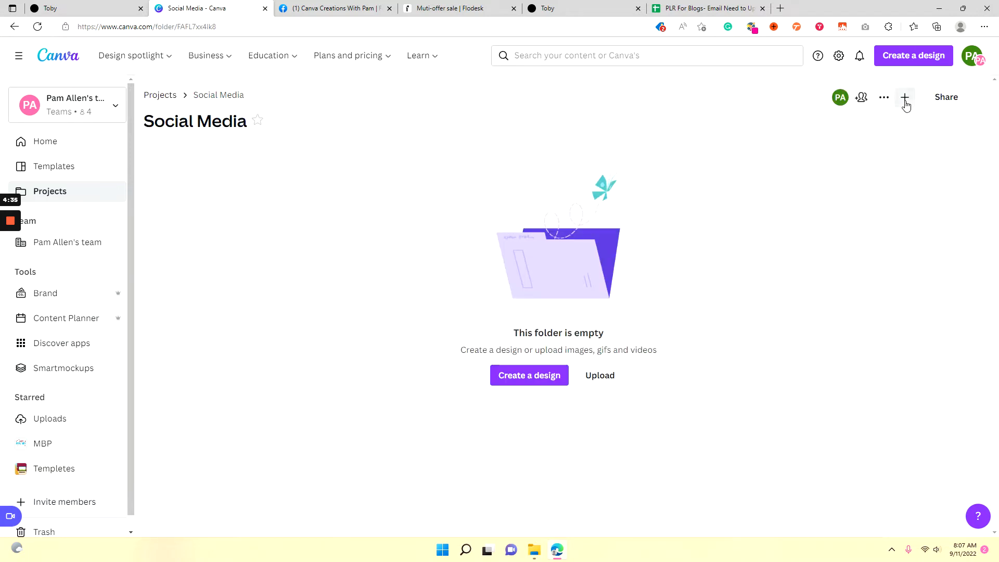
pyautogui.click(904, 97)
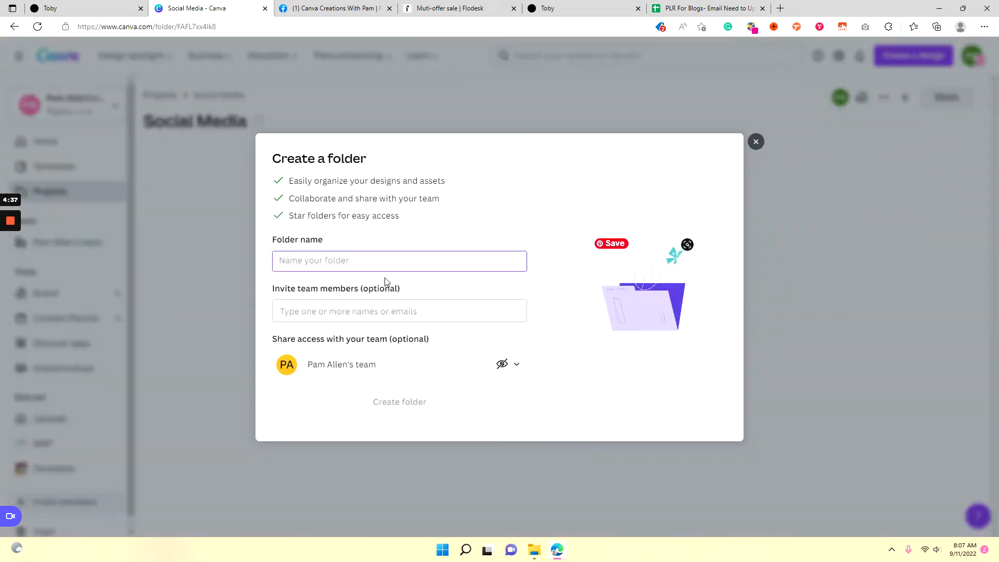
pyautogui.write('FA')
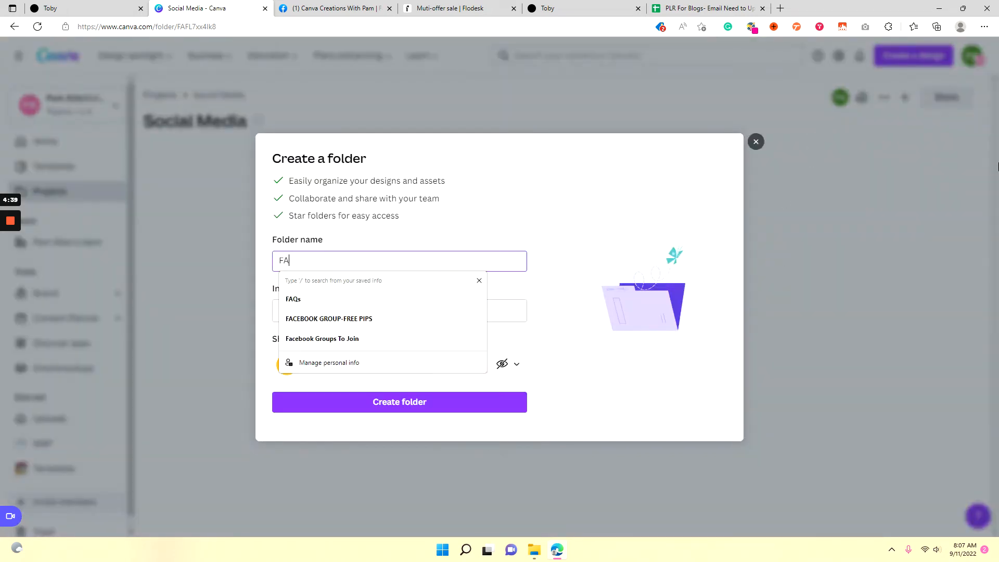
pyautogui.press('backspace')
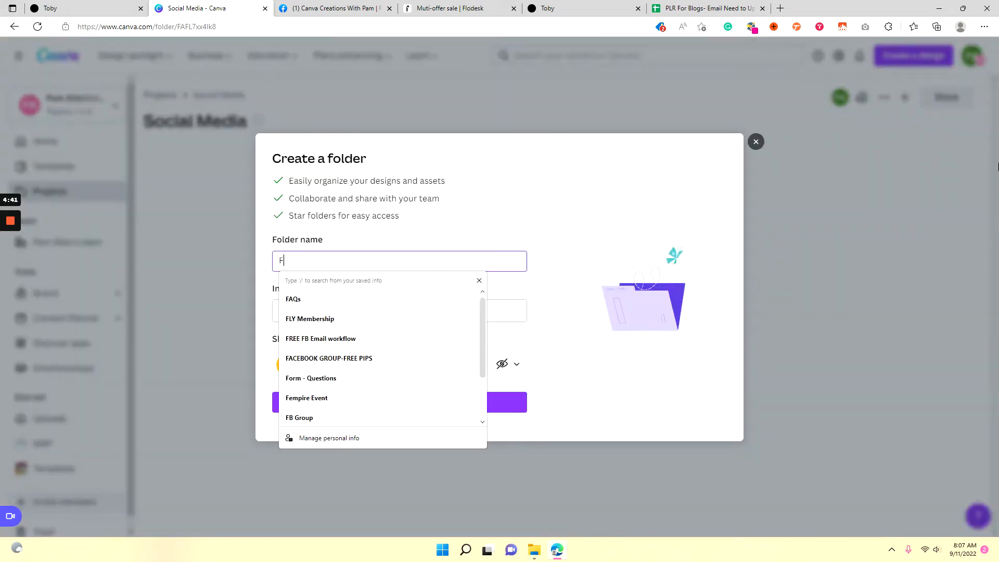
pyautogui.write('ace')
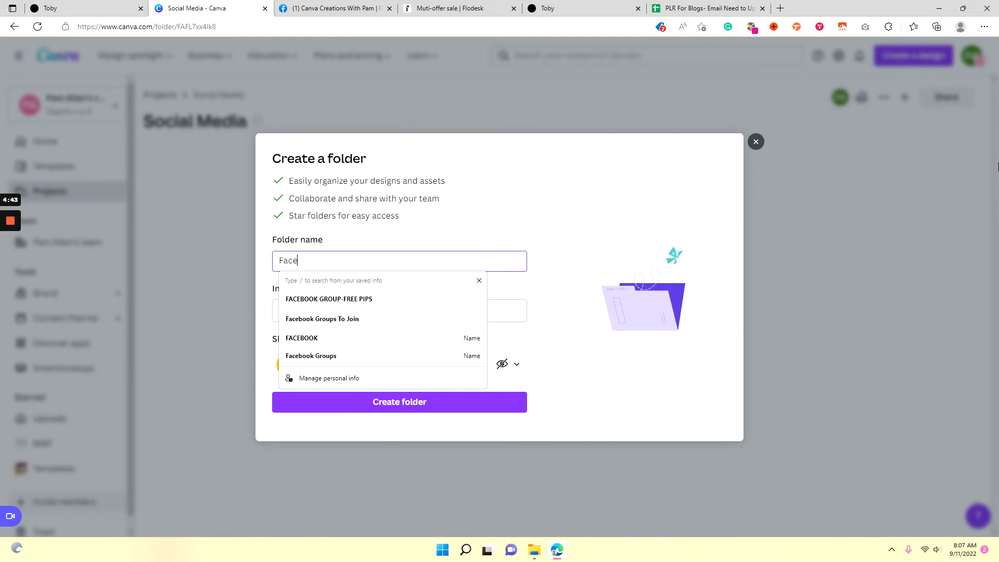
pyautogui.write('book')
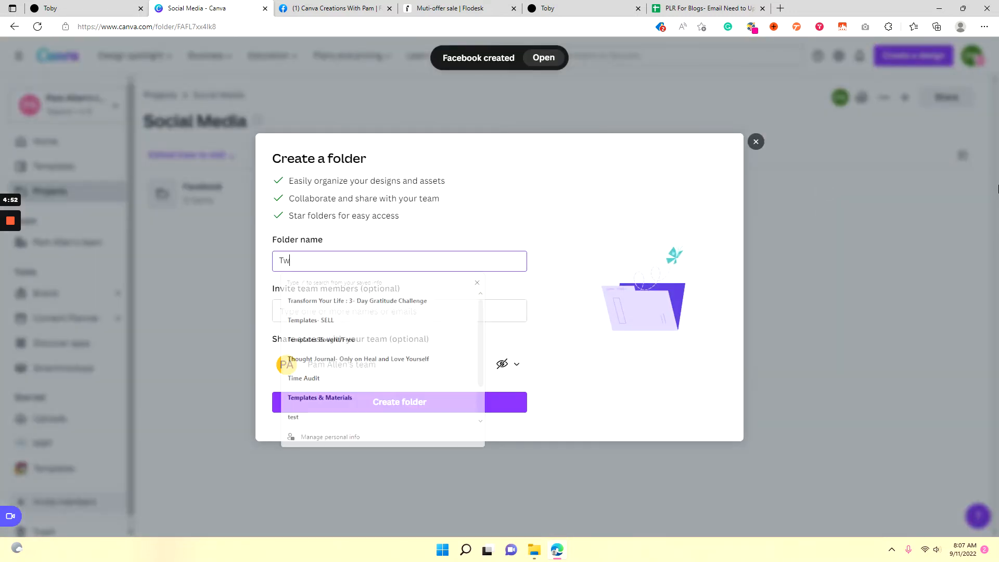
# Create a second subfolder named Twitter.
pyautogui.write('itter')
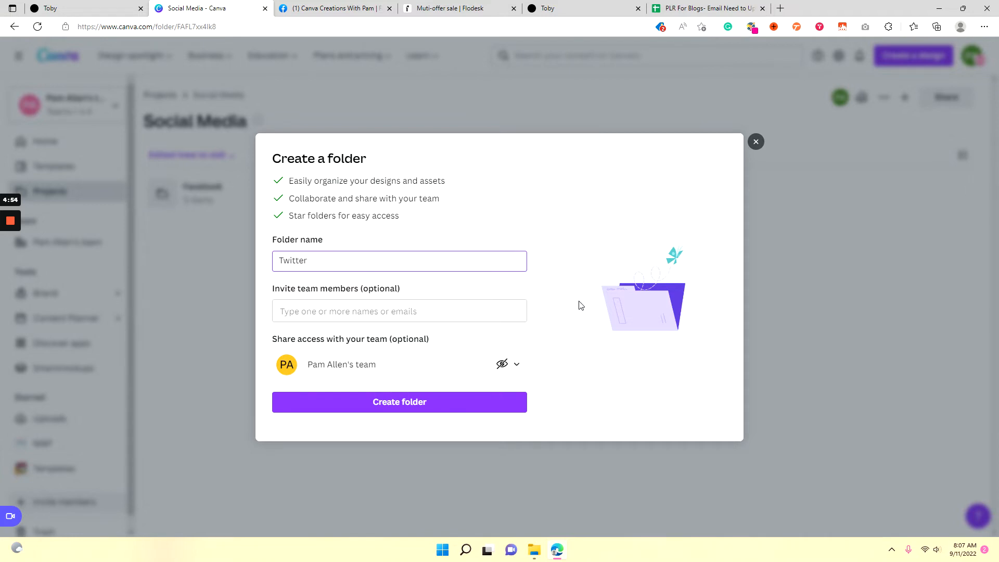
pyautogui.click(400, 401)
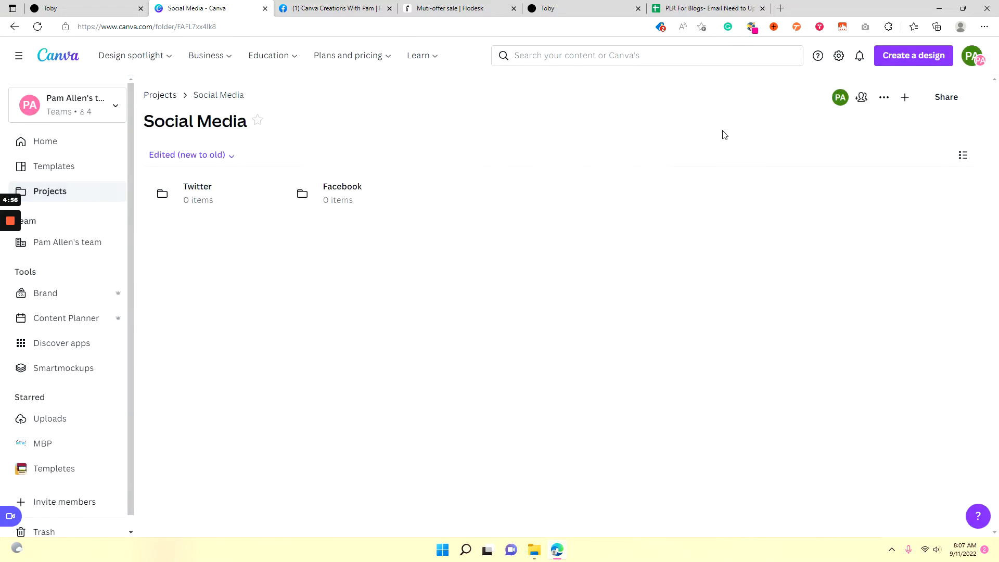
# Create a Pinterest subfolder in Social Media.
pyautogui.click(904, 97)
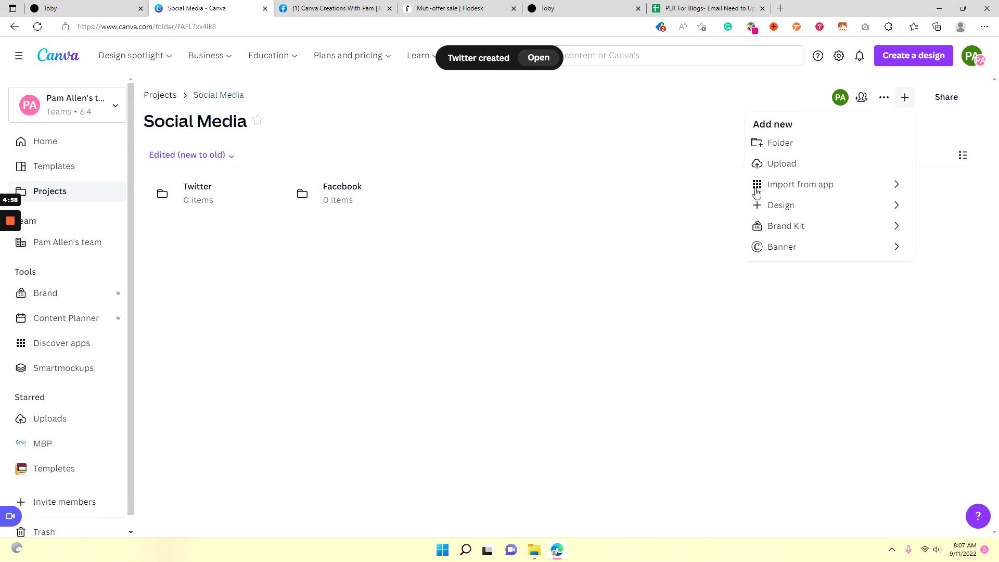
pyautogui.click(780, 142)
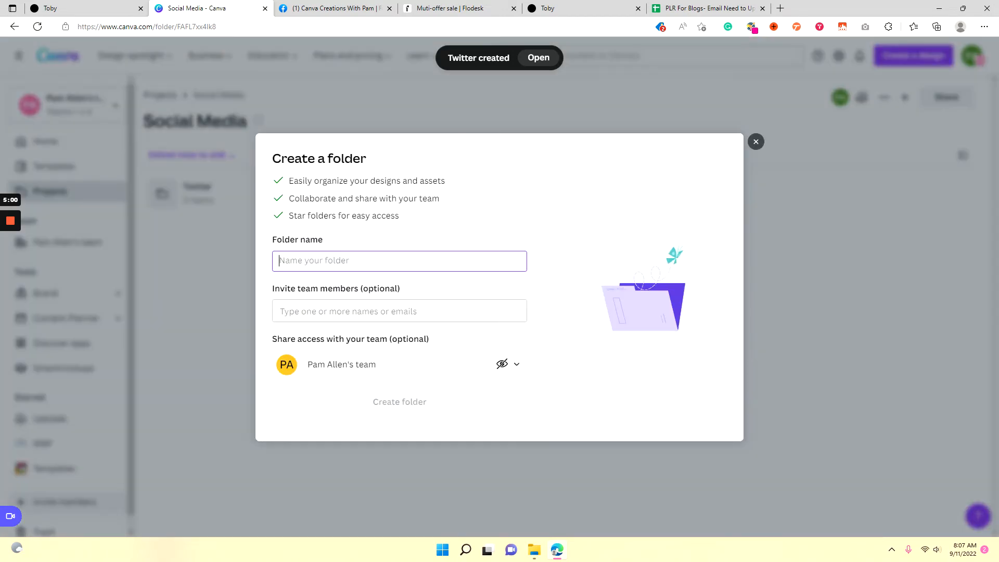
pyautogui.write('Pinter')
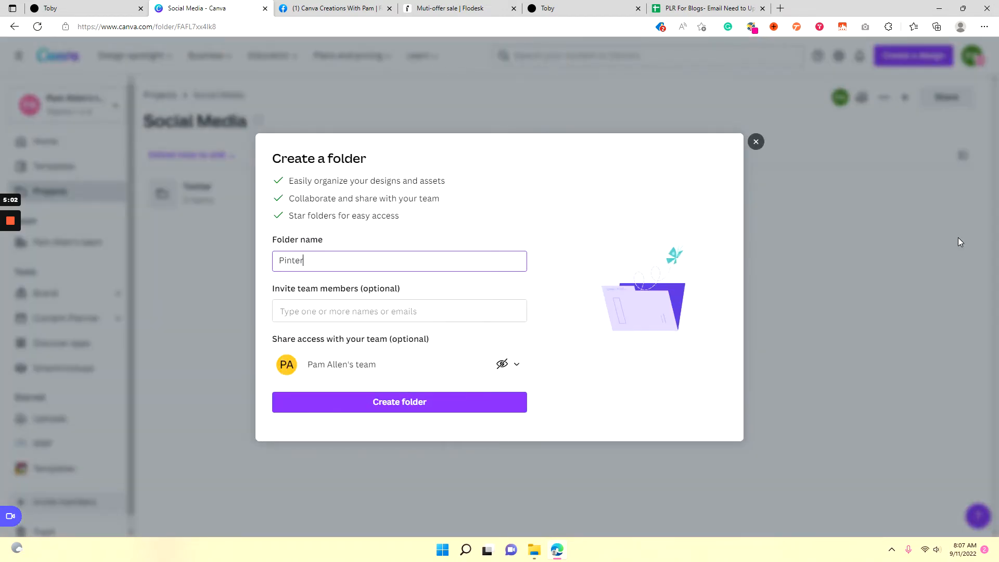
pyautogui.write('est')
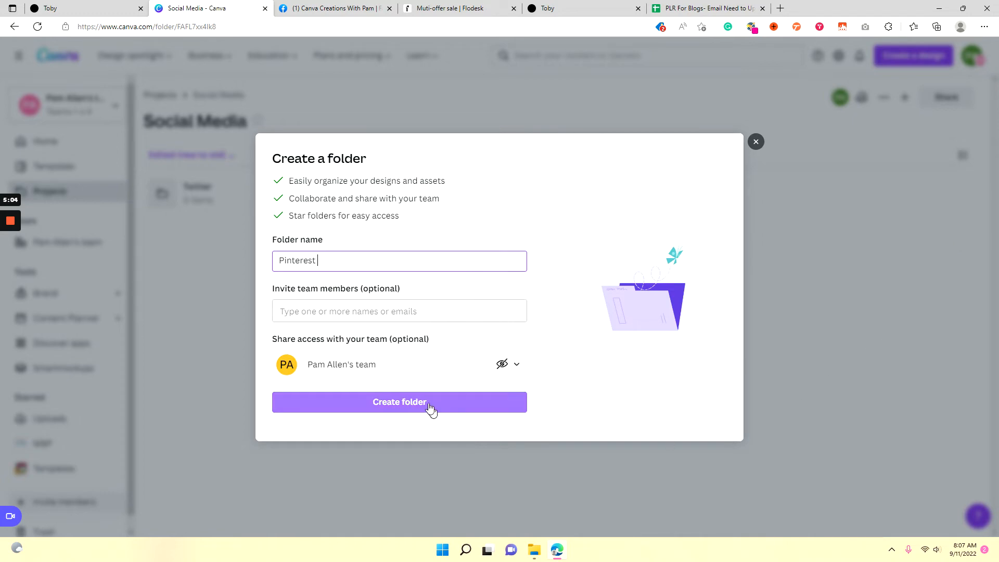
pyautogui.click(400, 402)
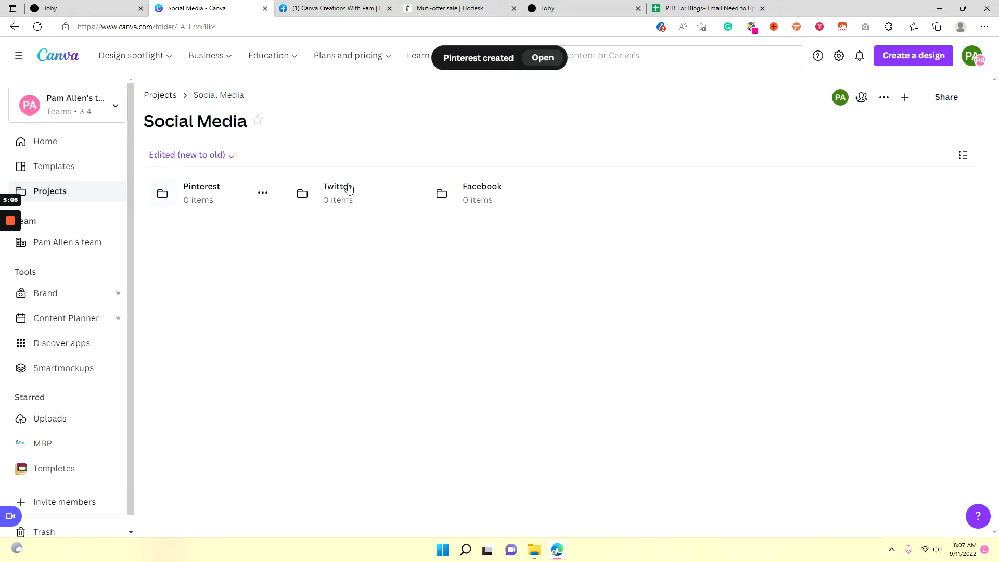
pyautogui.moveTo(417, 196)
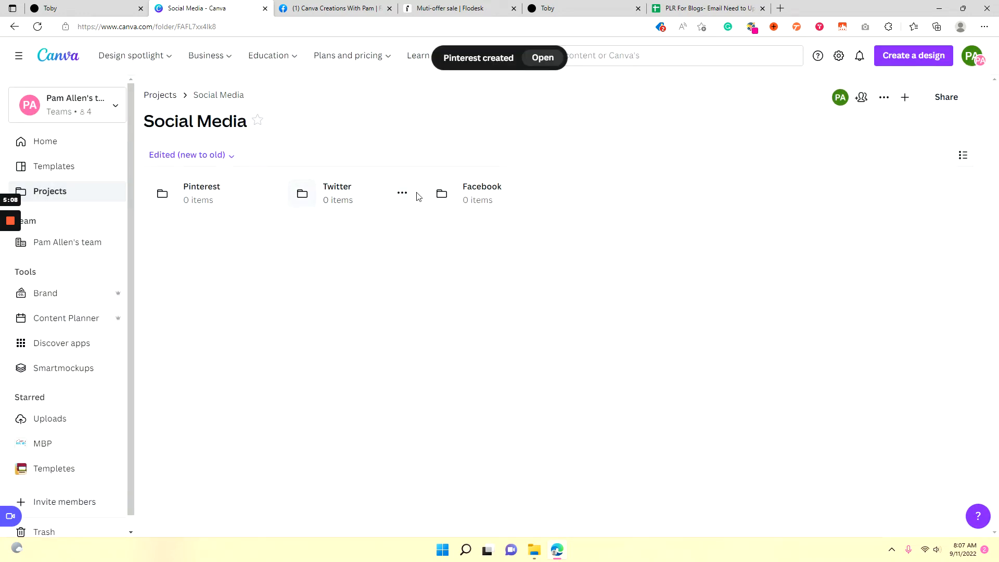
# Create an Instagram subfolder, making four platform folders.
pyautogui.click(904, 96)
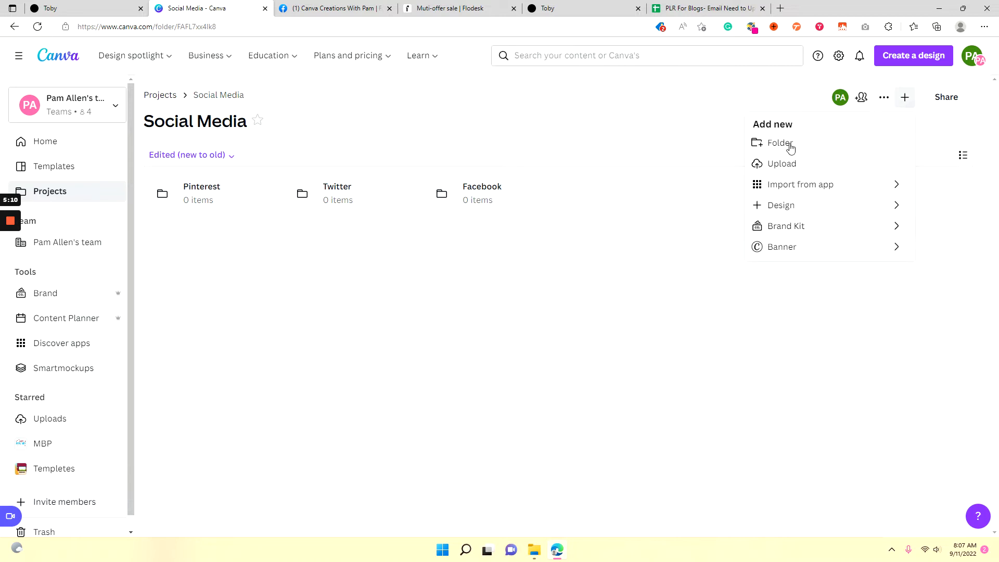
pyautogui.click(778, 143)
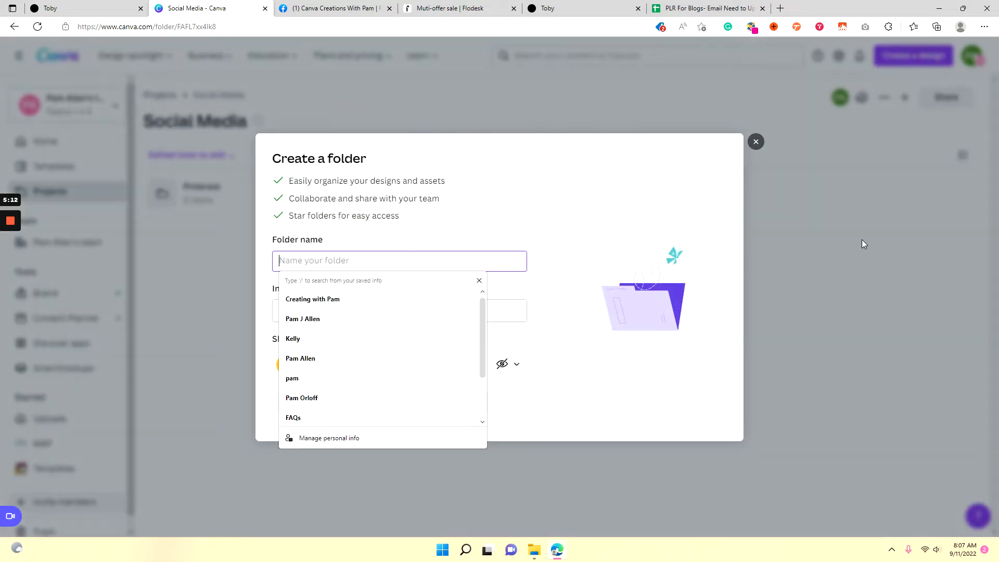
pyautogui.write('Ins')
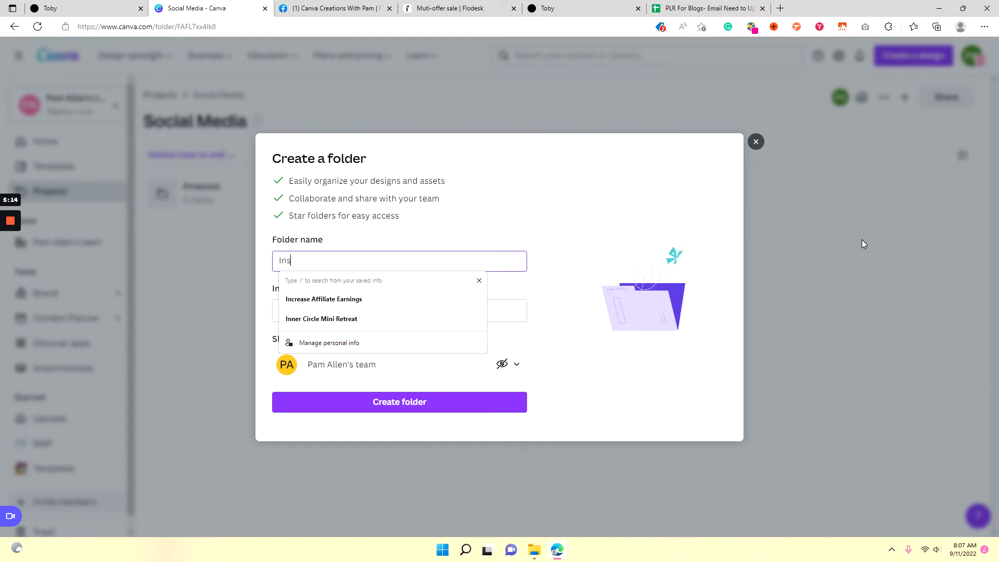
pyautogui.write('tagram')
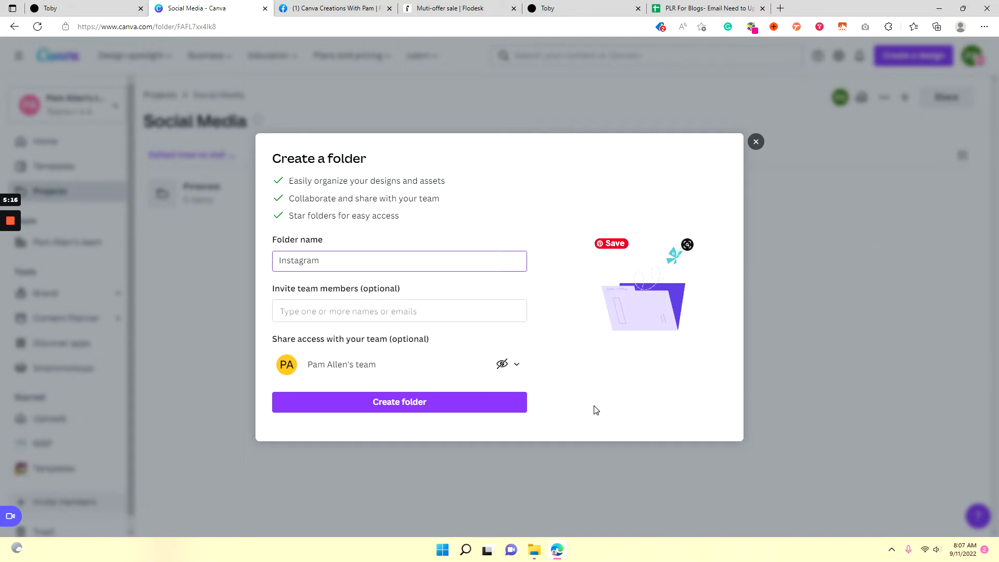
pyautogui.click(399, 401)
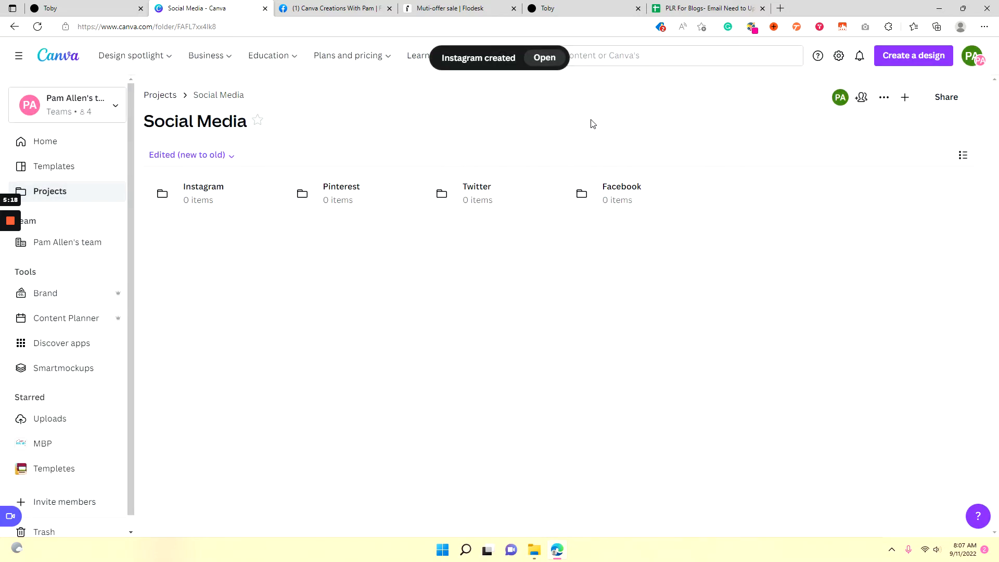
pyautogui.moveTo(736, 198)
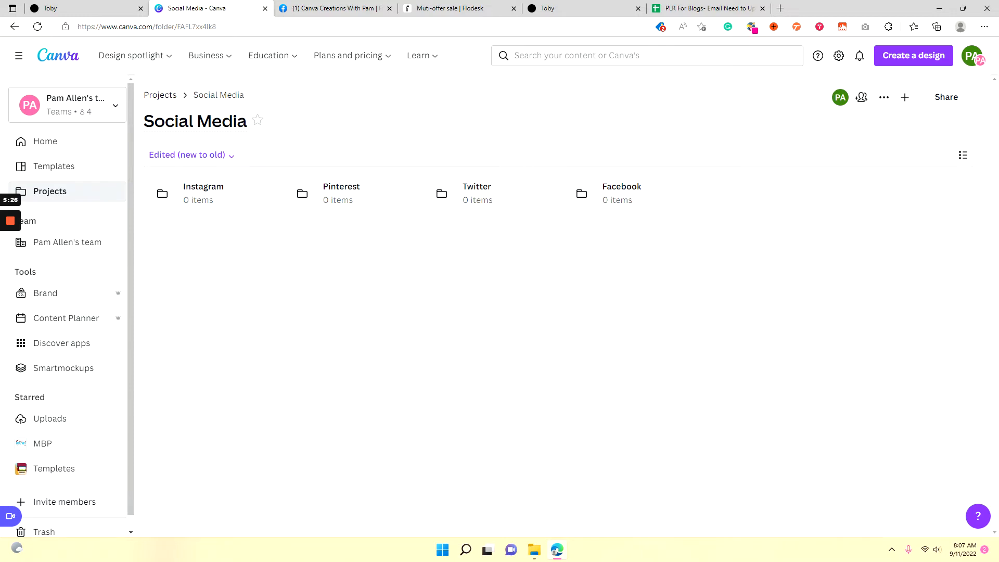
pyautogui.moveTo(159, 95)
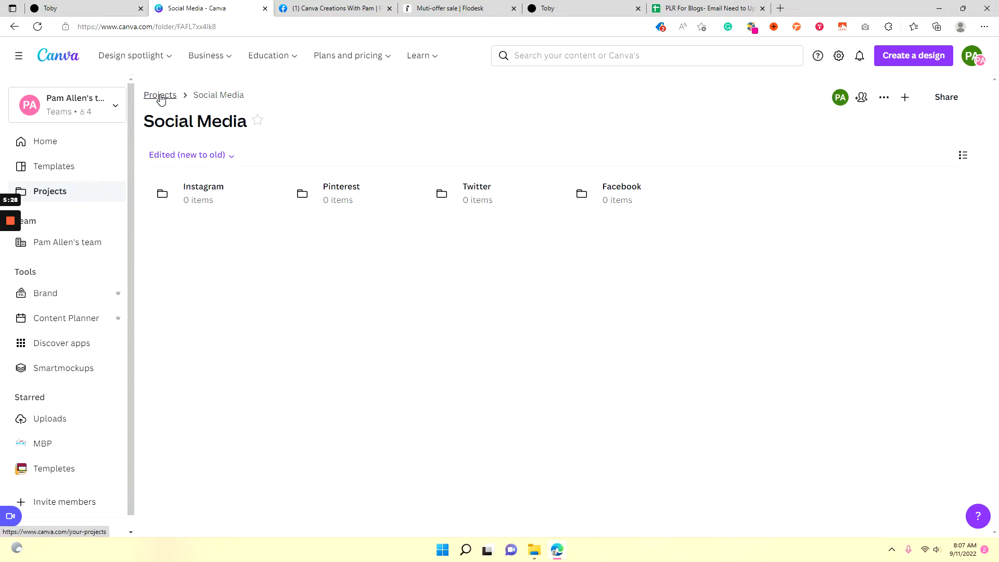
# Return to the Projects overview via the breadcrumb above the Social Media title.
pyautogui.click(160, 94)
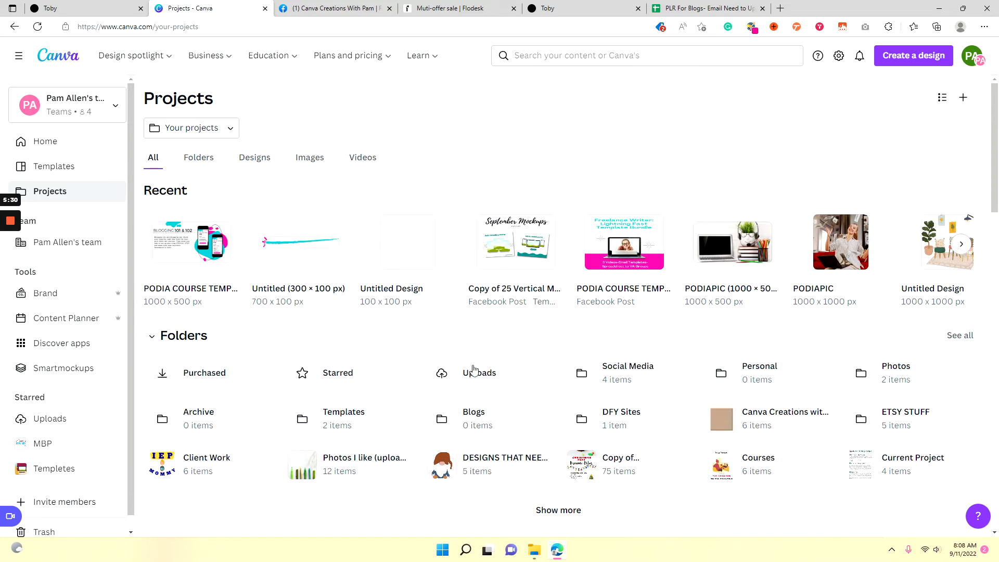
pyautogui.moveTo(349, 390)
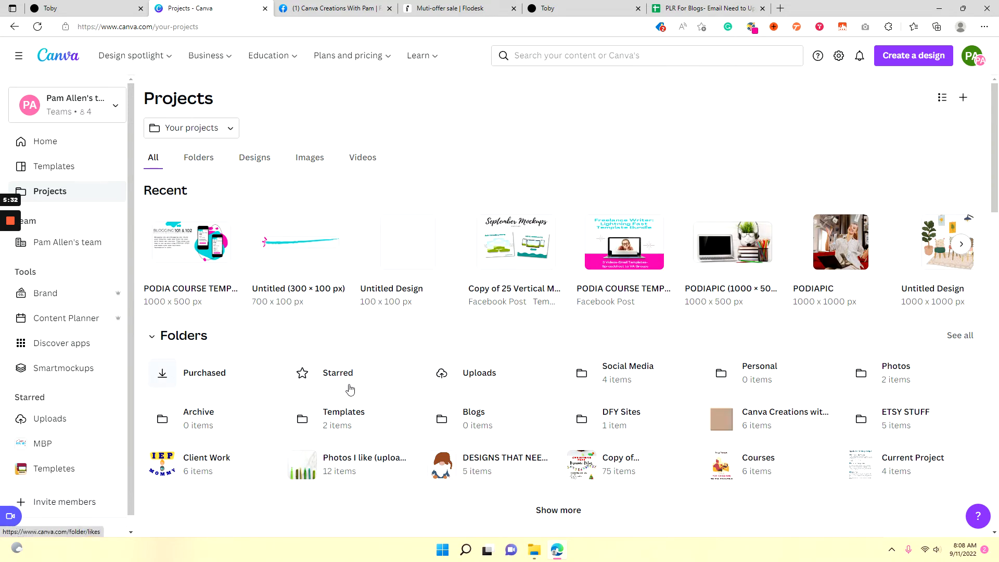
pyautogui.moveTo(897, 440)
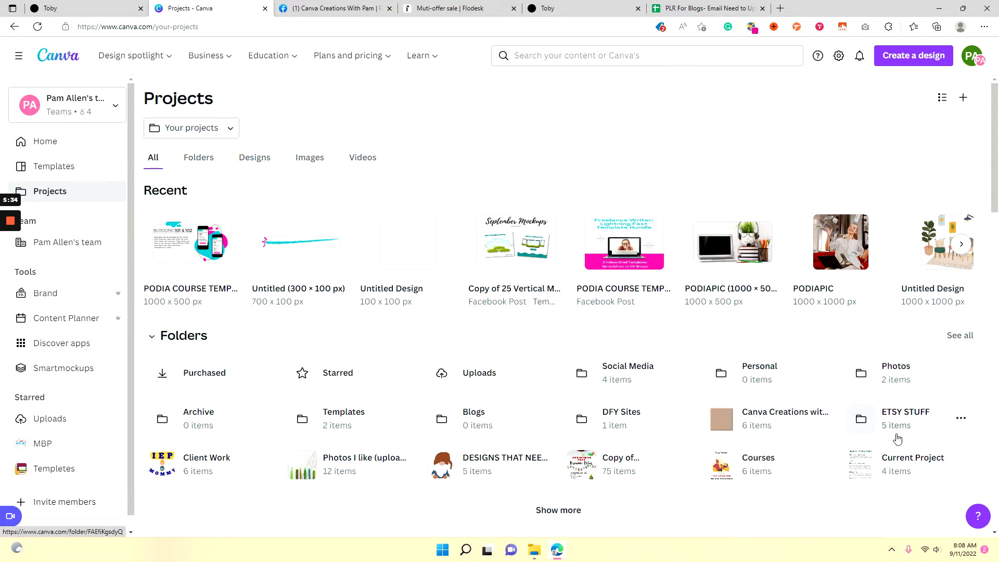
pyautogui.moveTo(214, 408)
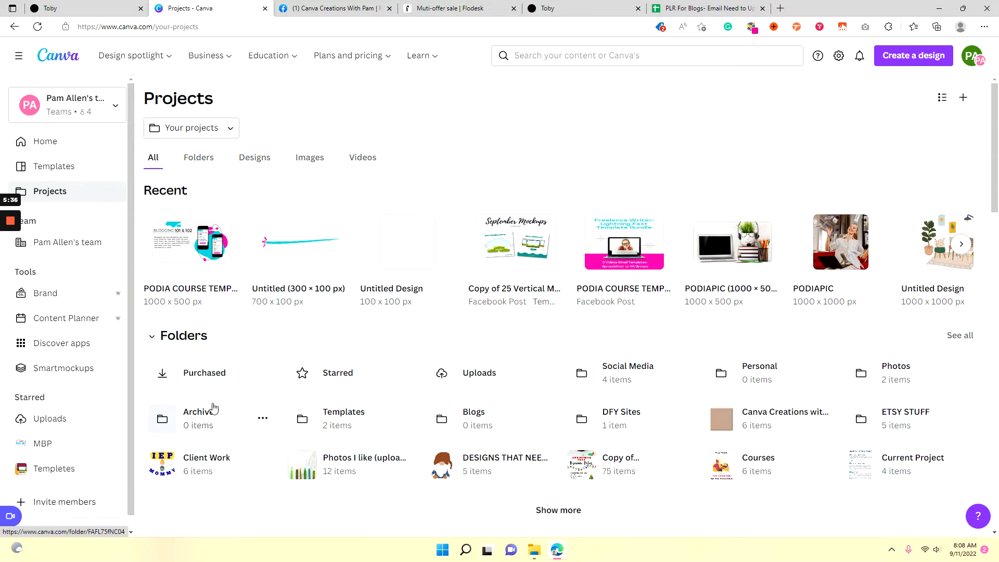
# Open the Starred folder showing saved images like Mandala Art and Happy girl.
pyautogui.click(338, 373)
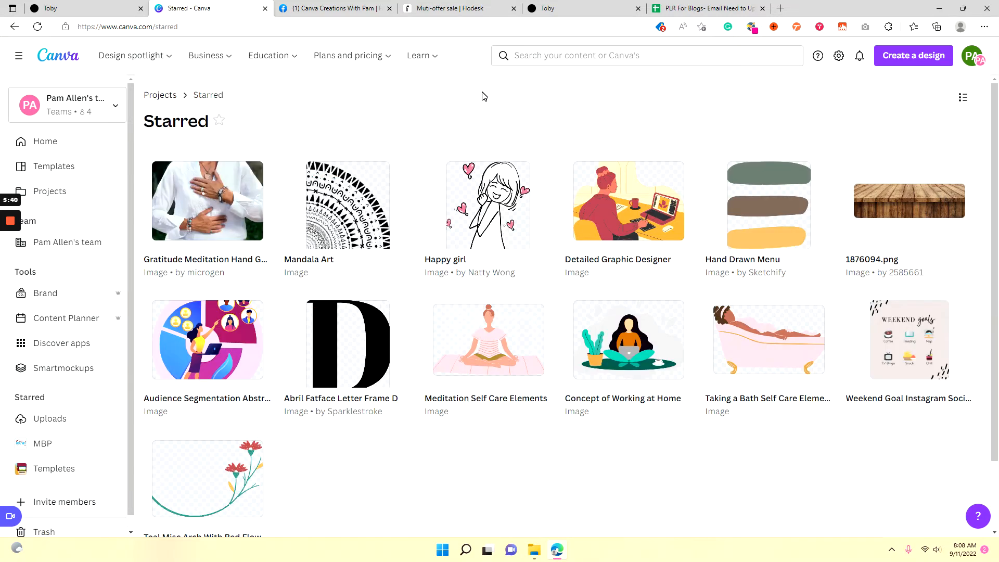
pyautogui.moveTo(199, 213)
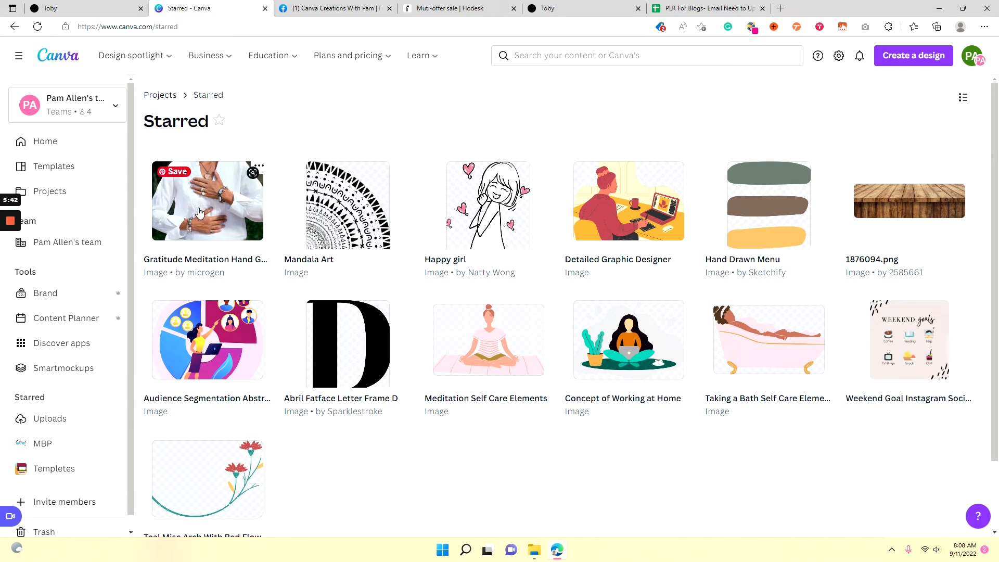
pyautogui.moveTo(431, 460)
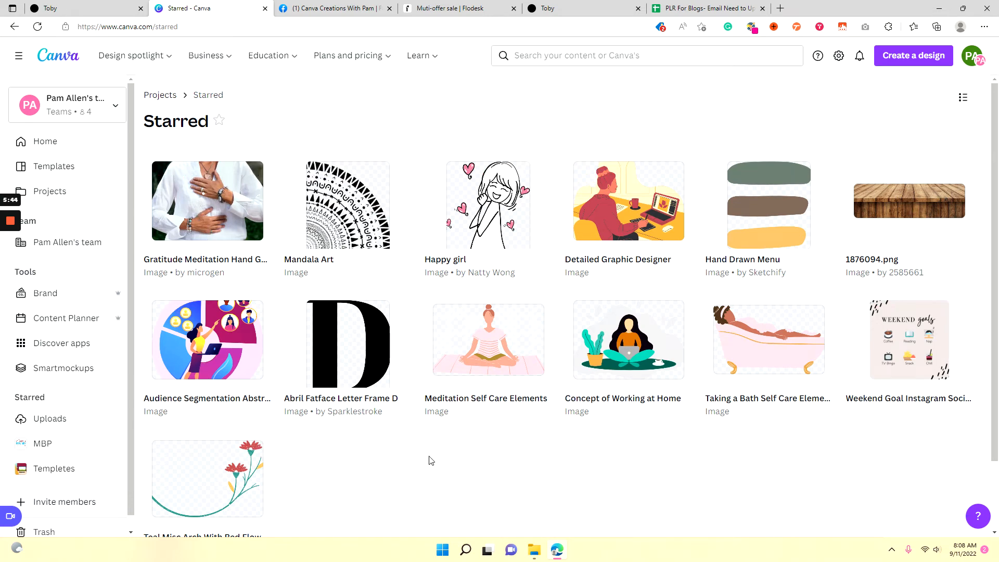
pyautogui.moveTo(403, 460)
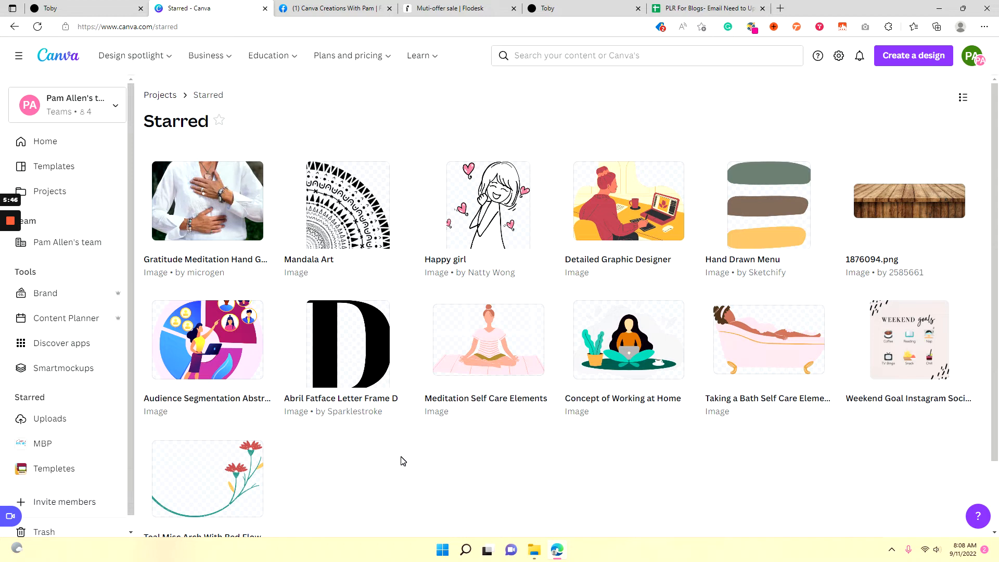
pyautogui.moveTo(207, 230)
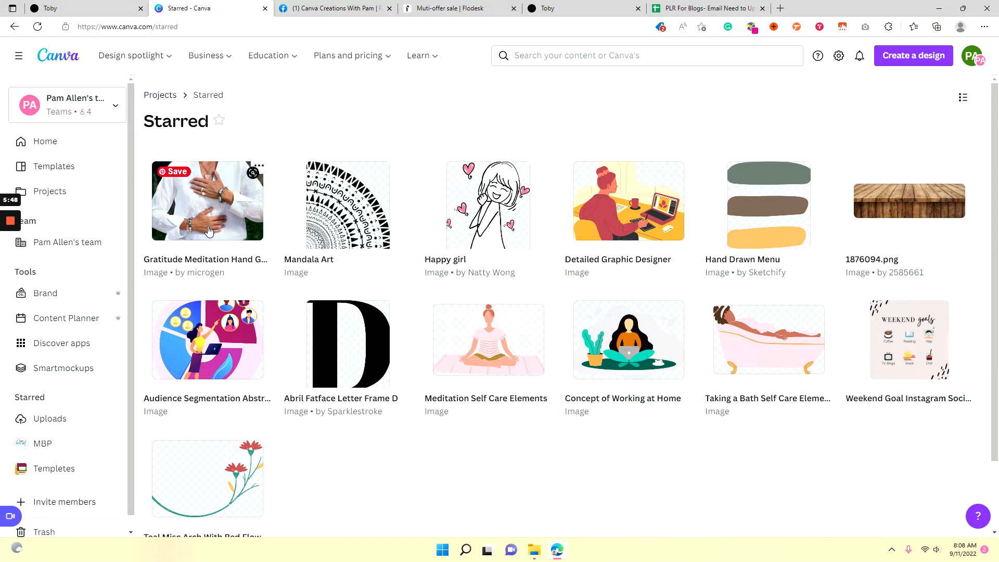
pyautogui.moveTo(624, 210)
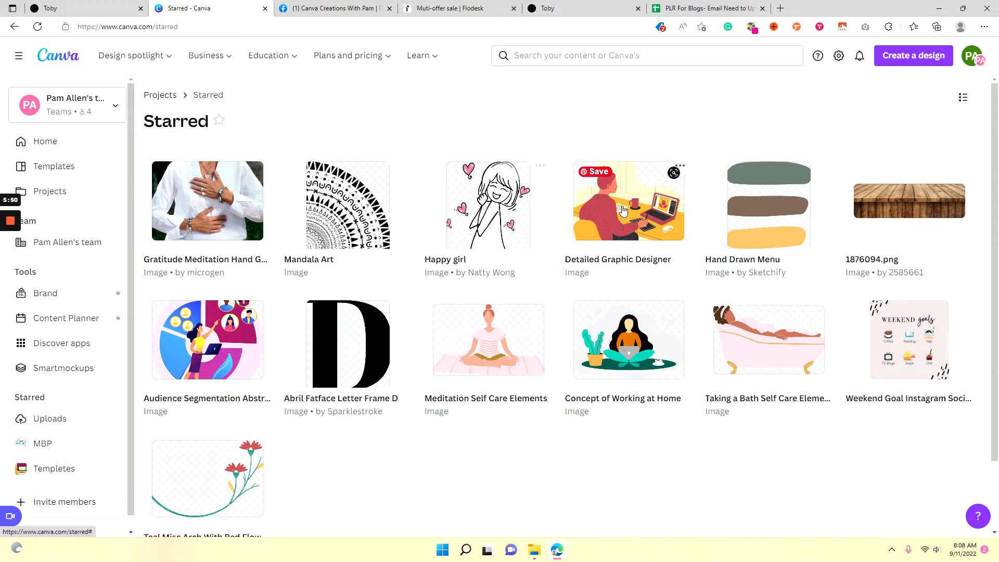
pyautogui.moveTo(635, 131)
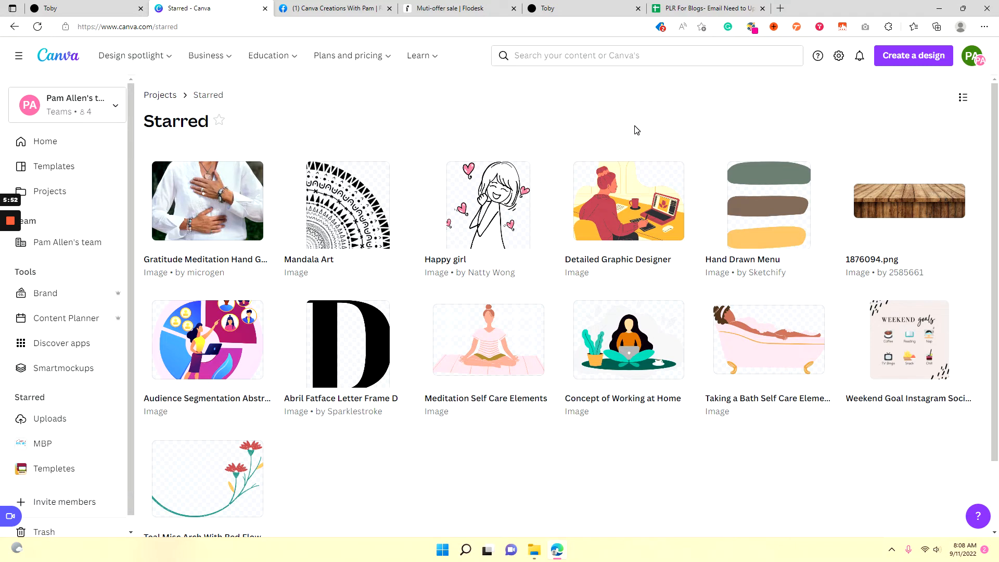
pyautogui.moveTo(40, 141)
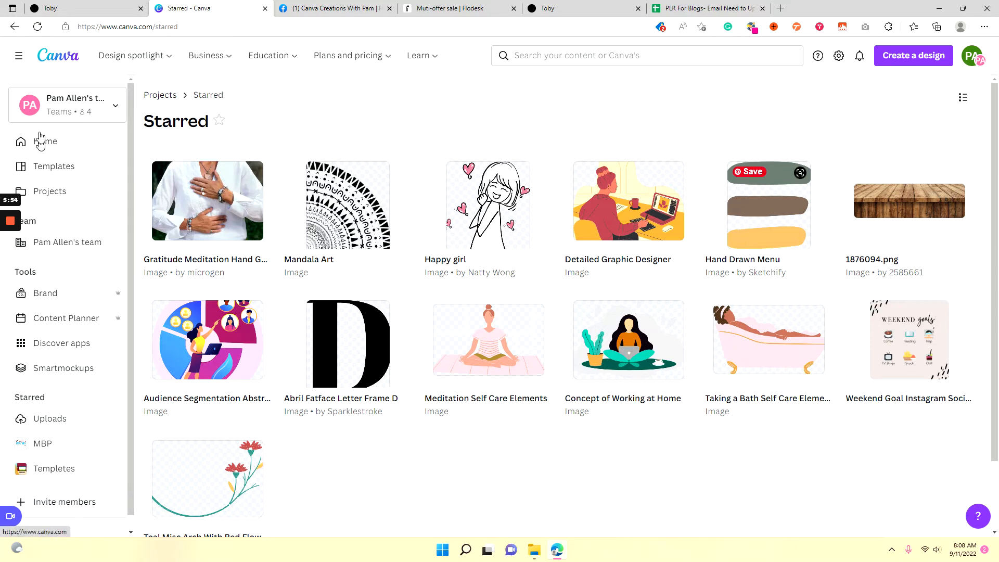
pyautogui.moveTo(218, 121)
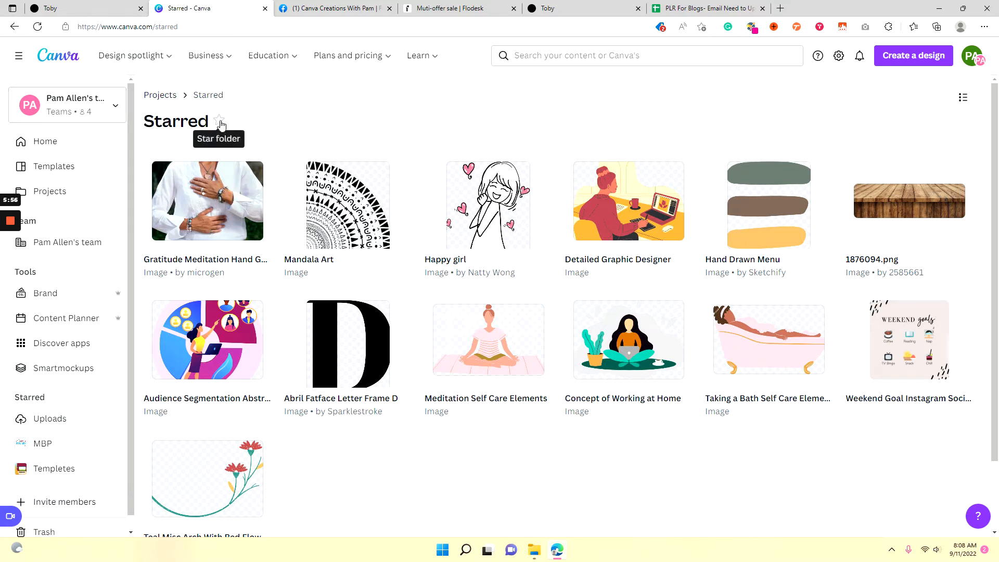
pyautogui.moveTo(408, 399)
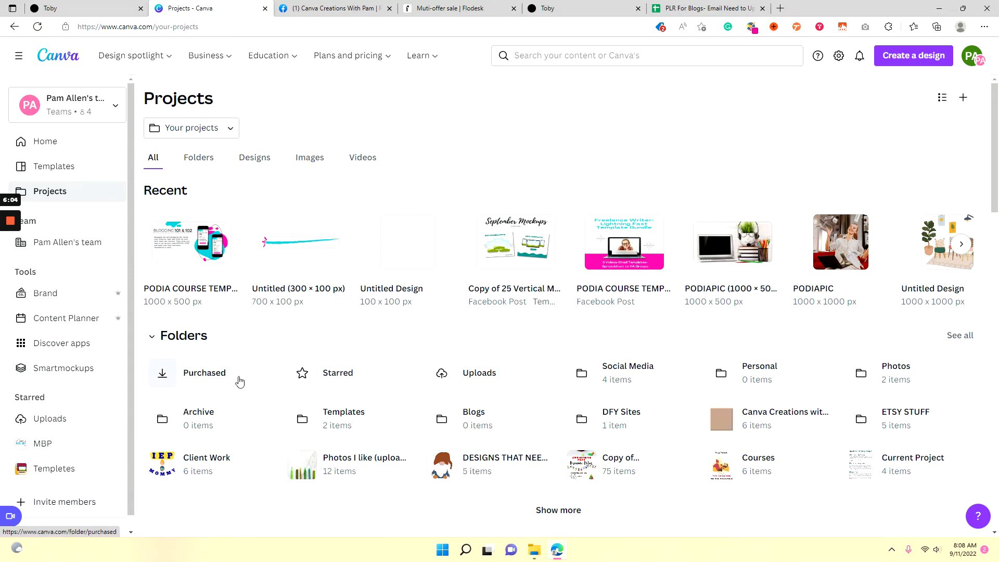
pyautogui.moveTo(479, 373)
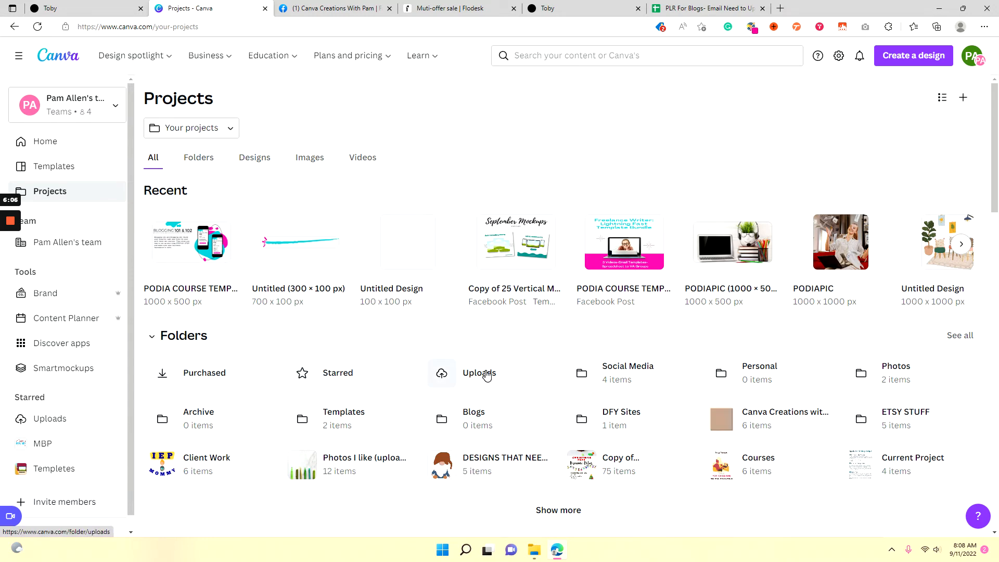
# Open the Uploads folder and scroll through all the uploaded images, then back to the top.
pyautogui.click(479, 373)
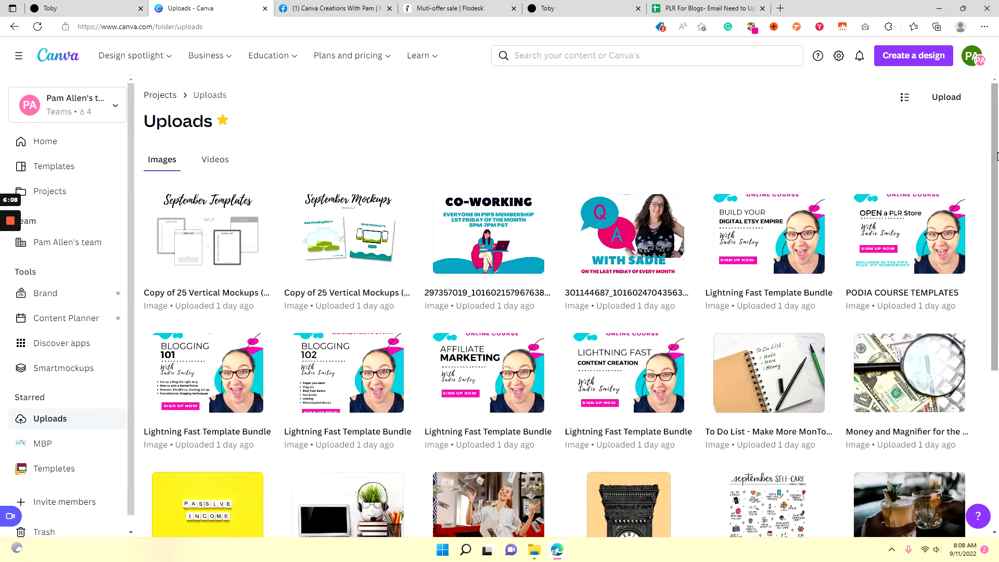
pyautogui.scroll(-3)
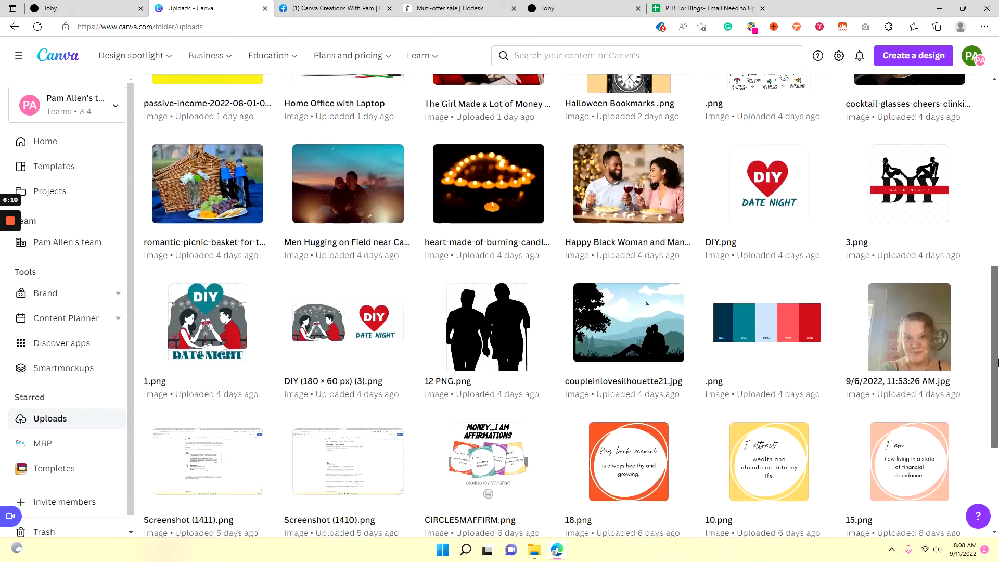
pyautogui.scroll(3)
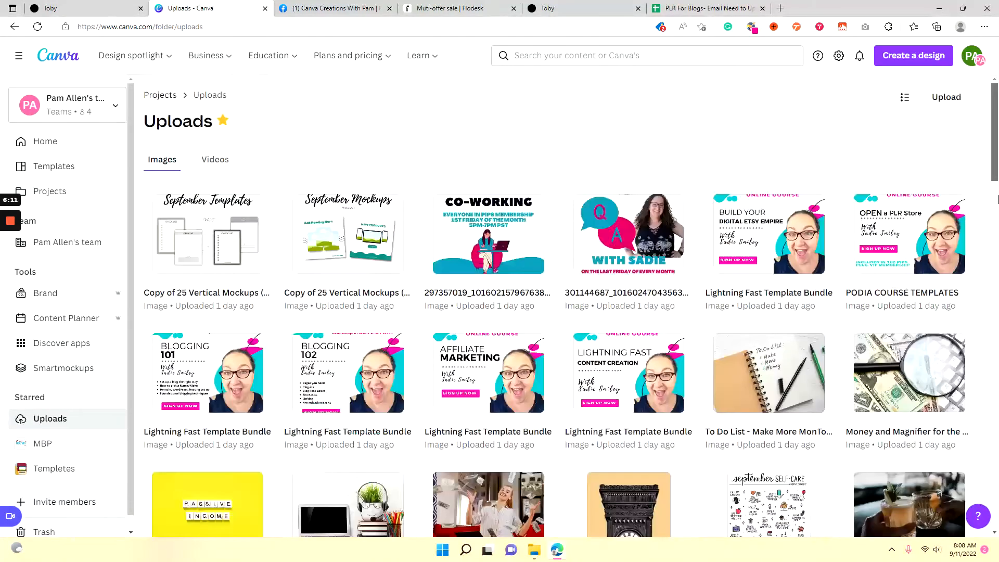
pyautogui.moveTo(761, 158)
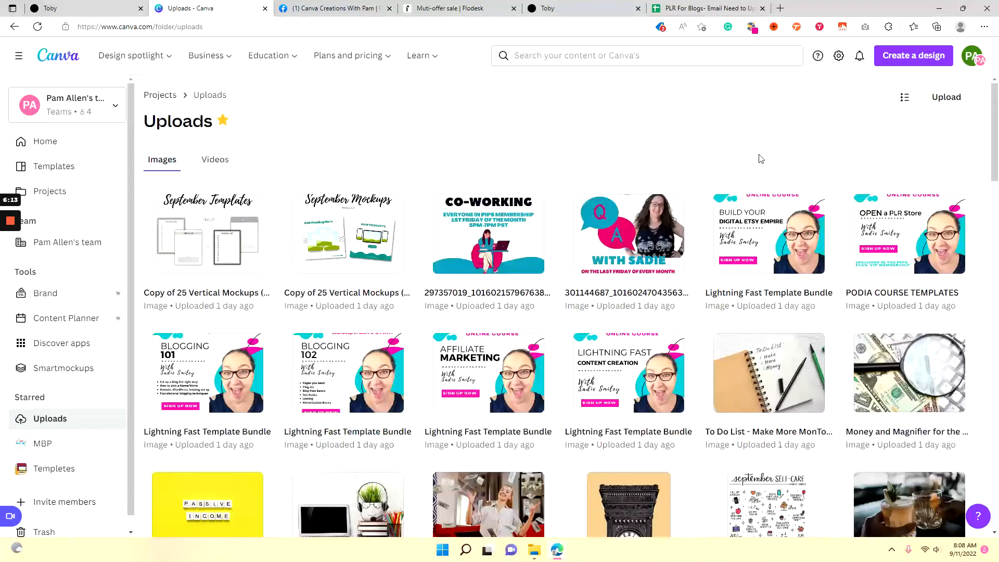
pyautogui.moveTo(153, 201)
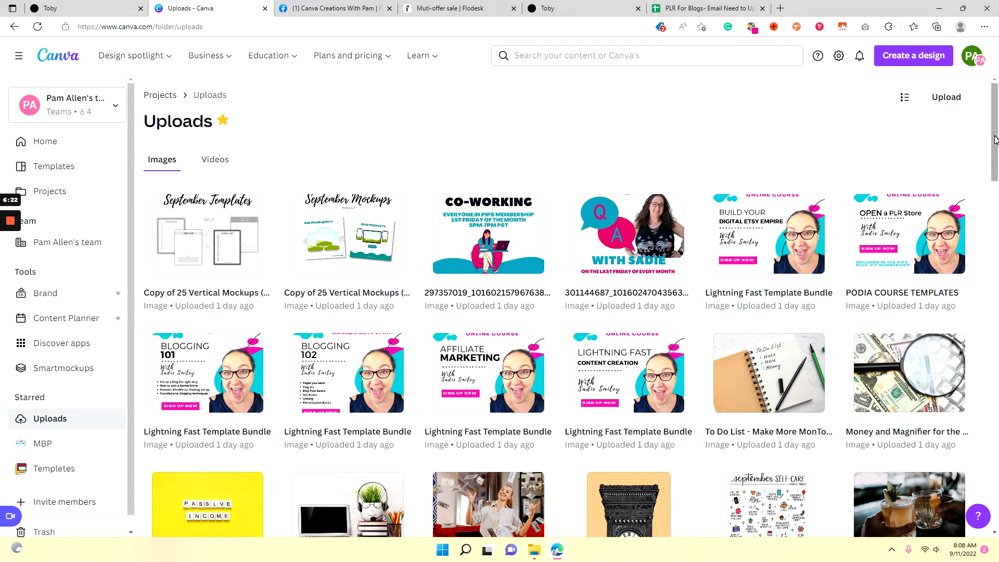
pyautogui.scroll(-3)
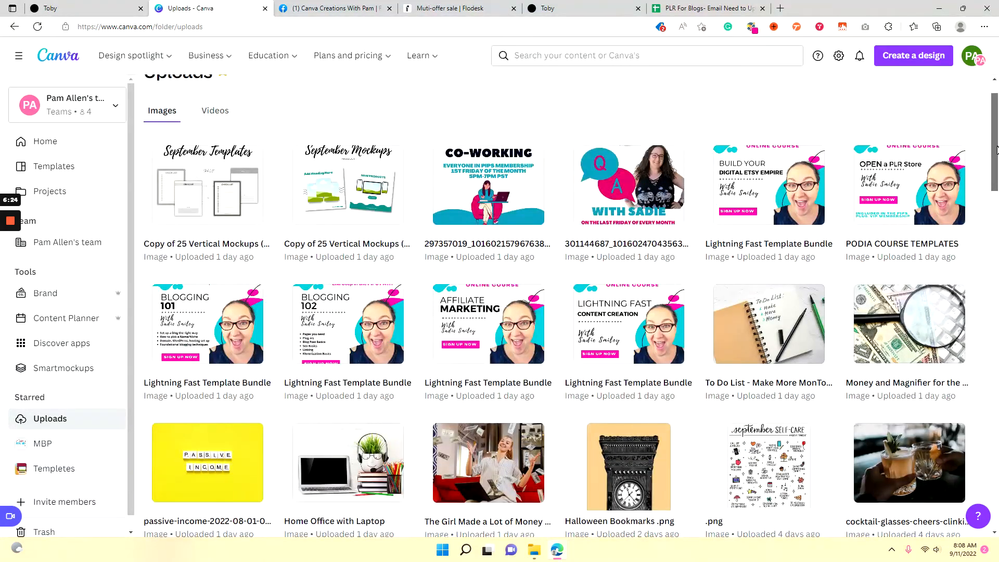
pyautogui.scroll(-3)
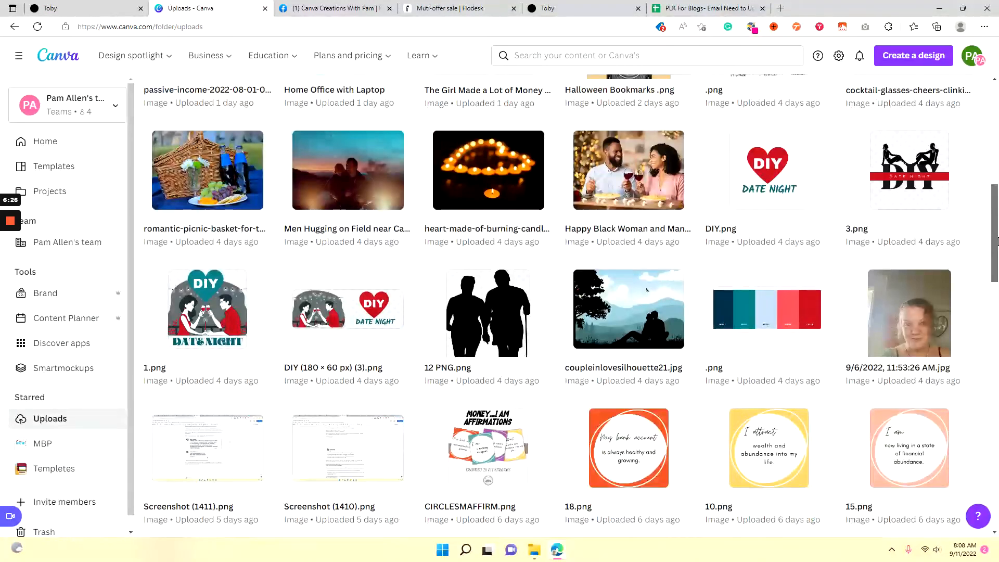
pyautogui.scroll(-3)
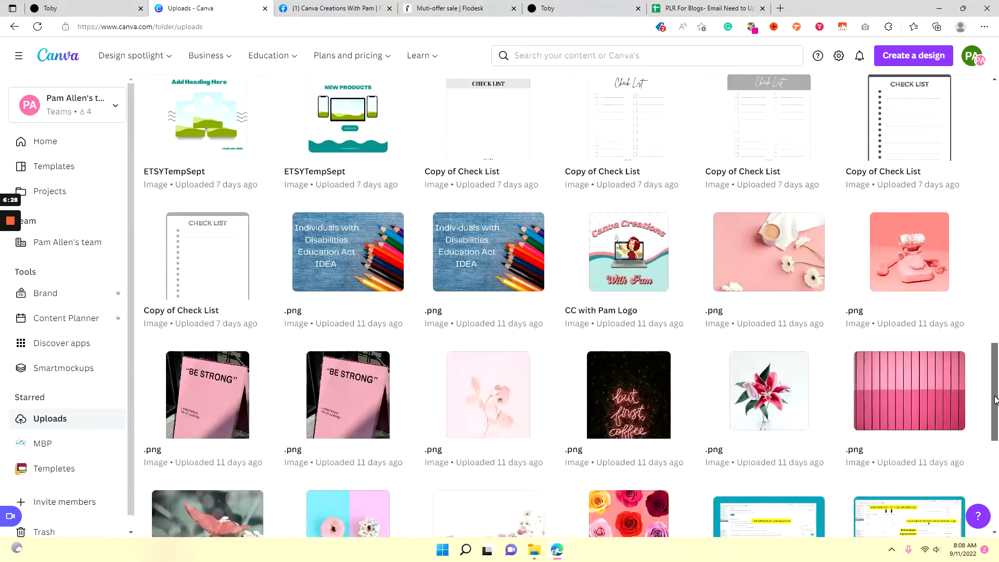
pyautogui.scroll(3)
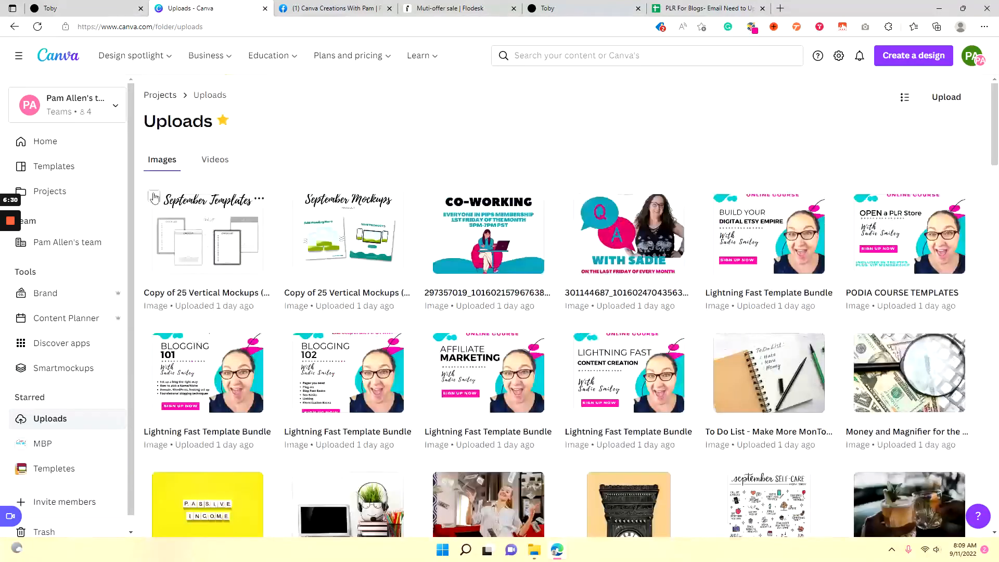
pyautogui.moveTo(154, 198)
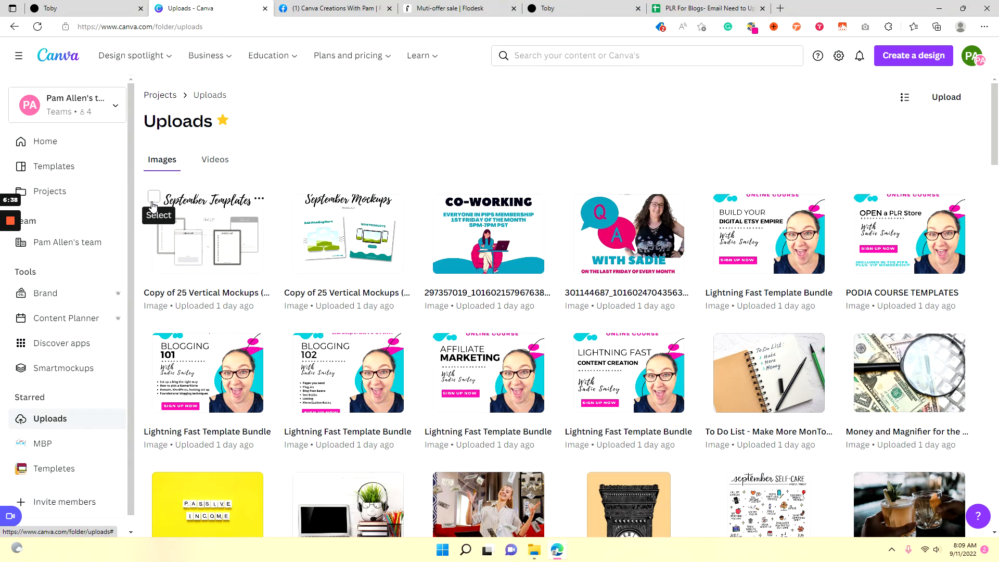
# Select unneeded uploads: September Templates, Q and A graphic, cocktail glasses, Halloween Bookmarks, girl with money, 18.png.
pyautogui.click(153, 195)
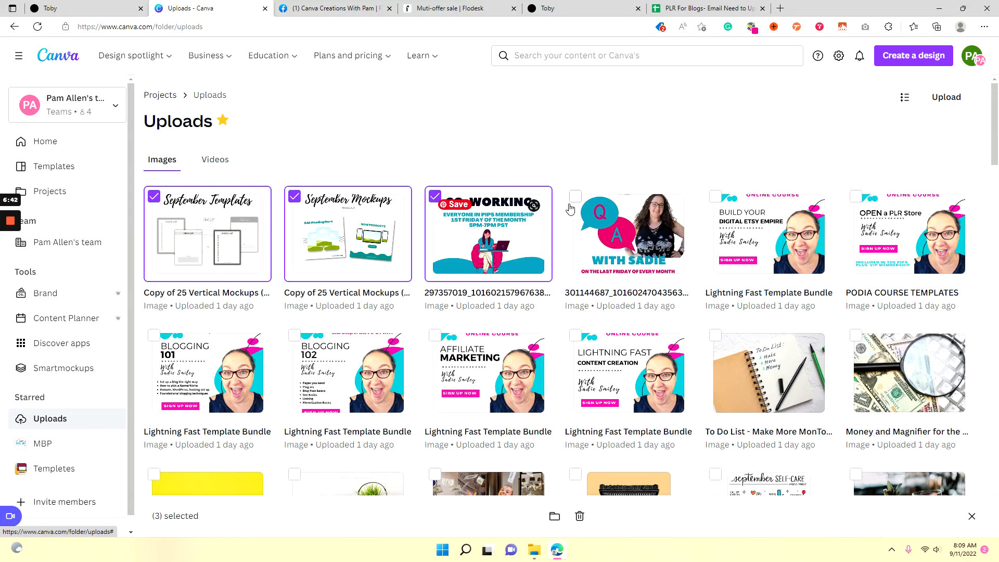
pyautogui.click(575, 196)
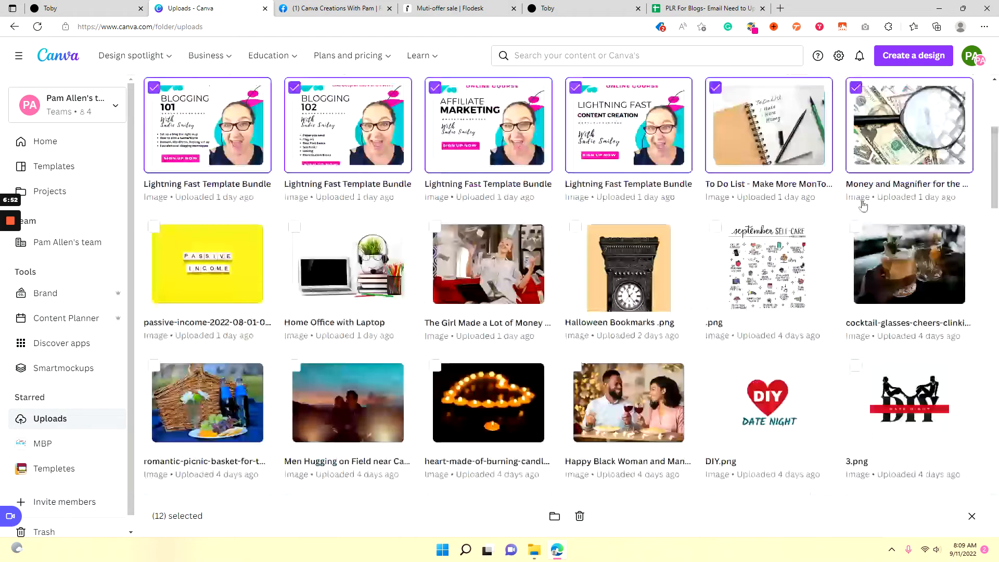
pyautogui.click(909, 264)
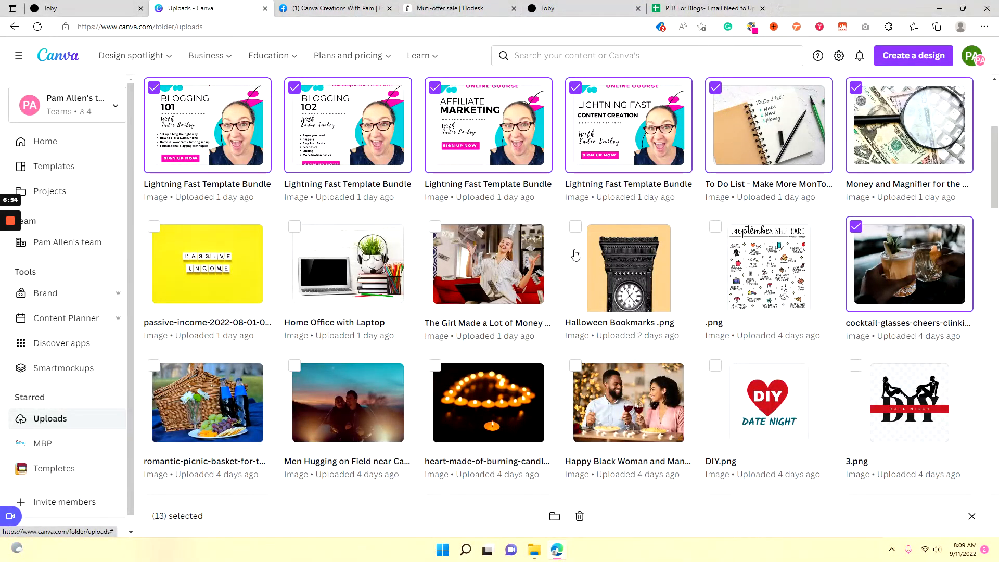
pyautogui.click(574, 227)
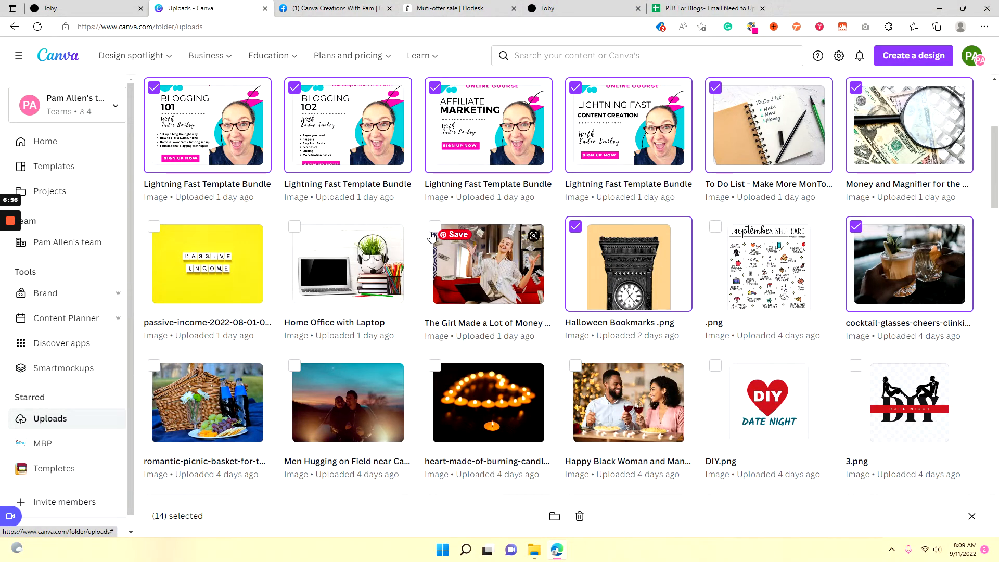
pyautogui.click(295, 226)
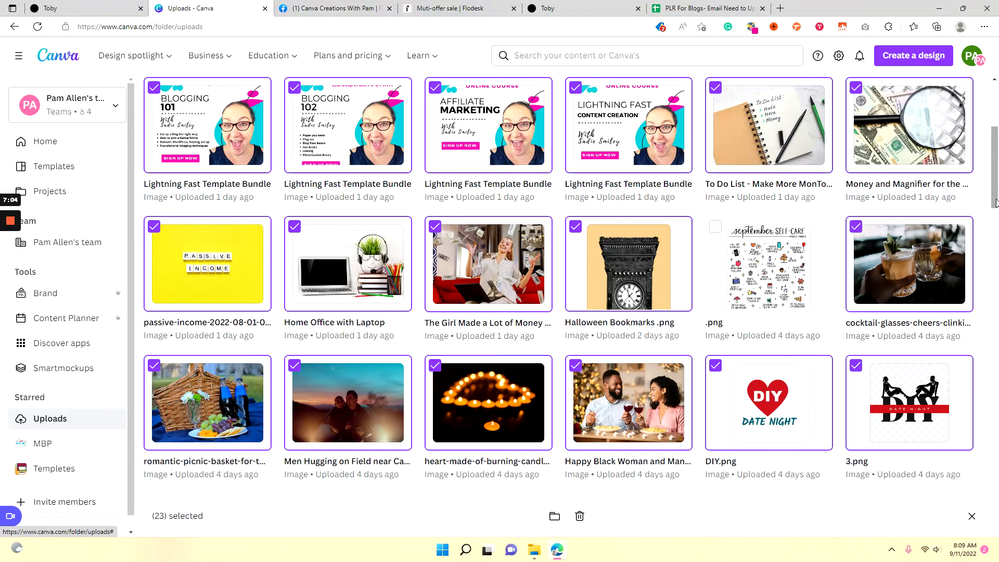
pyautogui.scroll(-3)
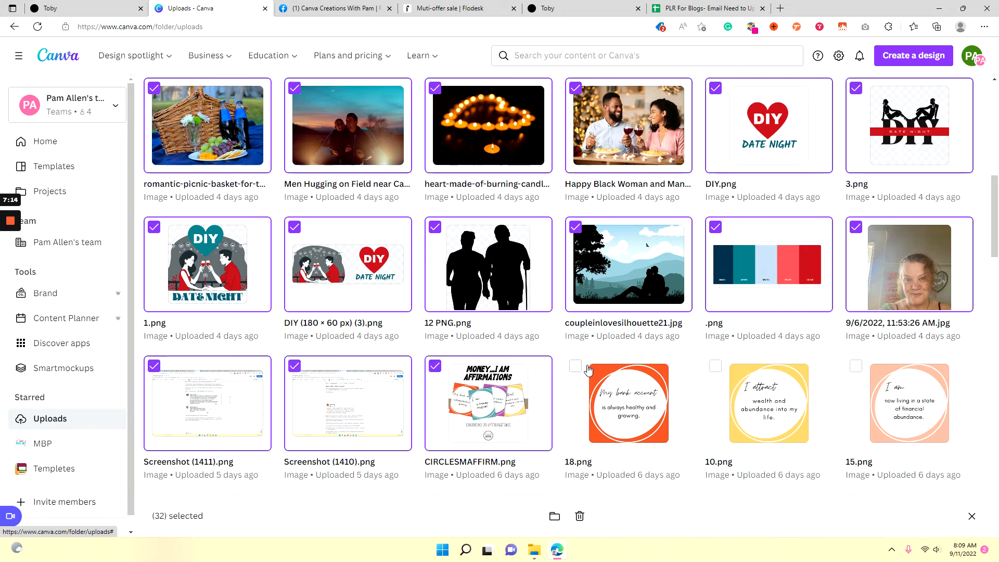
pyautogui.click(575, 367)
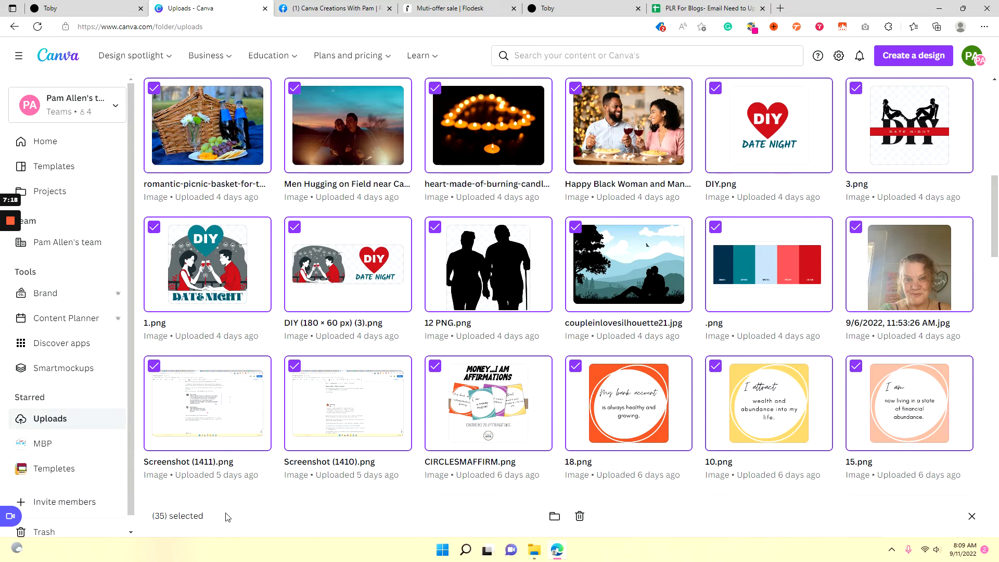
pyautogui.moveTo(580, 517)
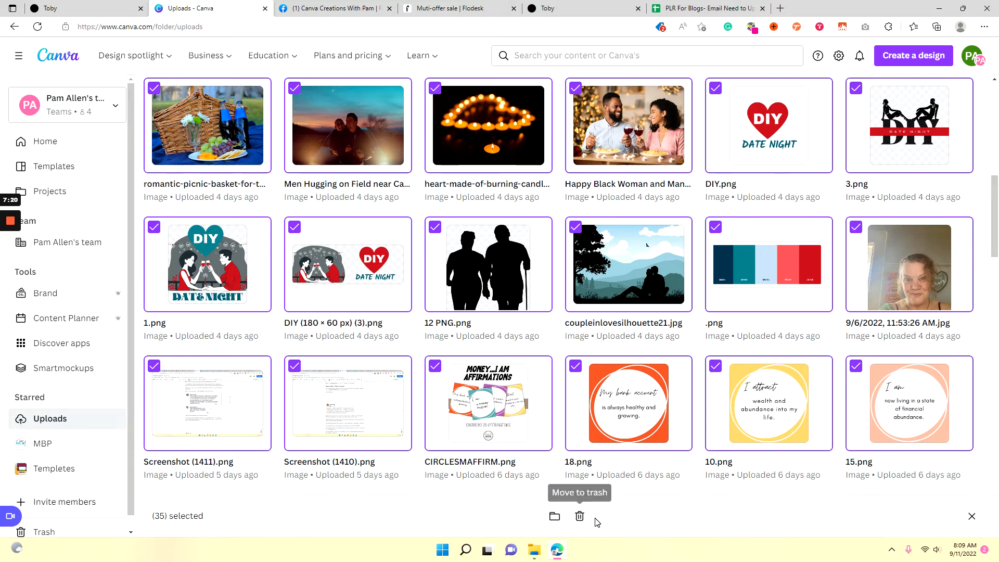
pyautogui.moveTo(580, 516)
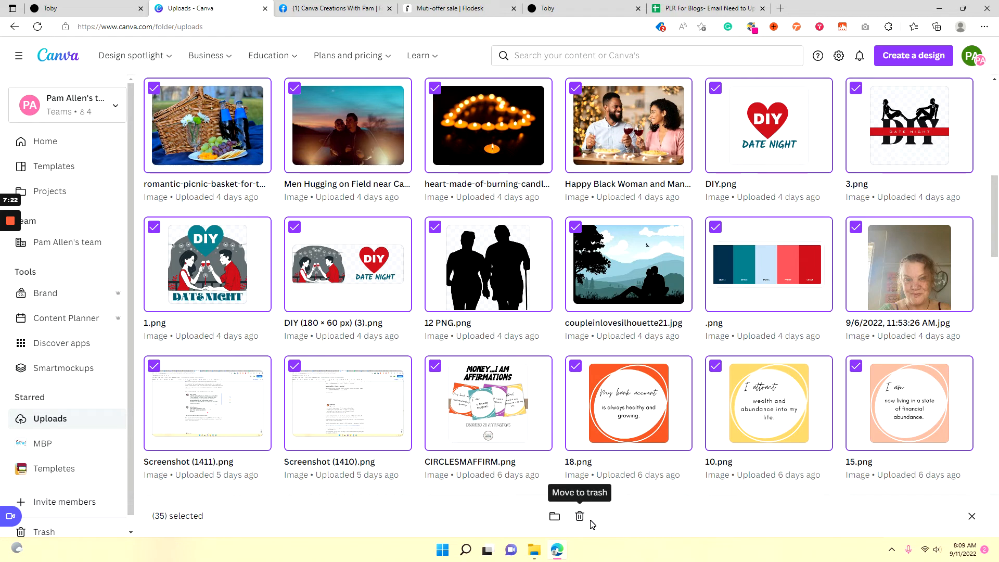
pyautogui.moveTo(522, 530)
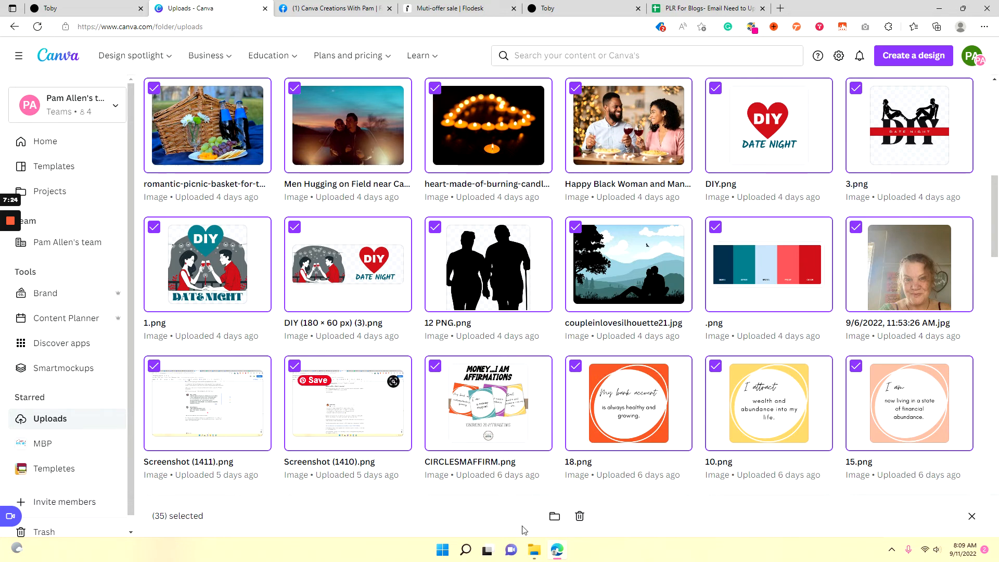
pyautogui.moveTo(616, 536)
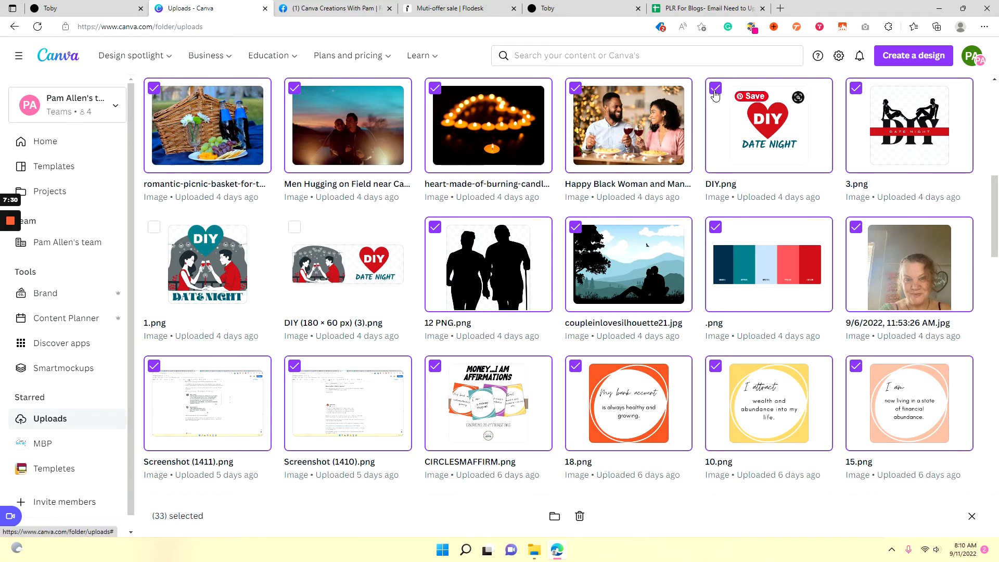
pyautogui.moveTo(768, 115)
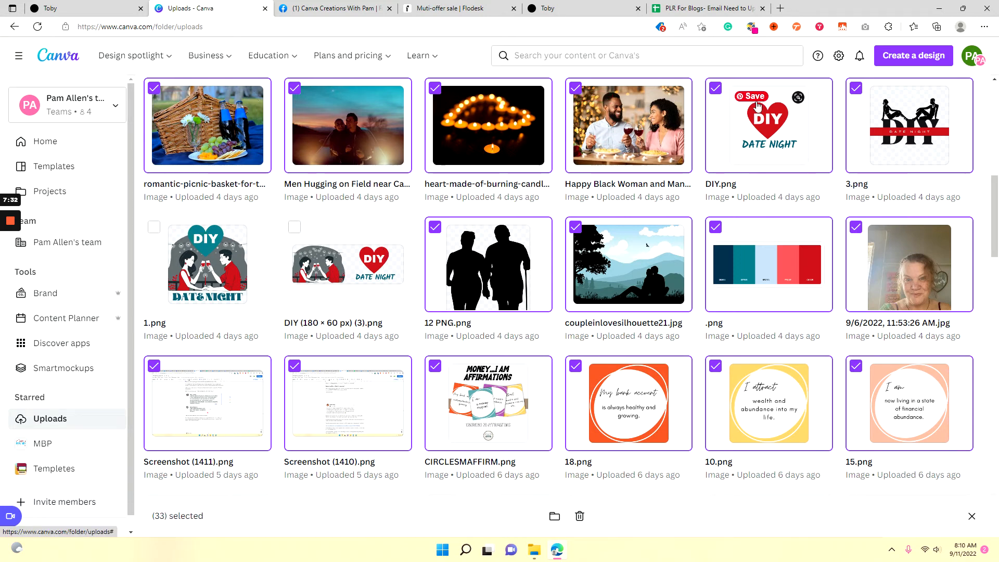
# Deselect the Date Night graphic, 3.png and the Sadie course graphics, leaving 21 images selected.
pyautogui.click(714, 88)
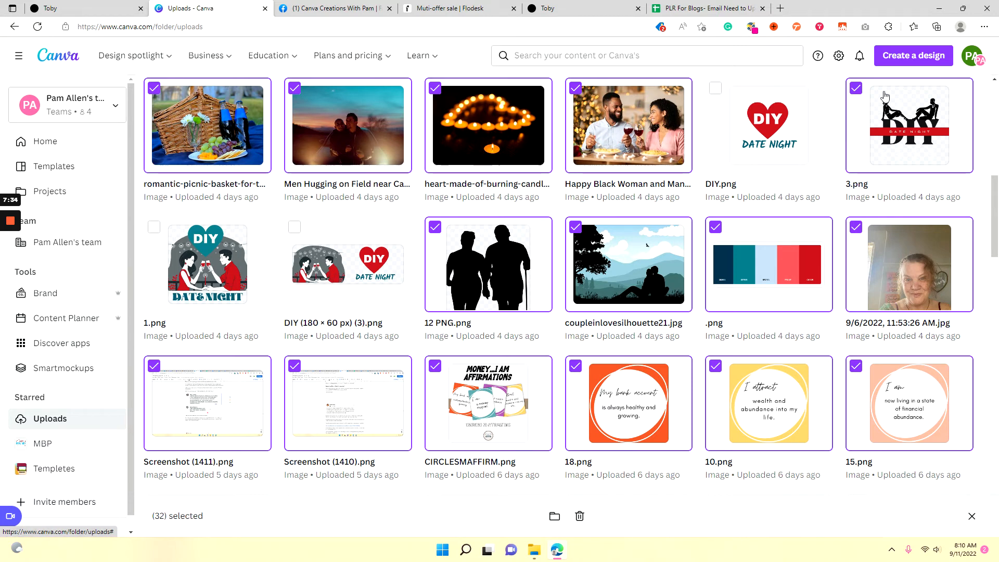
pyautogui.click(856, 88)
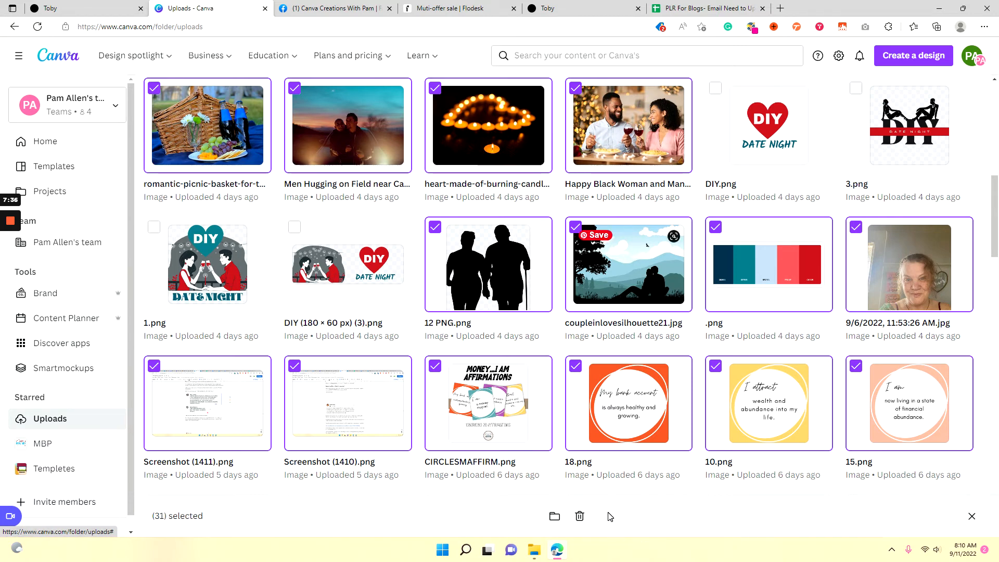
pyautogui.moveTo(579, 516)
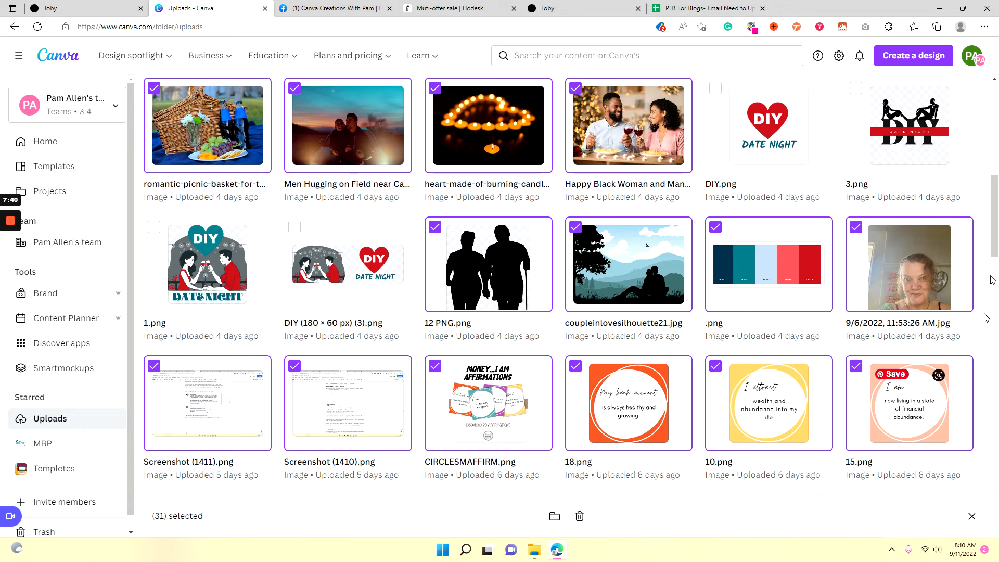
pyautogui.scroll(3)
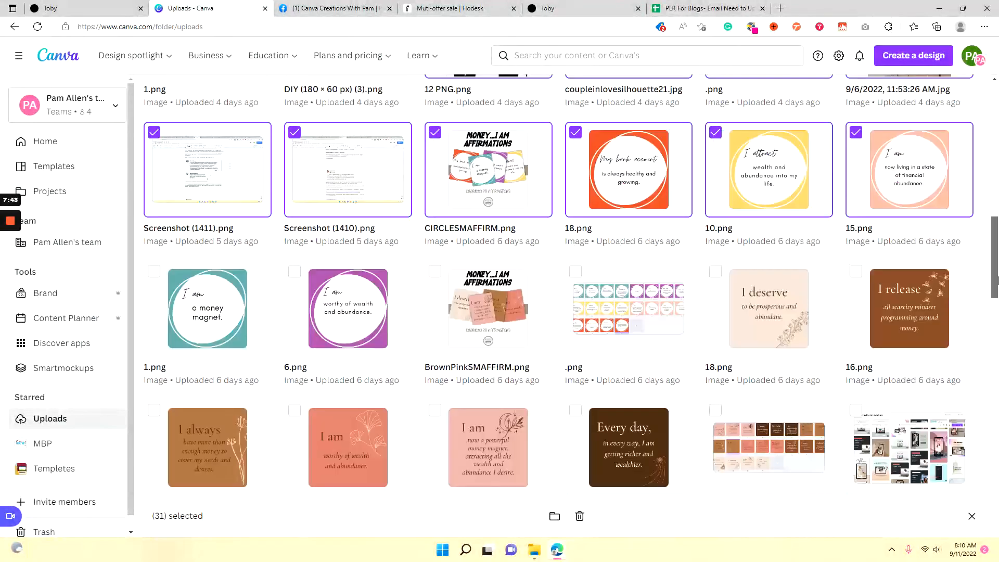
pyautogui.scroll(-3)
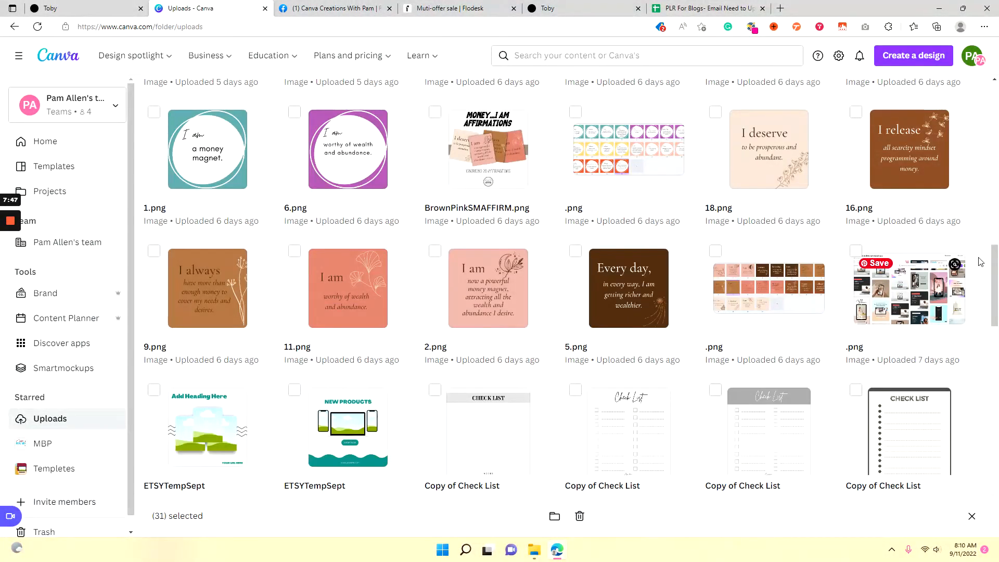
pyautogui.scroll(3)
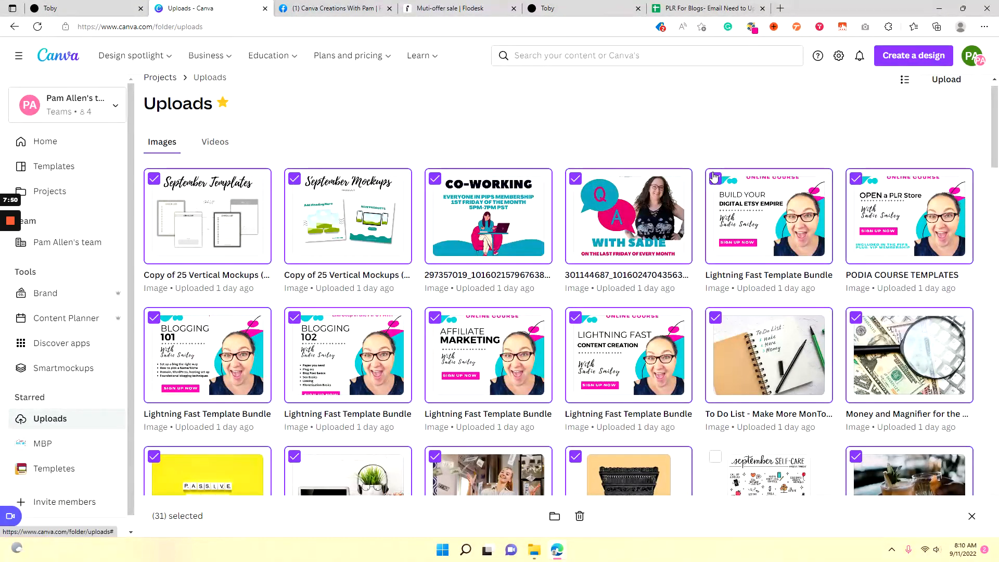
pyautogui.click(715, 177)
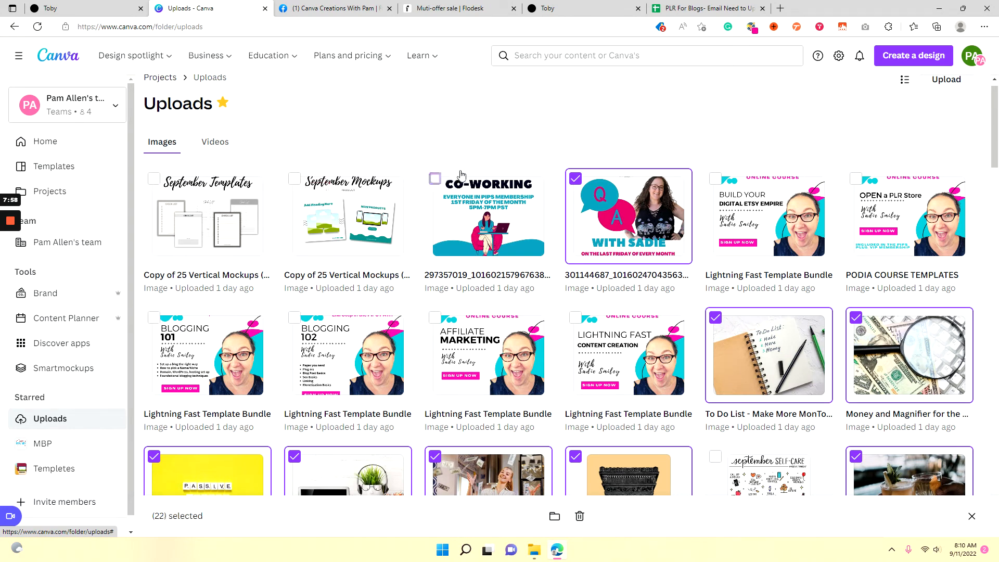
# Request trashing the 21 selected uploads from the bottom selection bar.
pyautogui.scroll(-3)
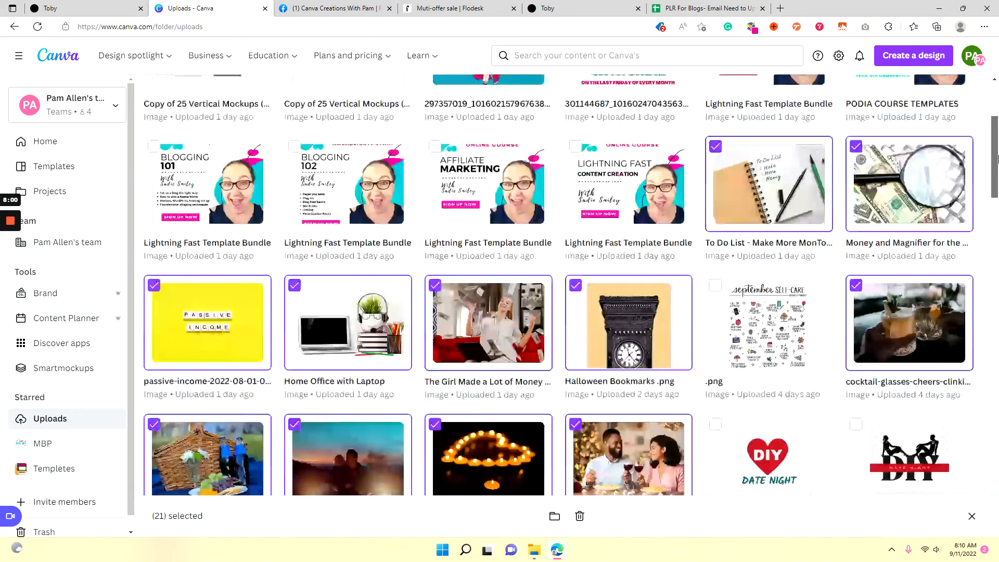
pyautogui.scroll(-3)
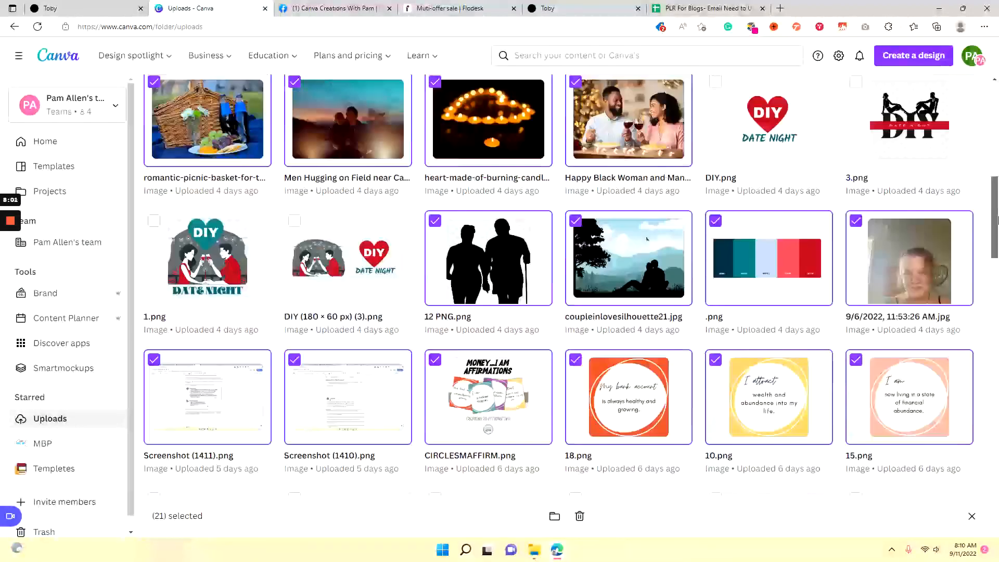
pyautogui.scroll(-3)
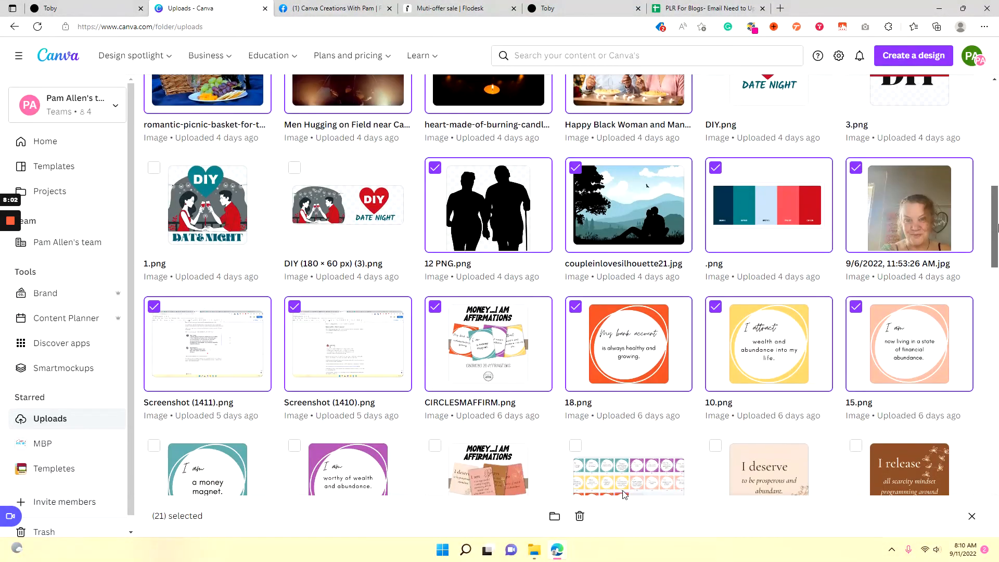
pyautogui.click(578, 516)
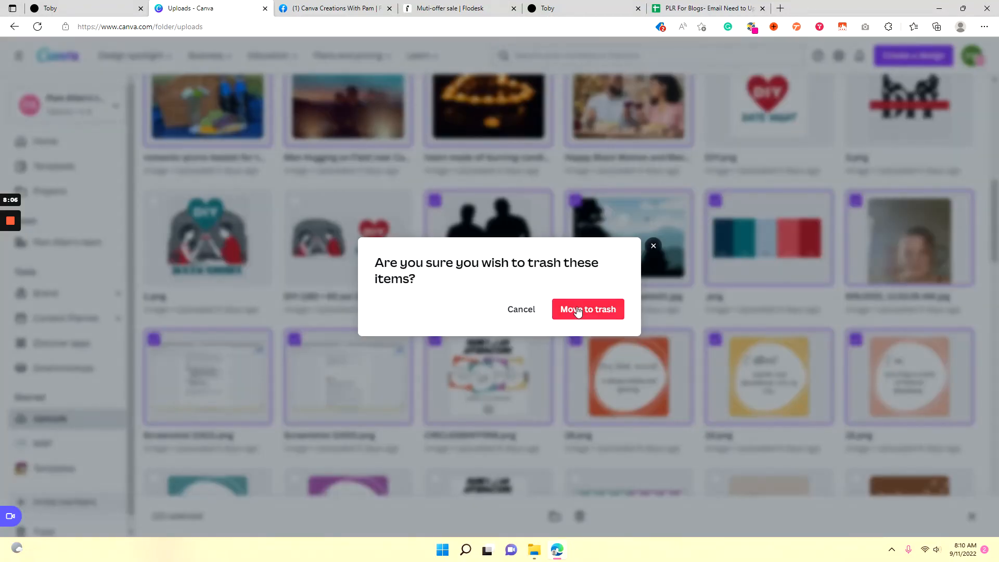
# Confirm 'Move to trash' so the 21 selected images leave Uploads.
pyautogui.click(587, 309)
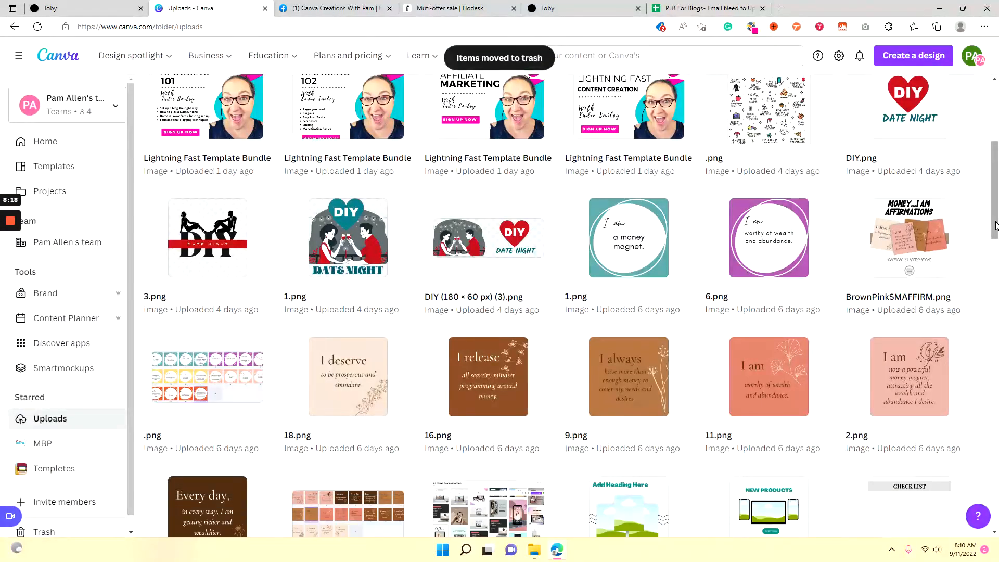
pyautogui.scroll(3)
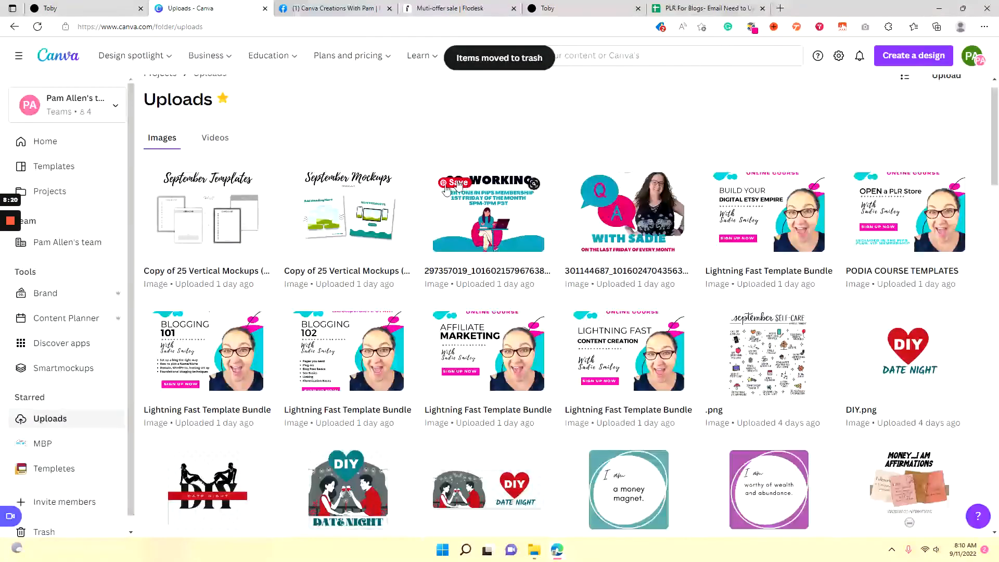
# Select the first ten Sadie client images and bring up the Move to folder picker.
pyautogui.click(153, 173)
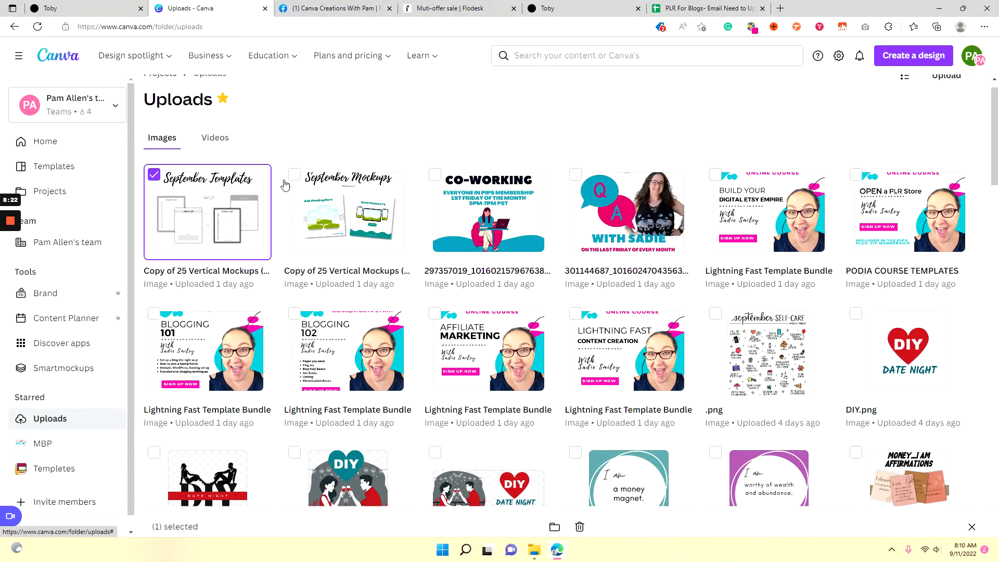
pyautogui.click(435, 174)
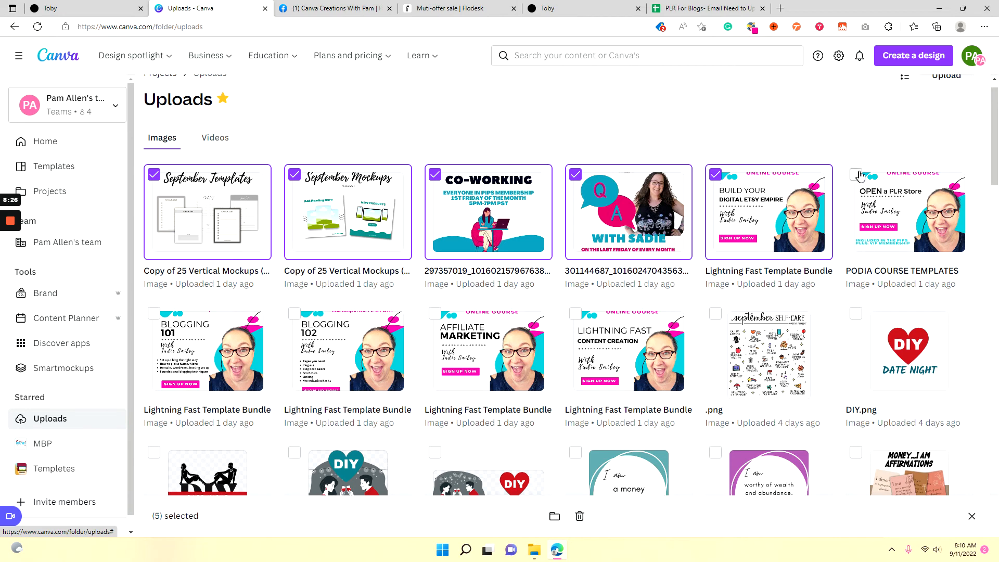
pyautogui.click(859, 175)
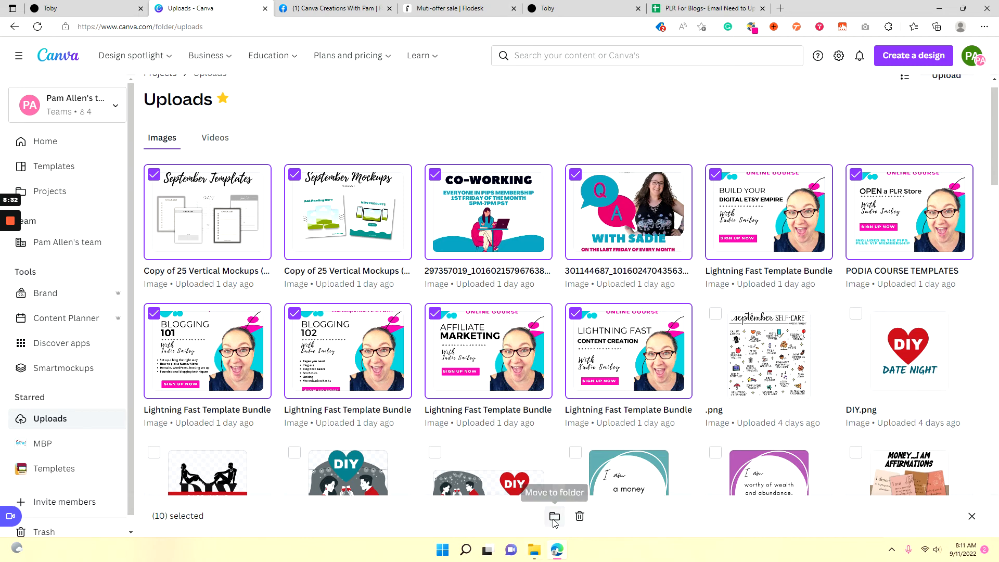
pyautogui.click(553, 516)
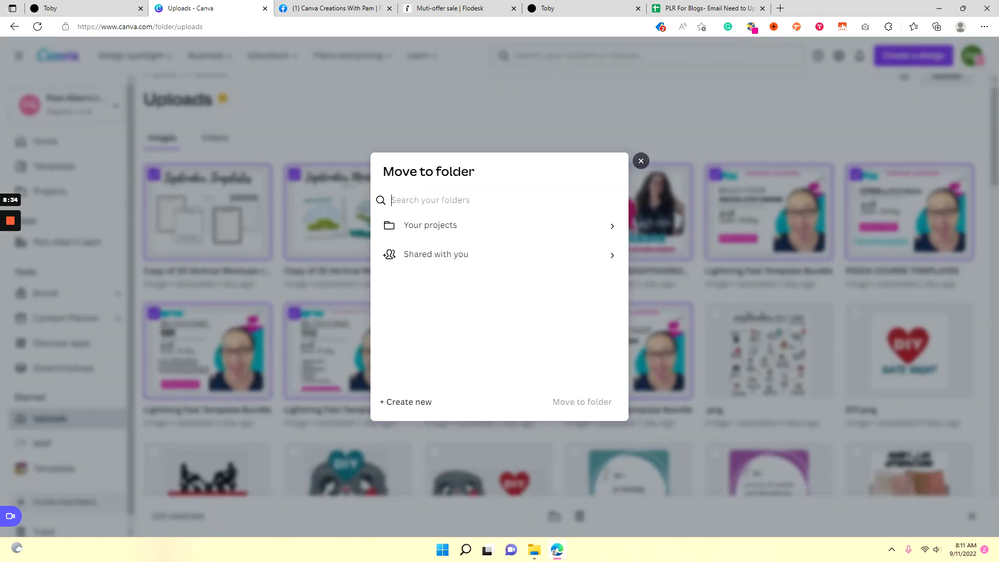
# Search 'sad' in the folder picker and choose Sadie/Pins as the destination for the ten images.
pyautogui.write('sad')
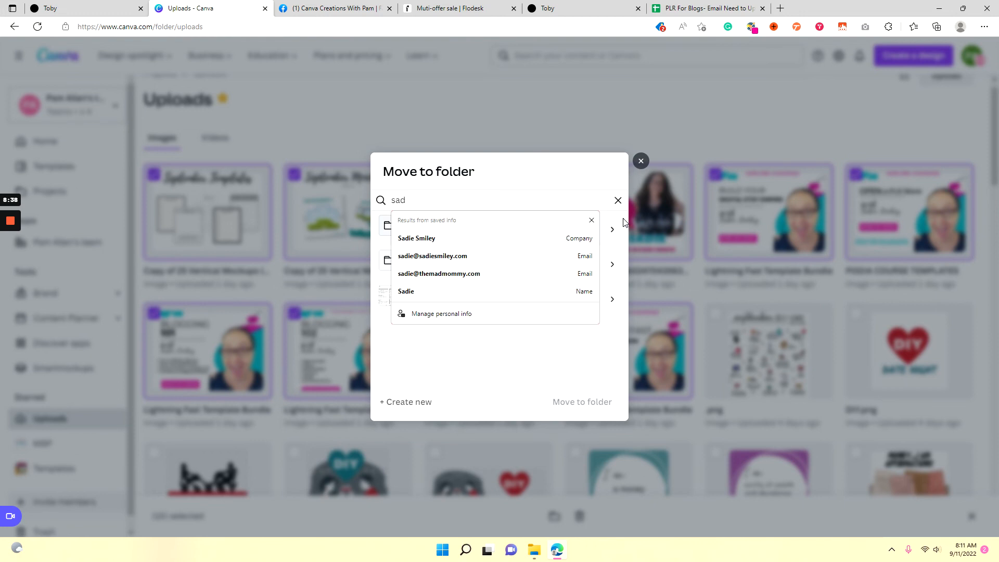
pyautogui.click(591, 219)
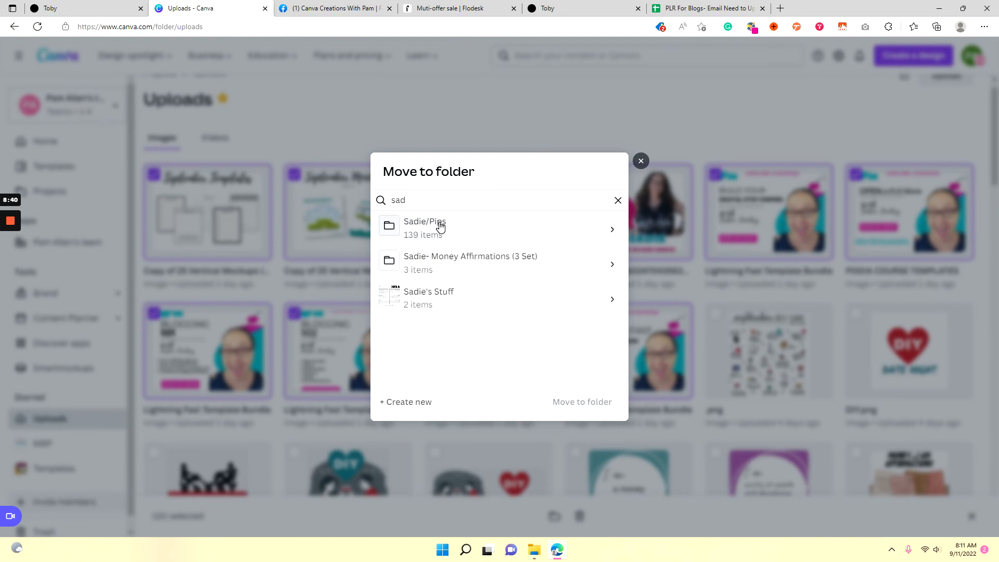
pyautogui.click(640, 160)
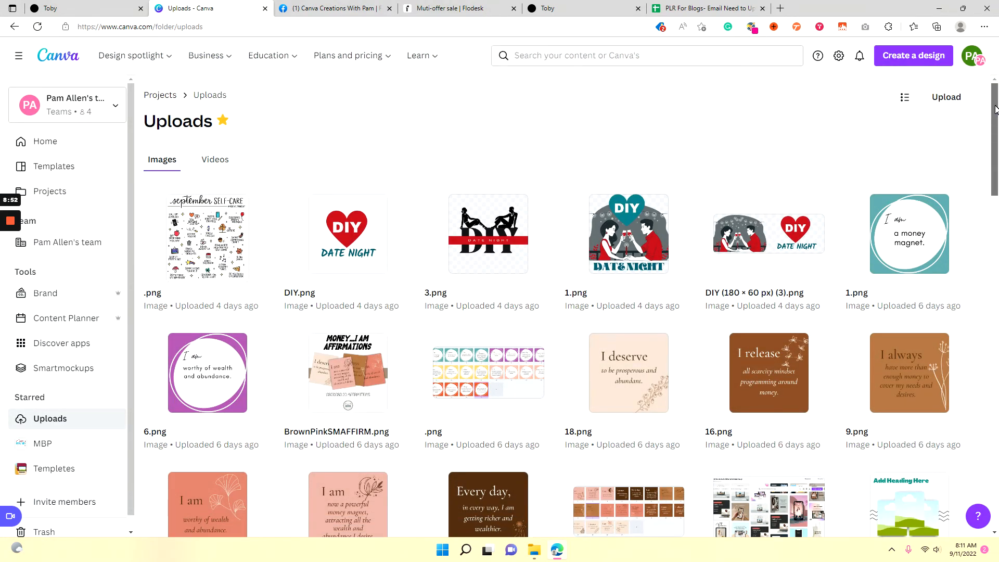
pyautogui.scroll(-3)
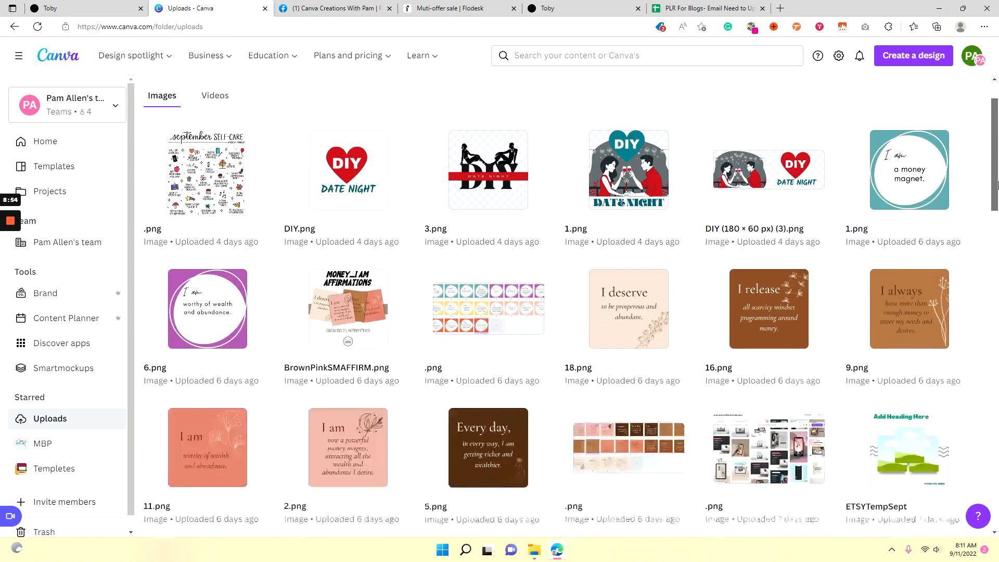
pyautogui.scroll(-3)
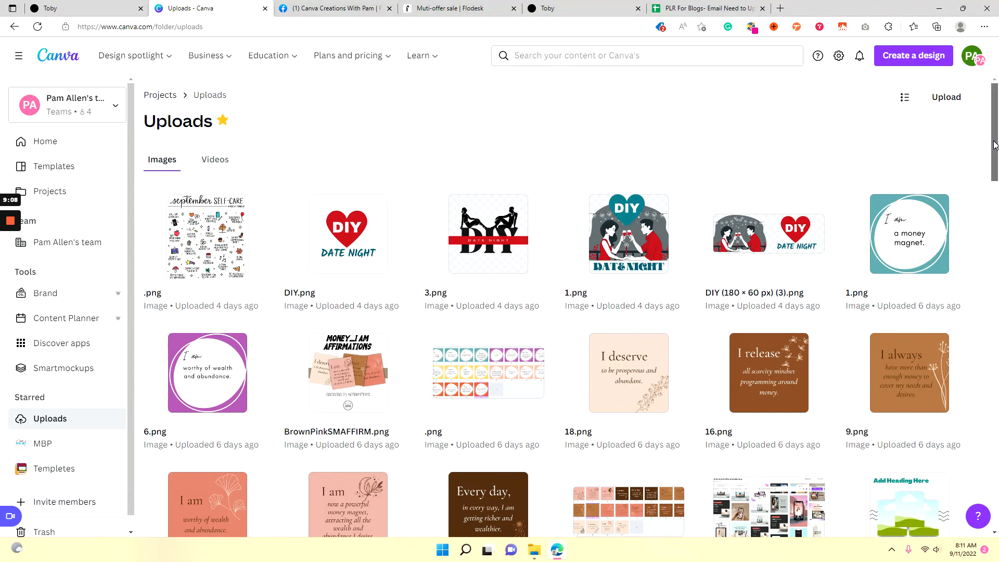
pyautogui.moveTo(381, 168)
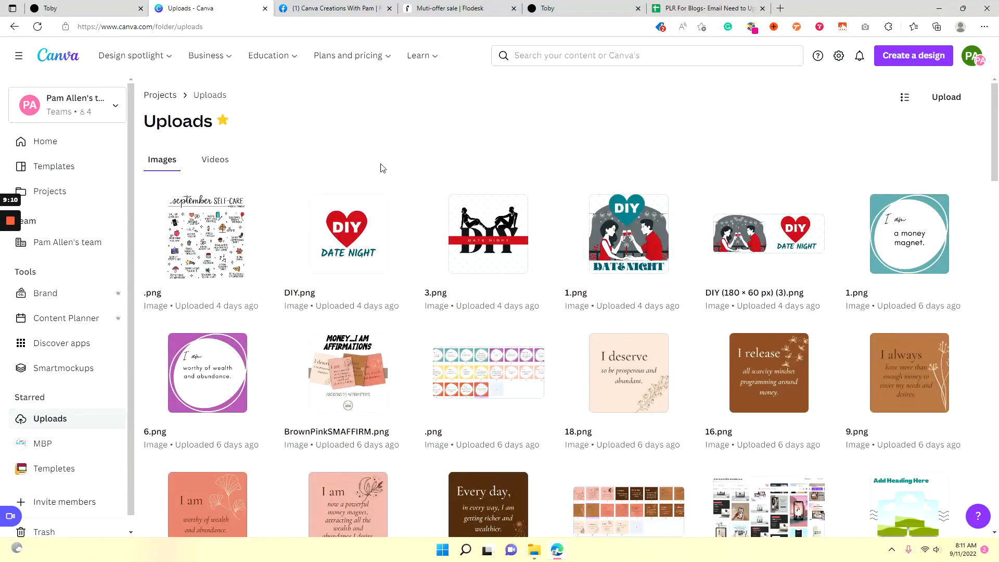
pyautogui.moveTo(405, 119)
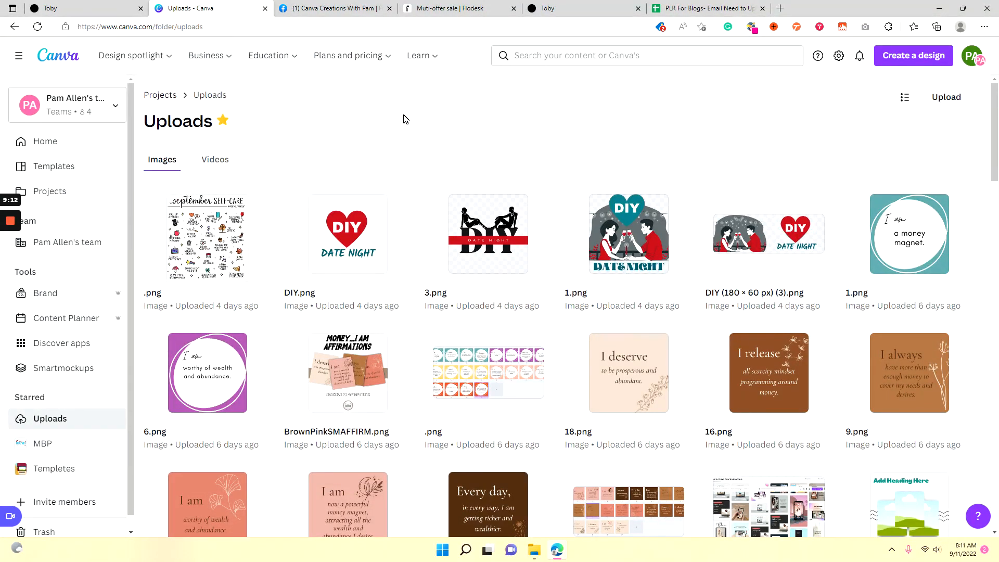
pyautogui.moveTo(598, 127)
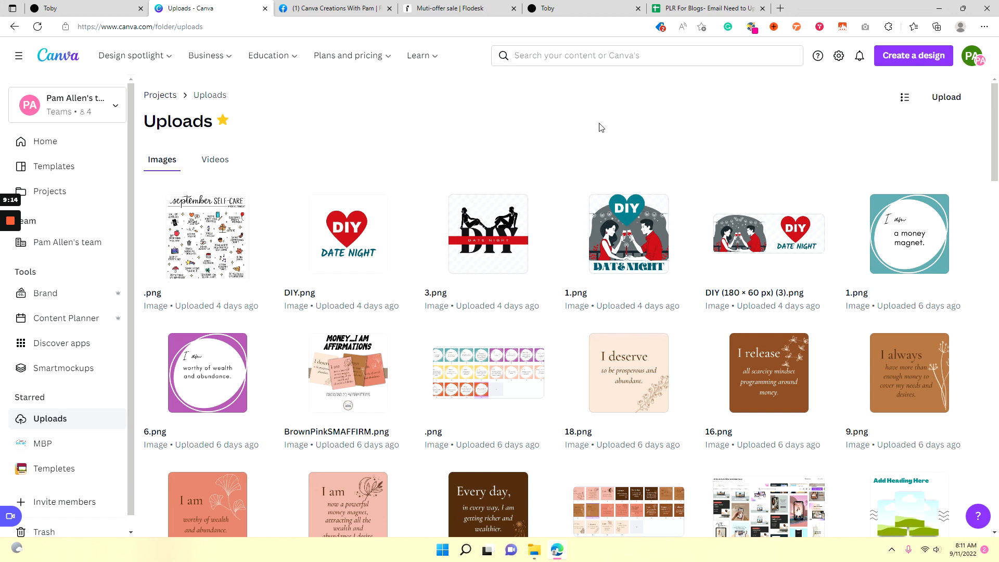
pyautogui.moveTo(374, 141)
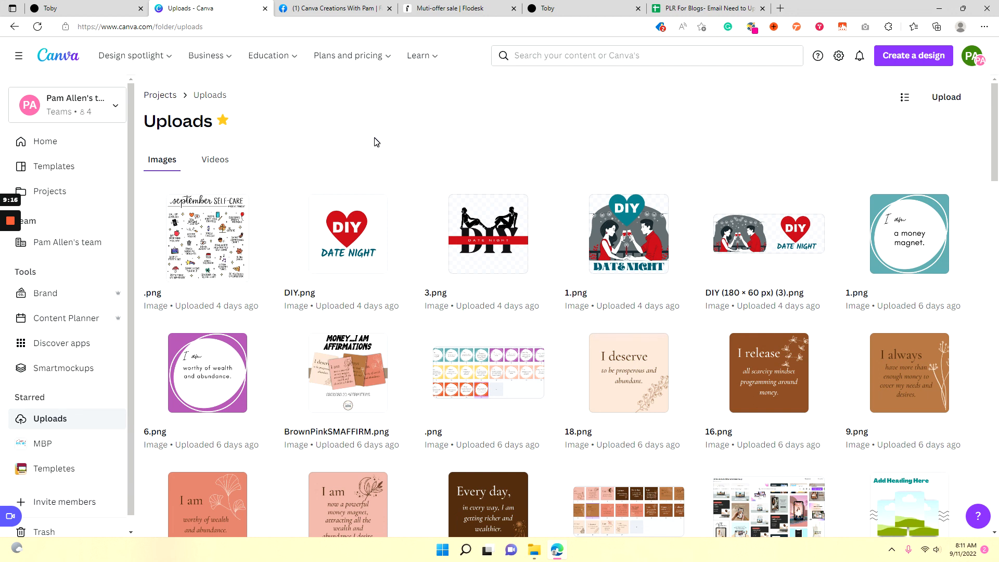
pyautogui.moveTo(425, 99)
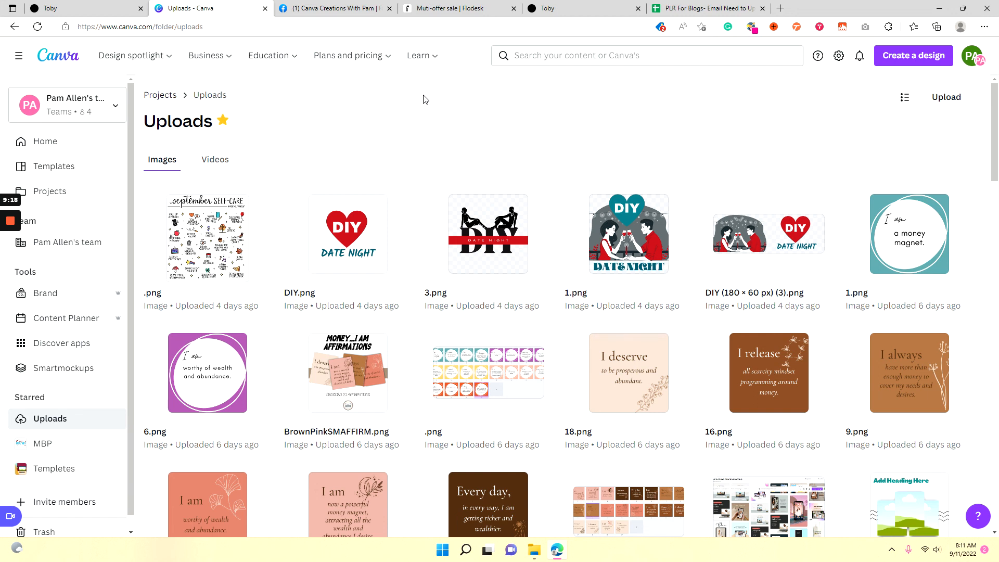
pyautogui.moveTo(888, 77)
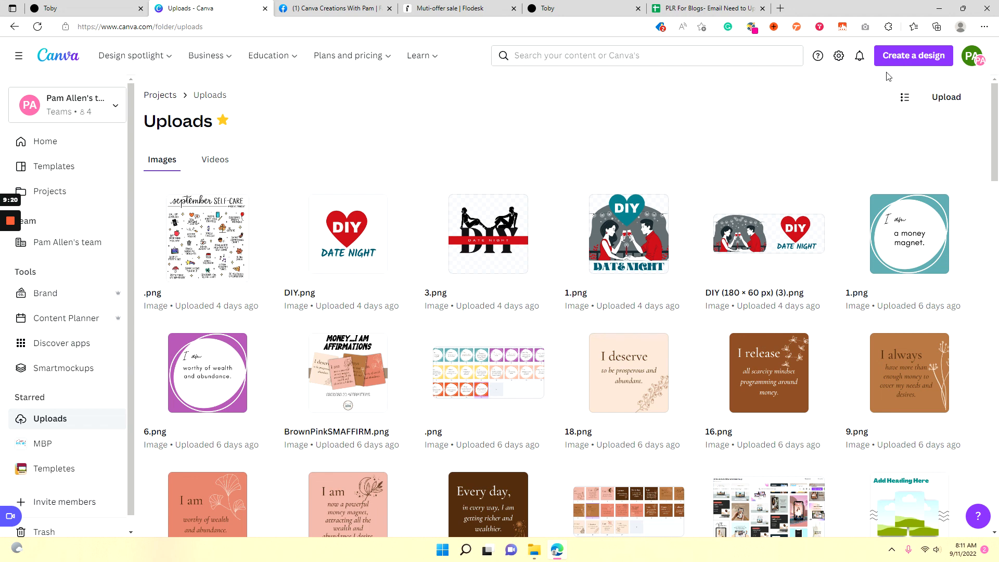